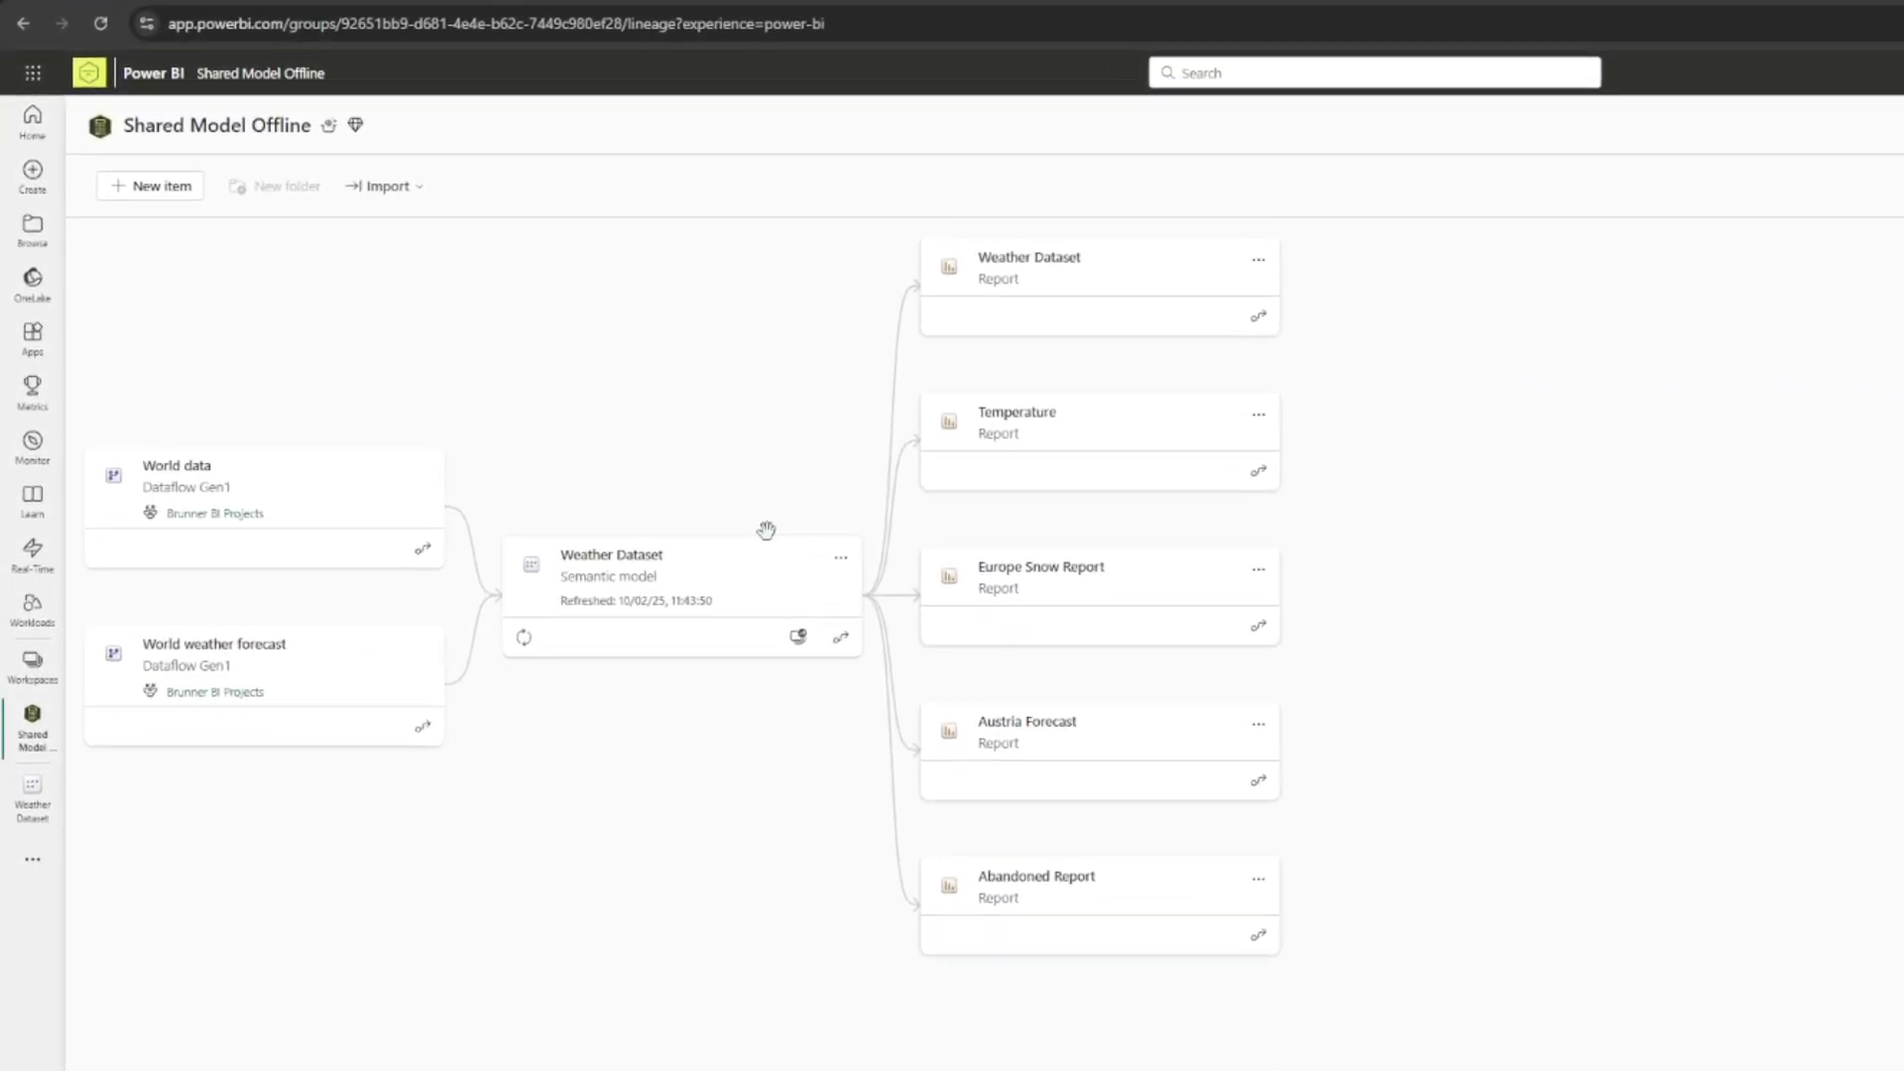
- Download the Weather Dataset semantic model from its card's options menu as a .pbix file
click(681, 596)
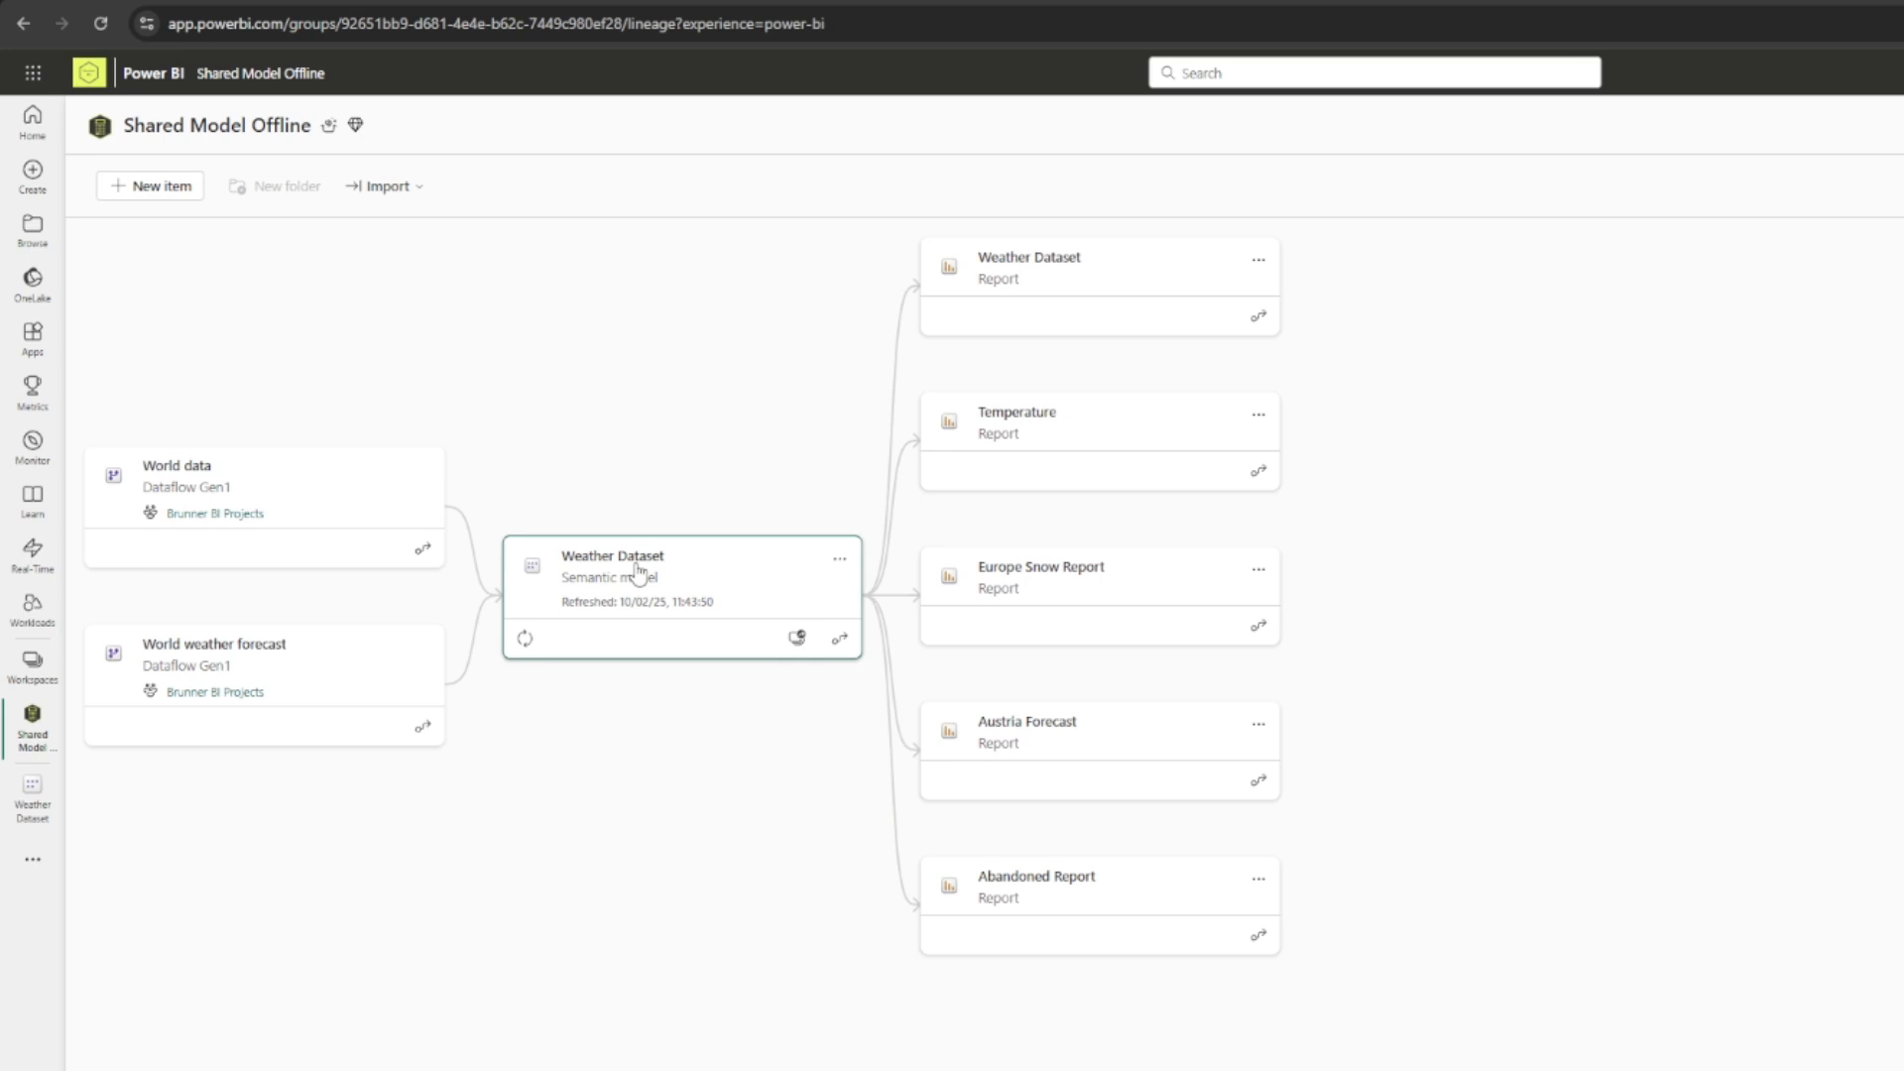
mouse_move(765, 461)
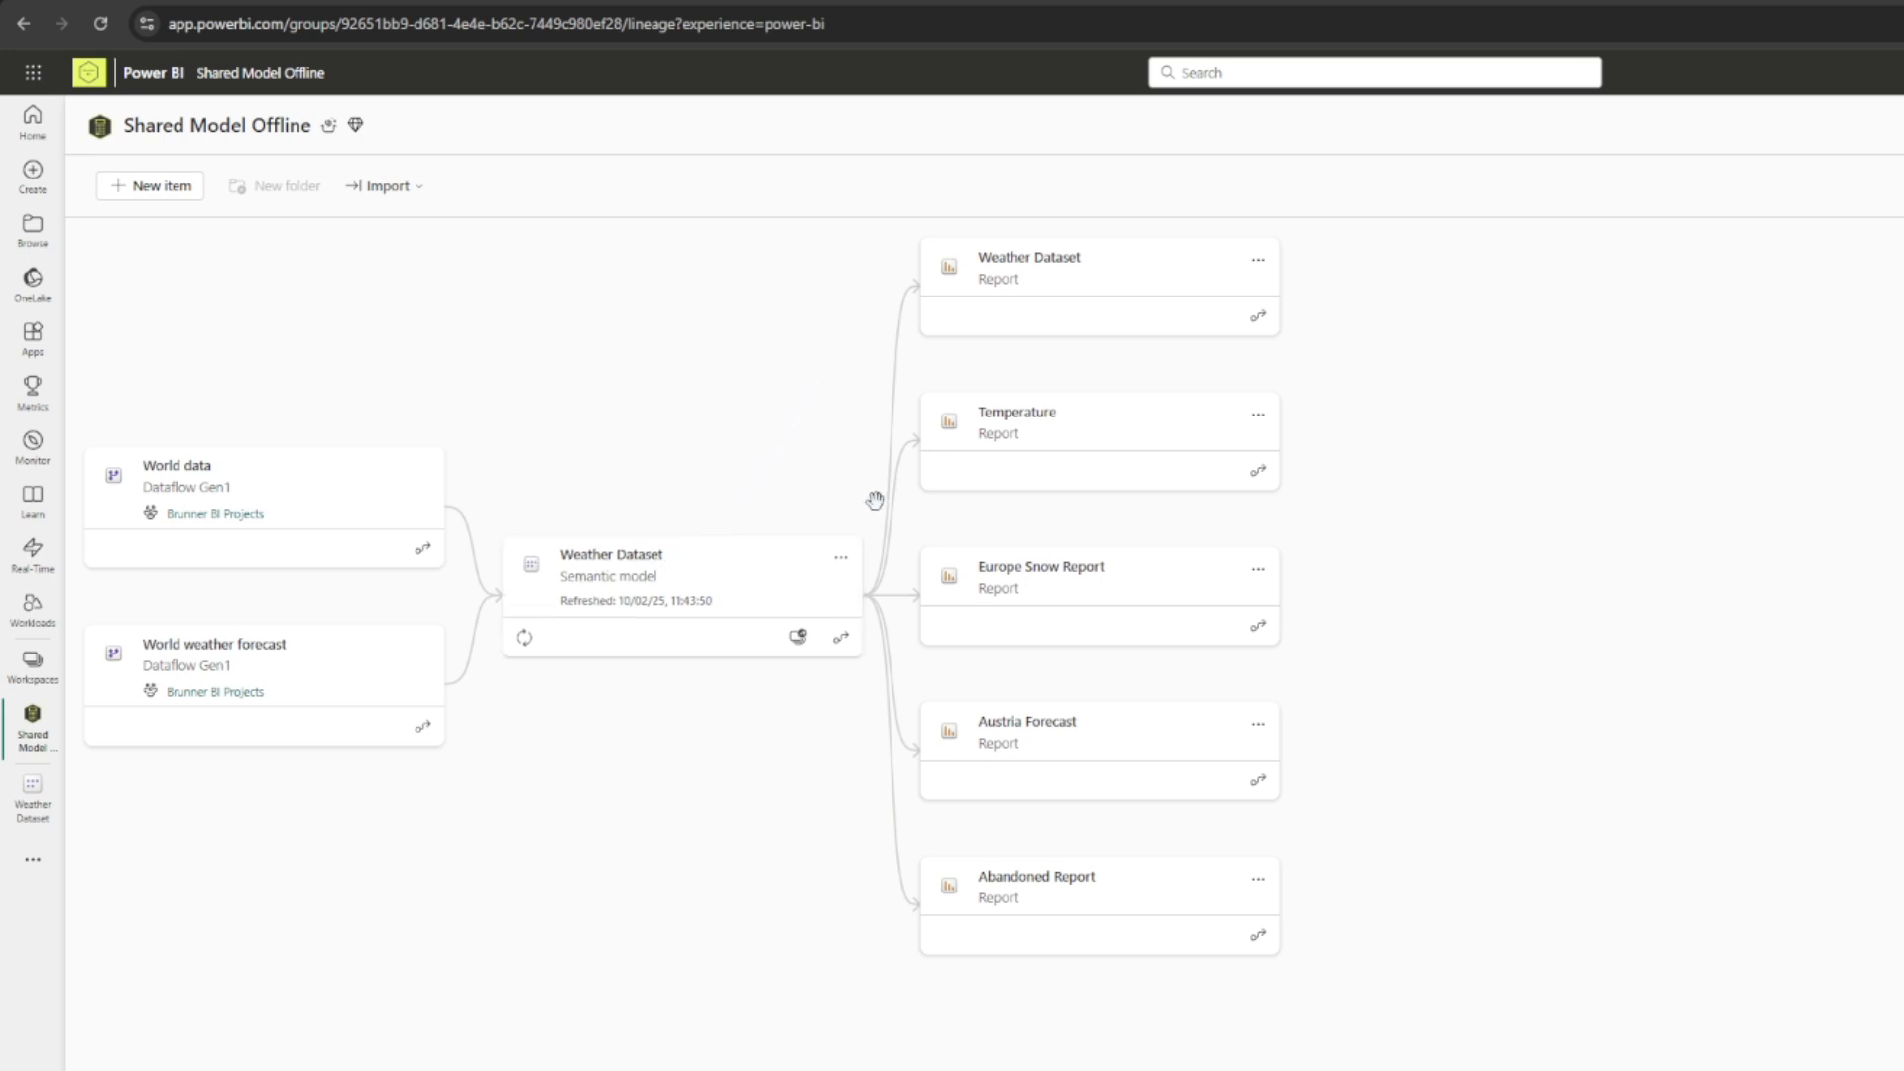
mouse_move(850, 725)
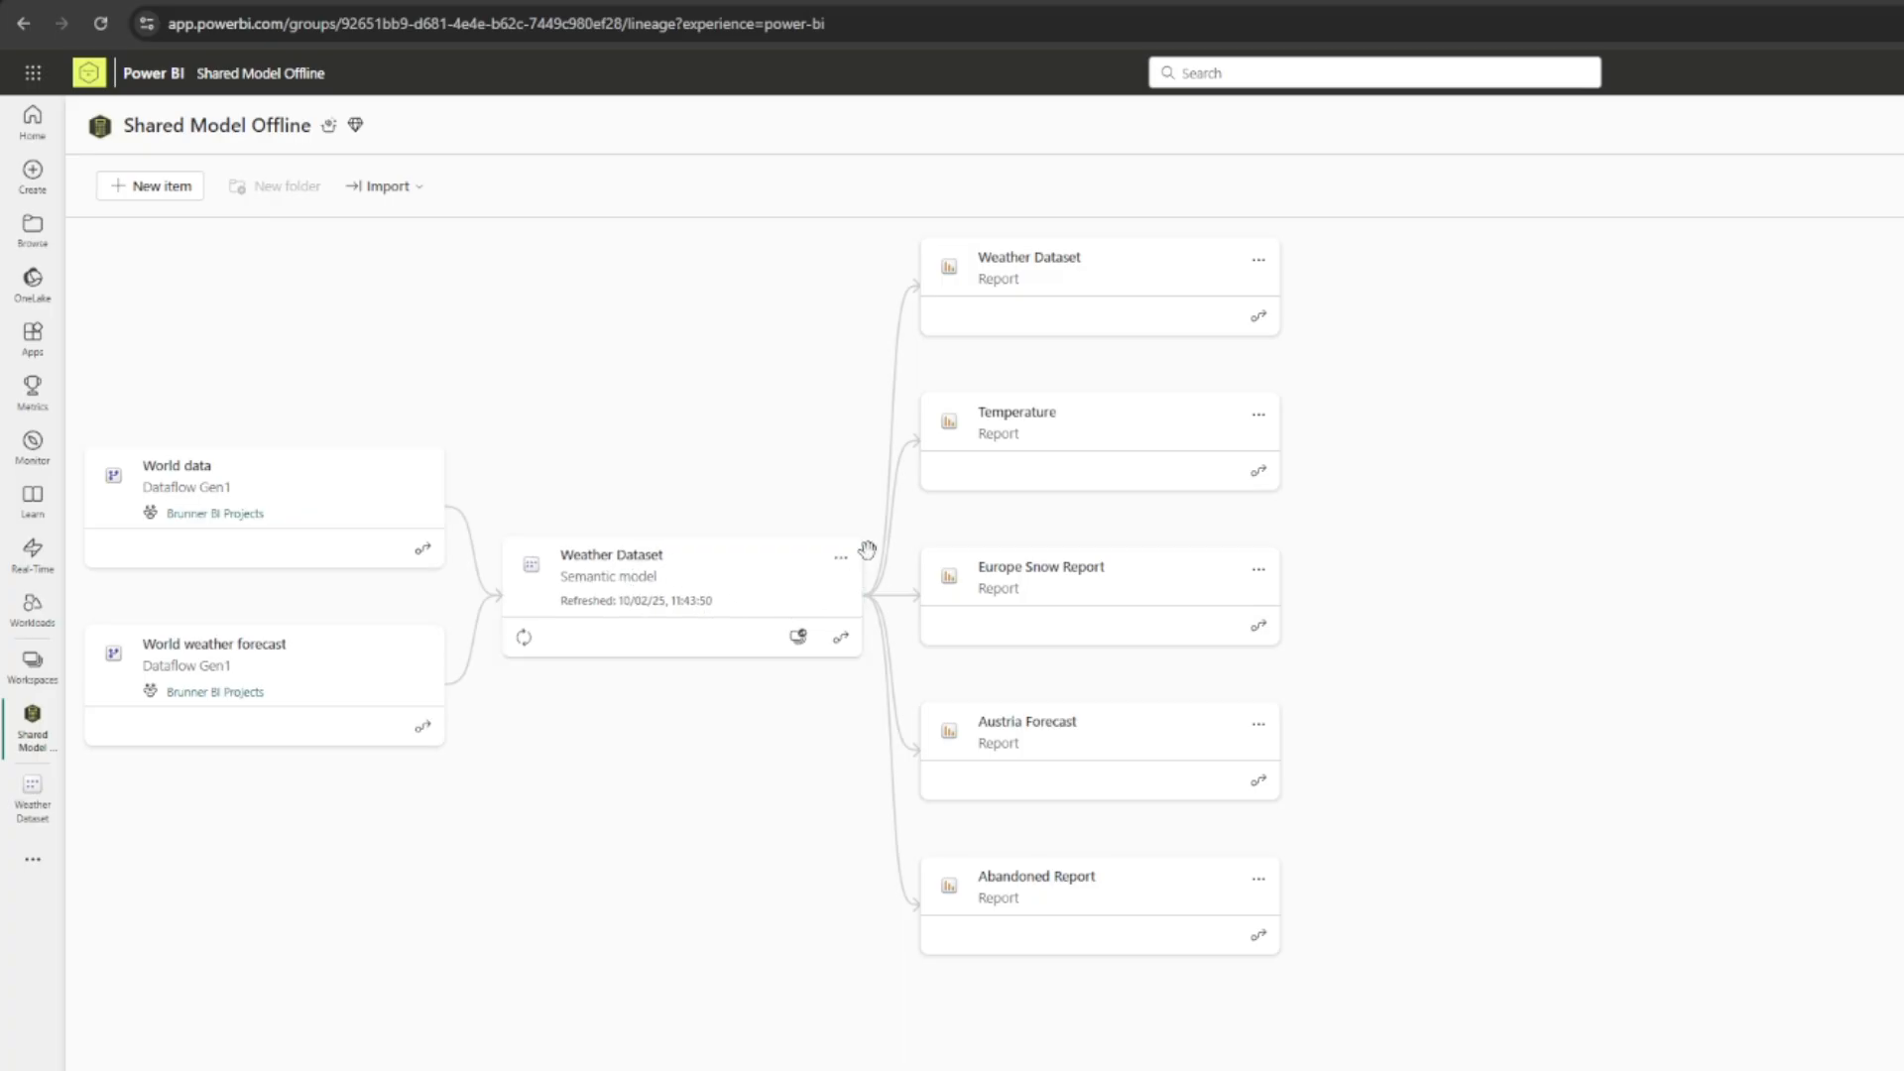
mouse_move(881, 492)
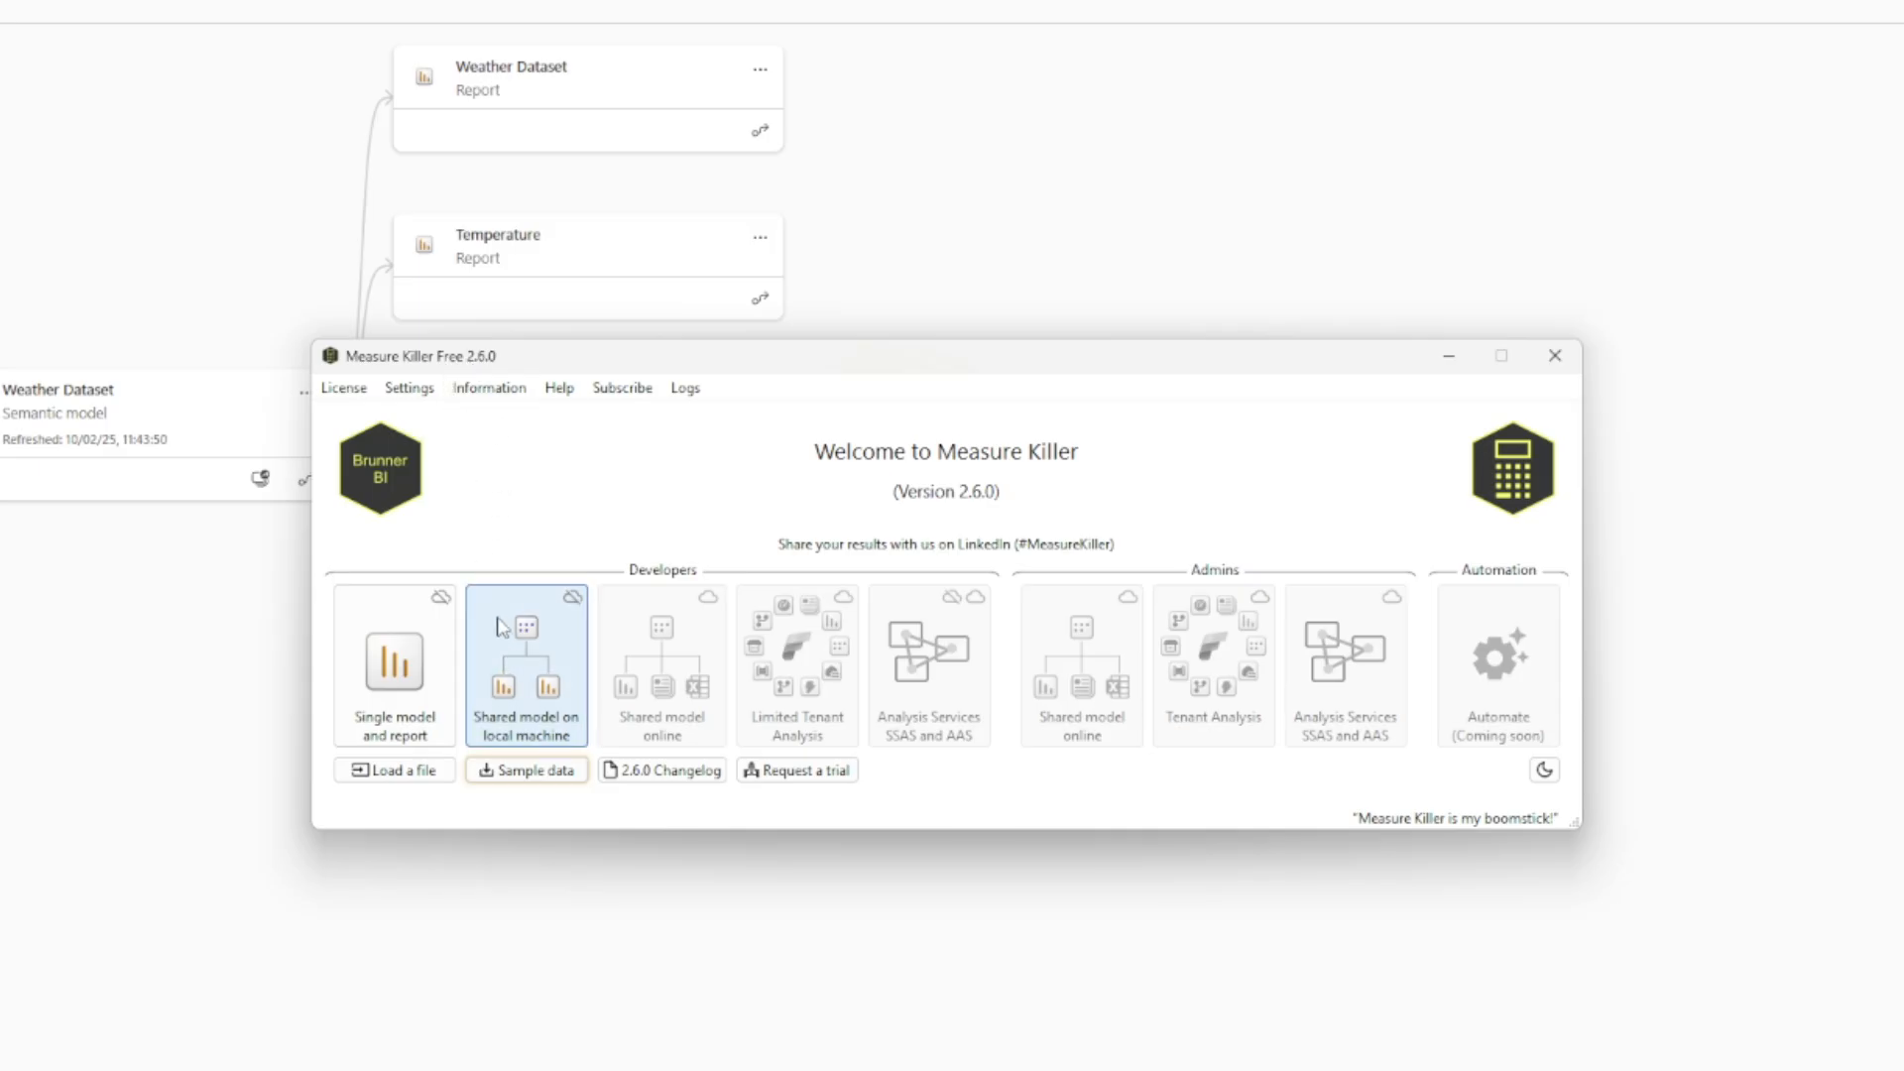
mouse_move(557, 655)
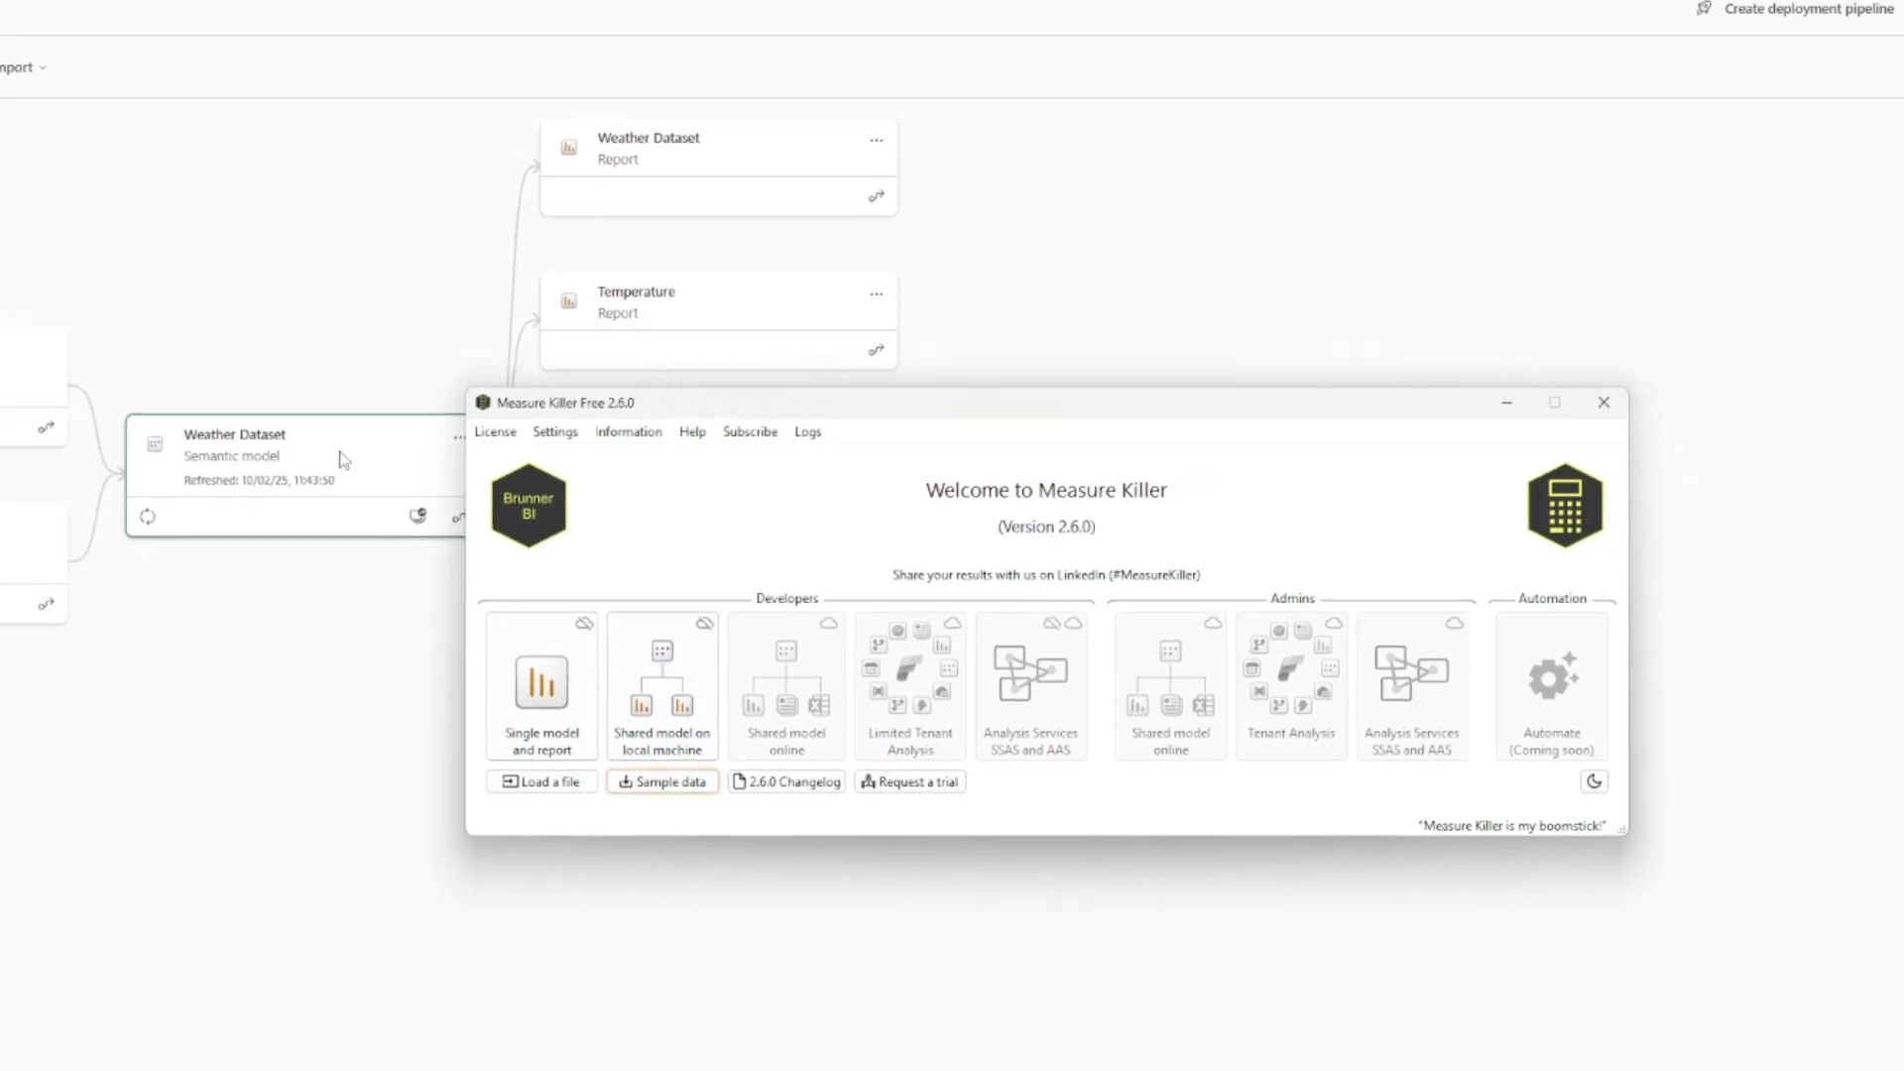
click(1603, 402)
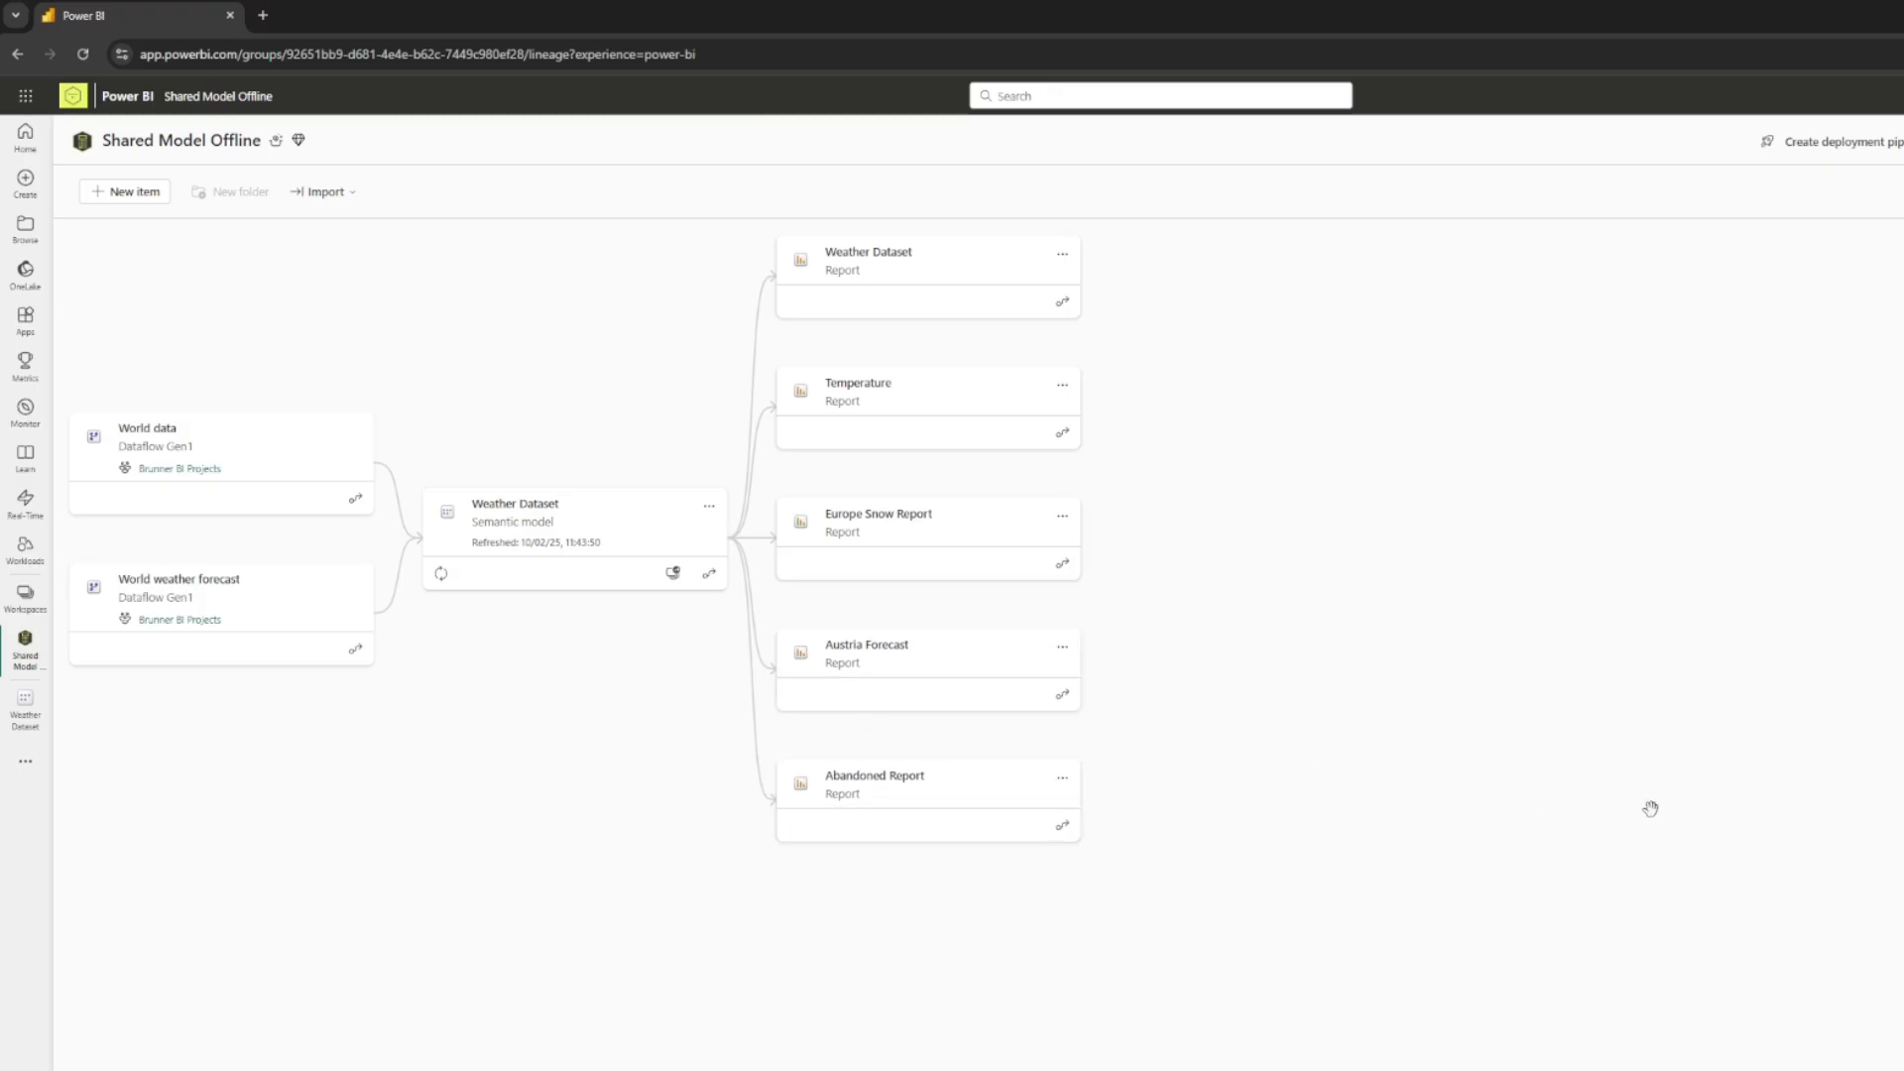
click(708, 505)
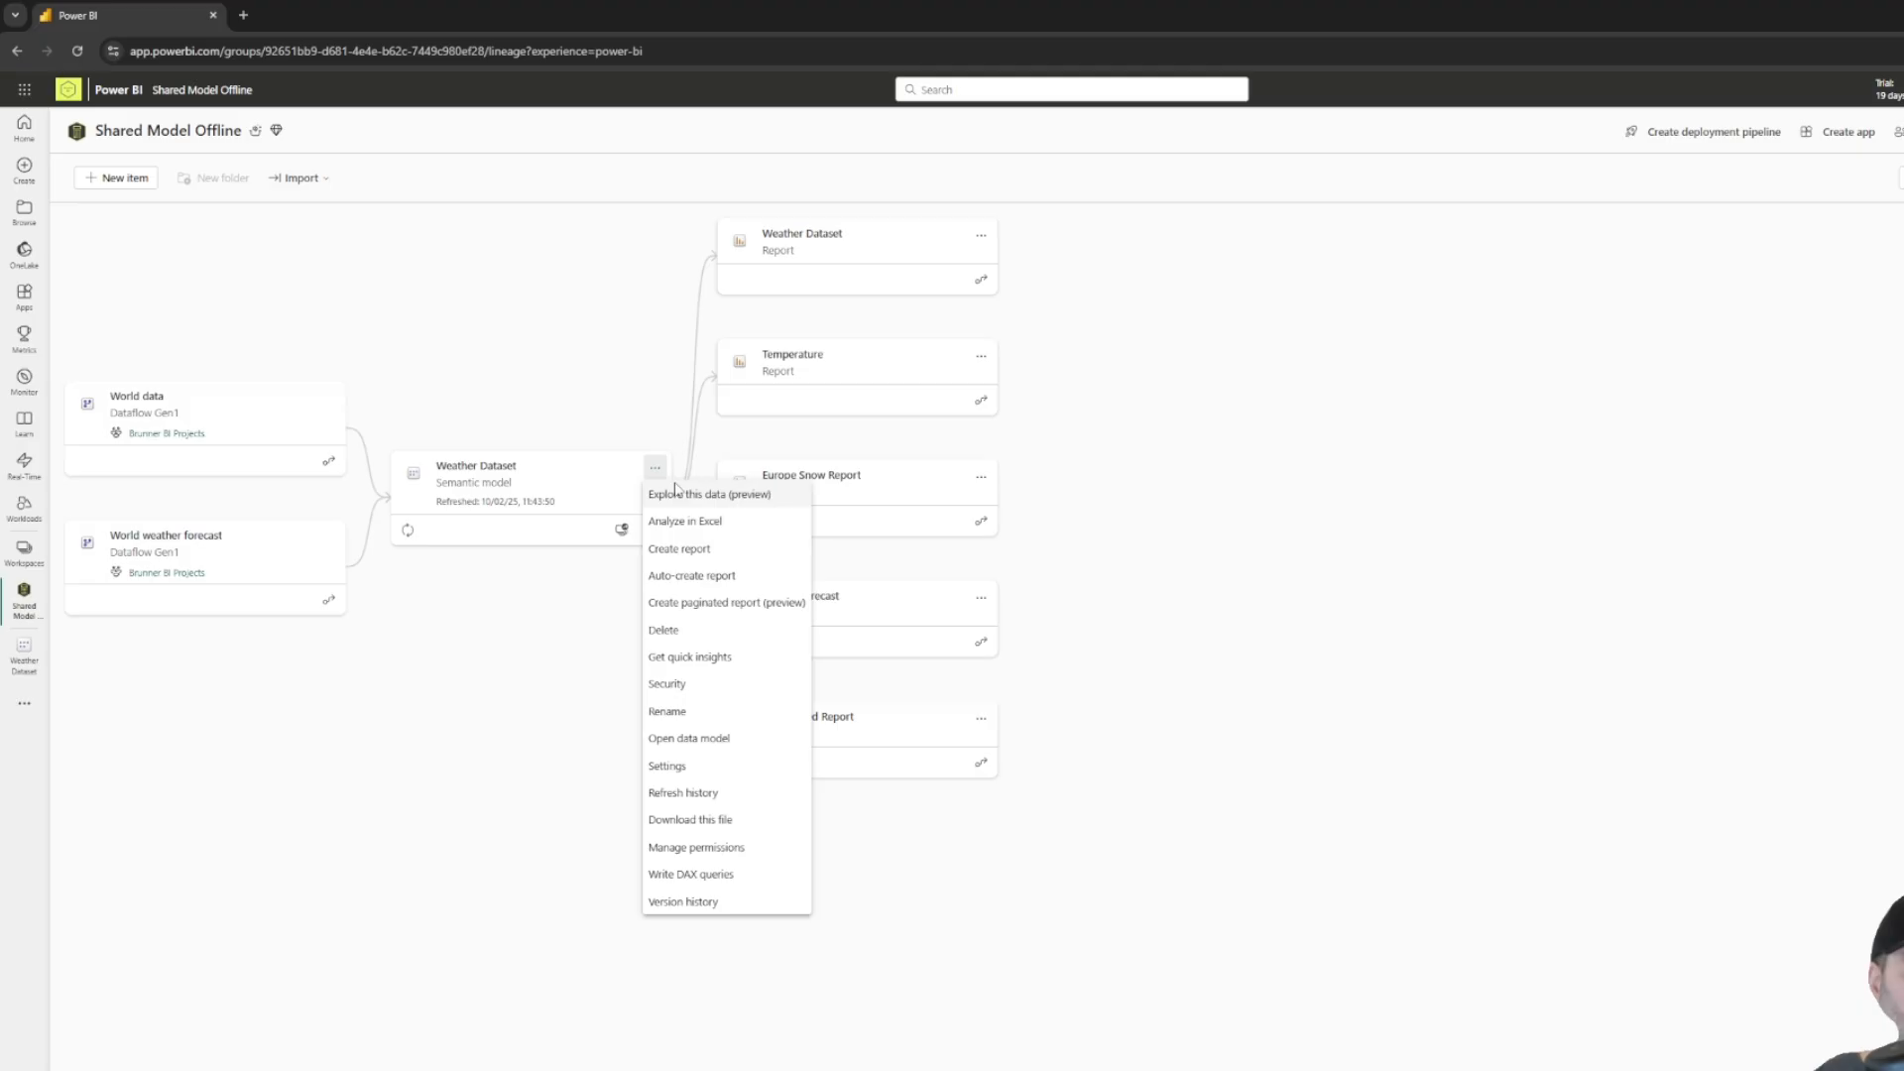
click(688, 819)
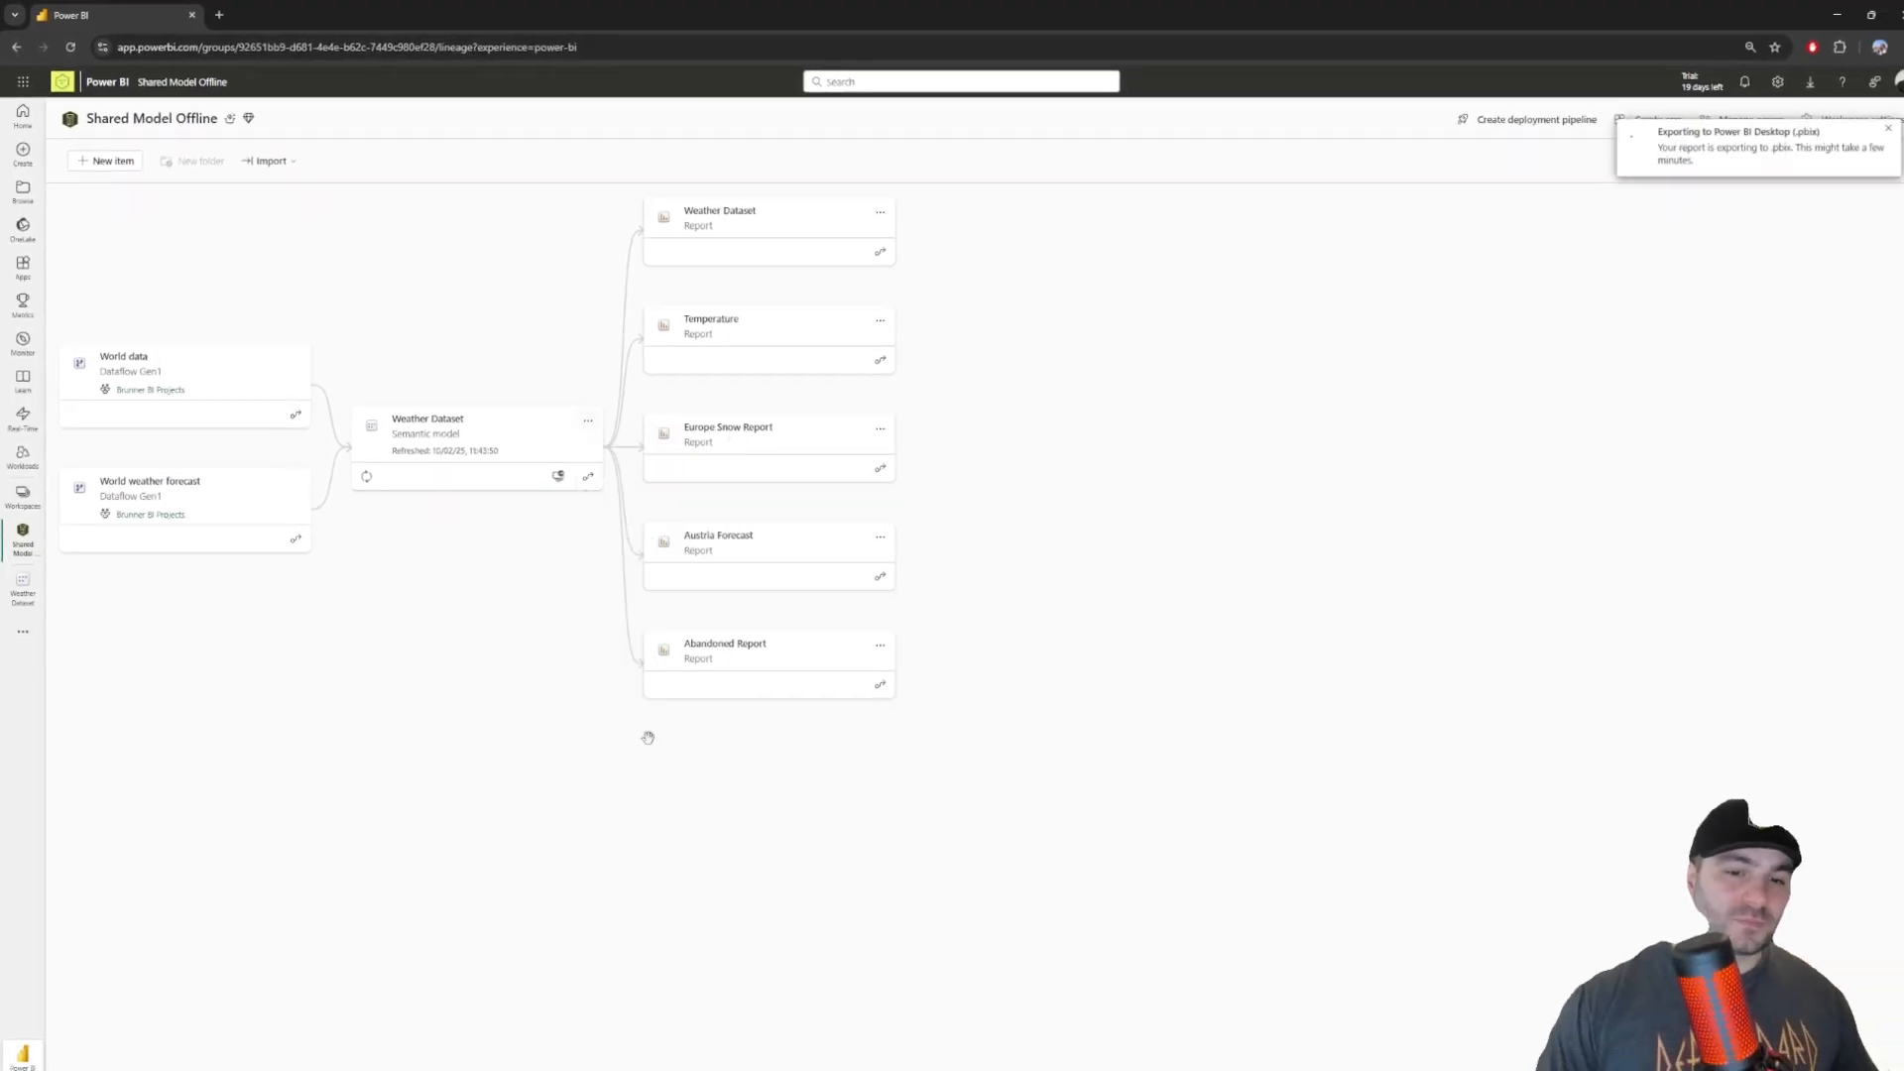
click(752, 231)
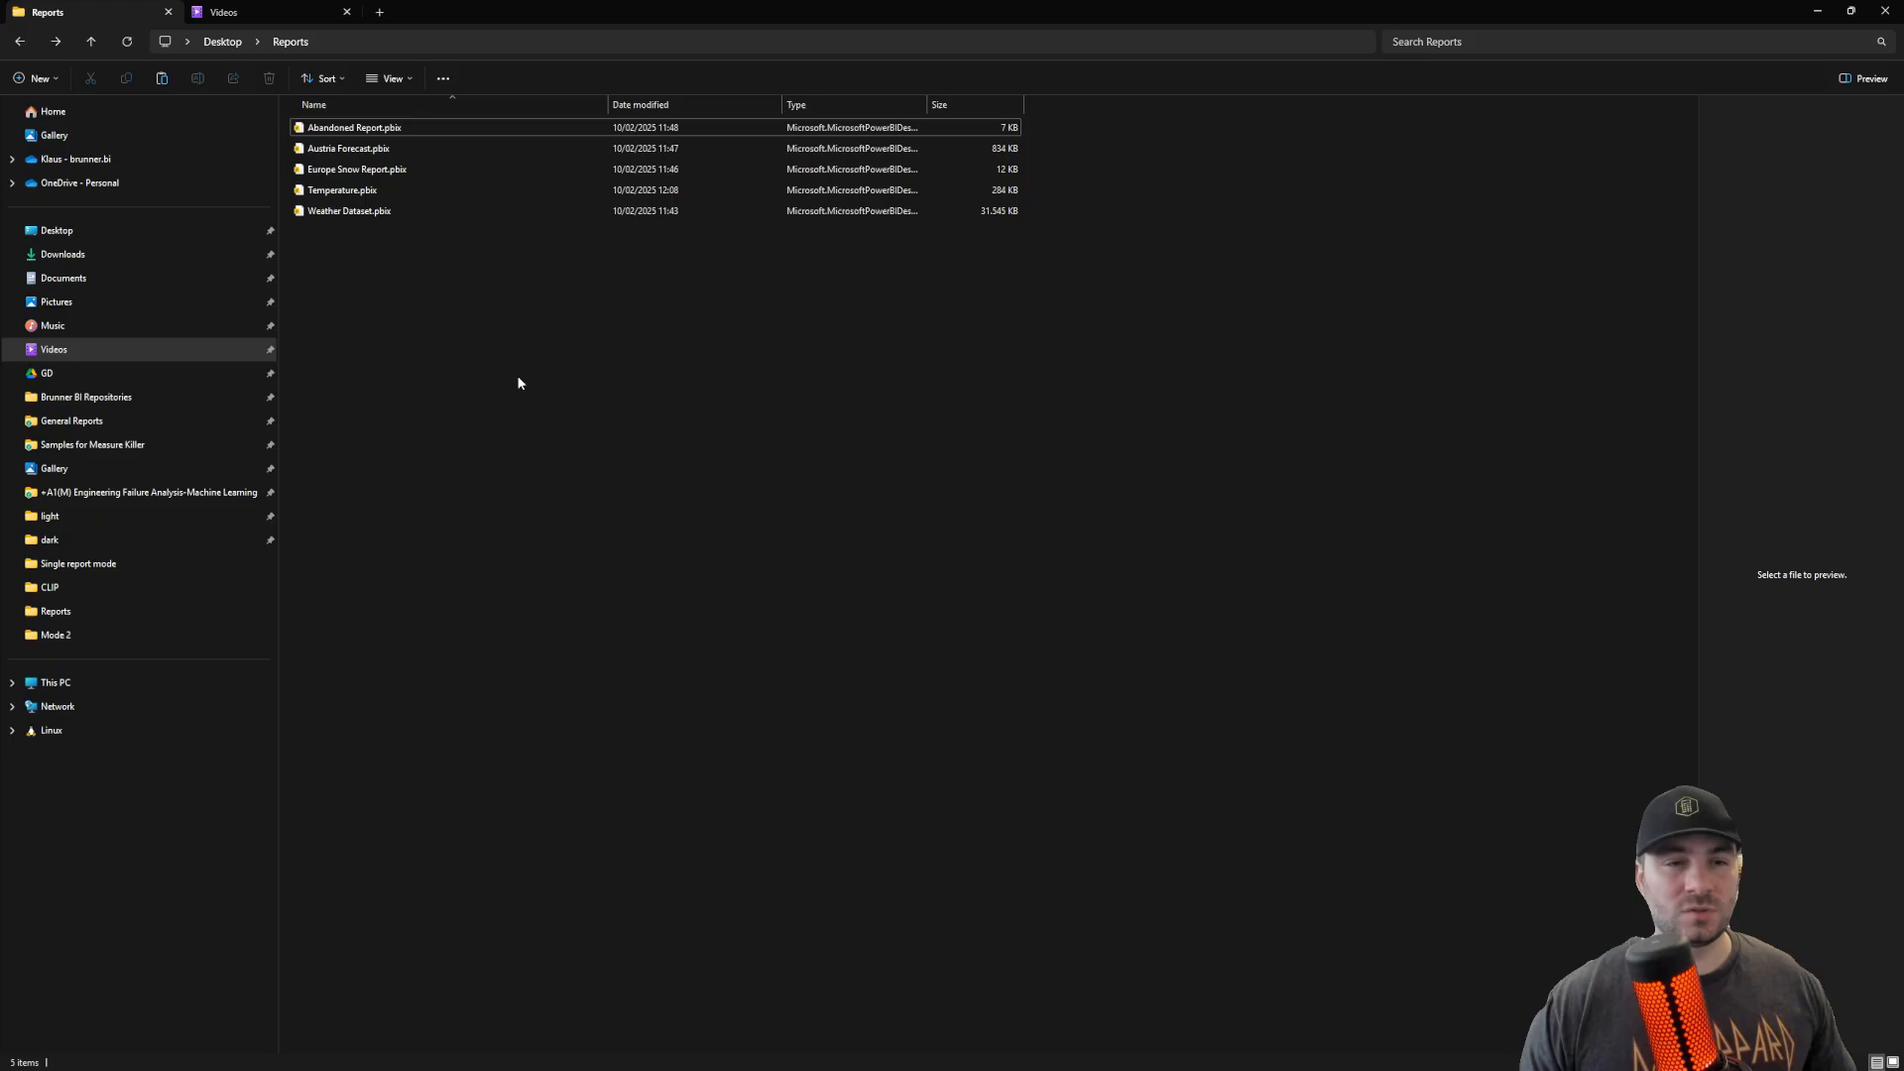
- Open Weather Dataset.pbix from the Reports folder in Power BI Desktop
click(350, 211)
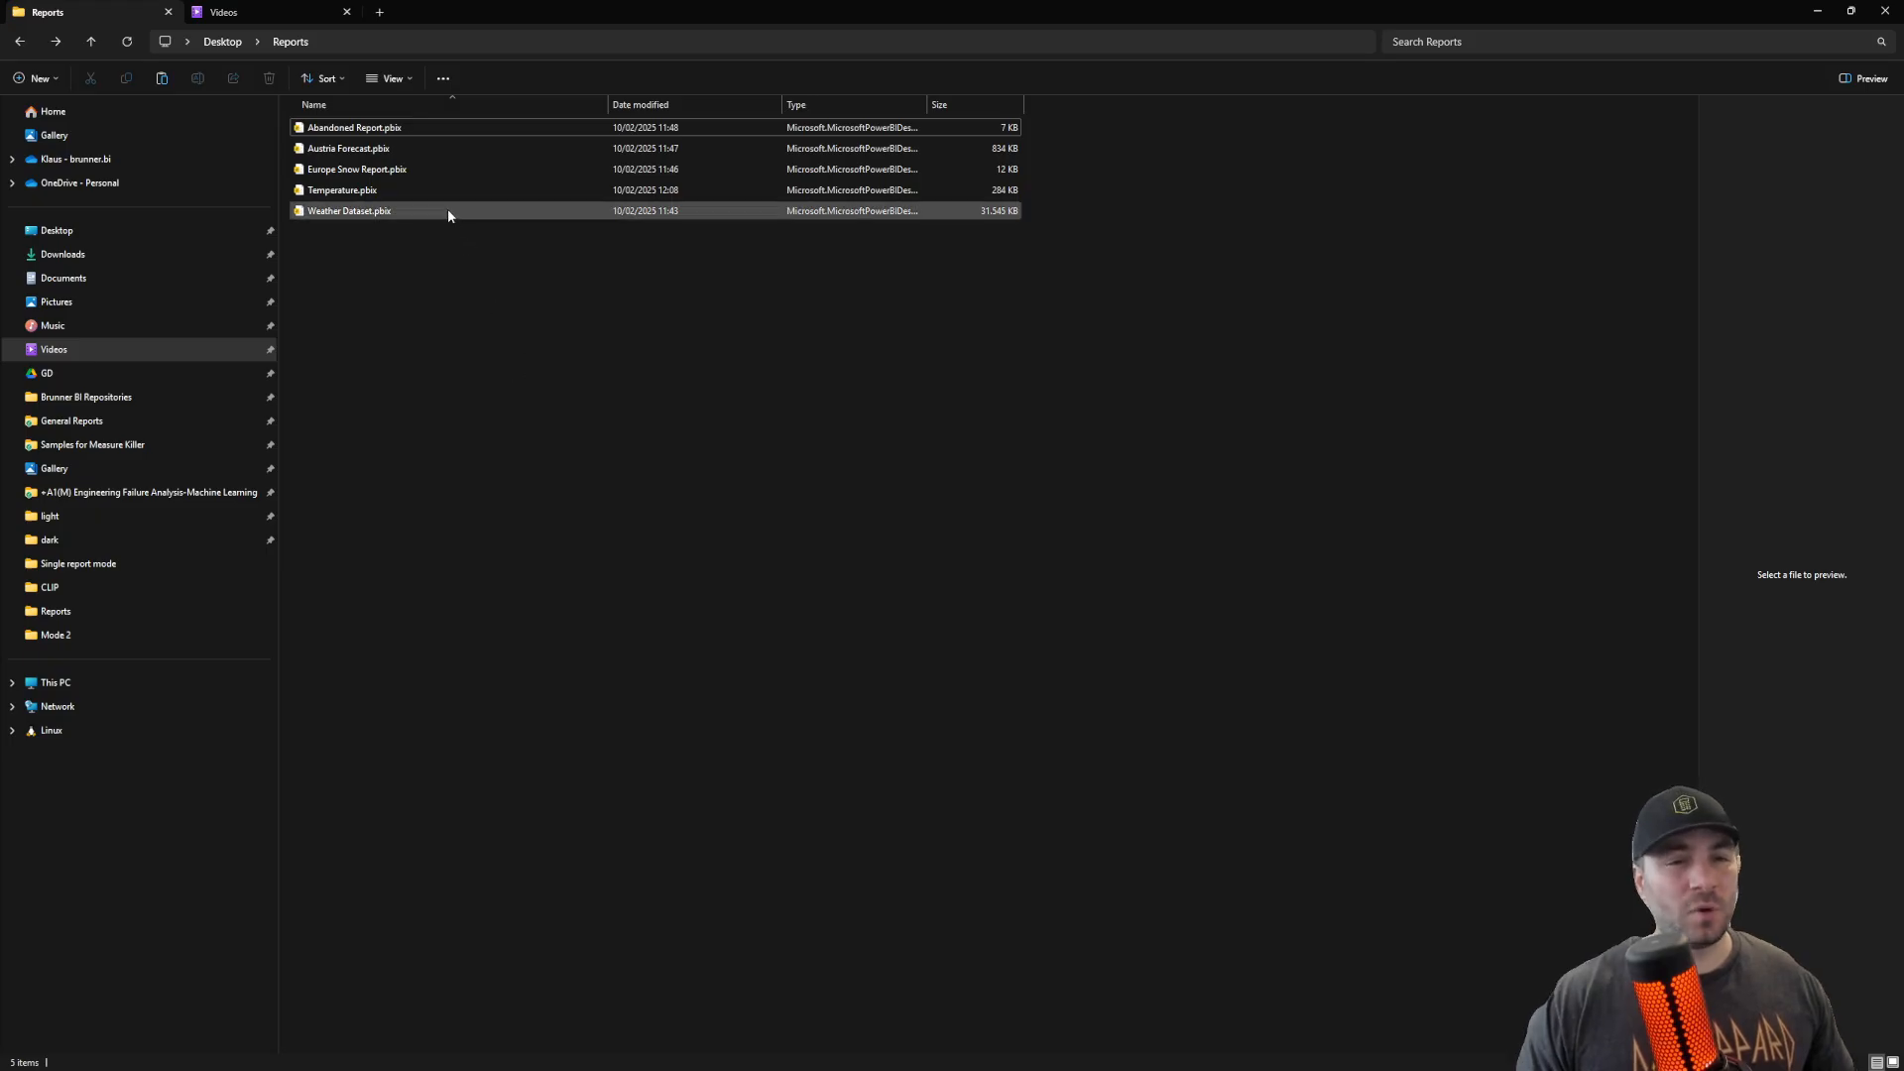
mouse_move(438, 212)
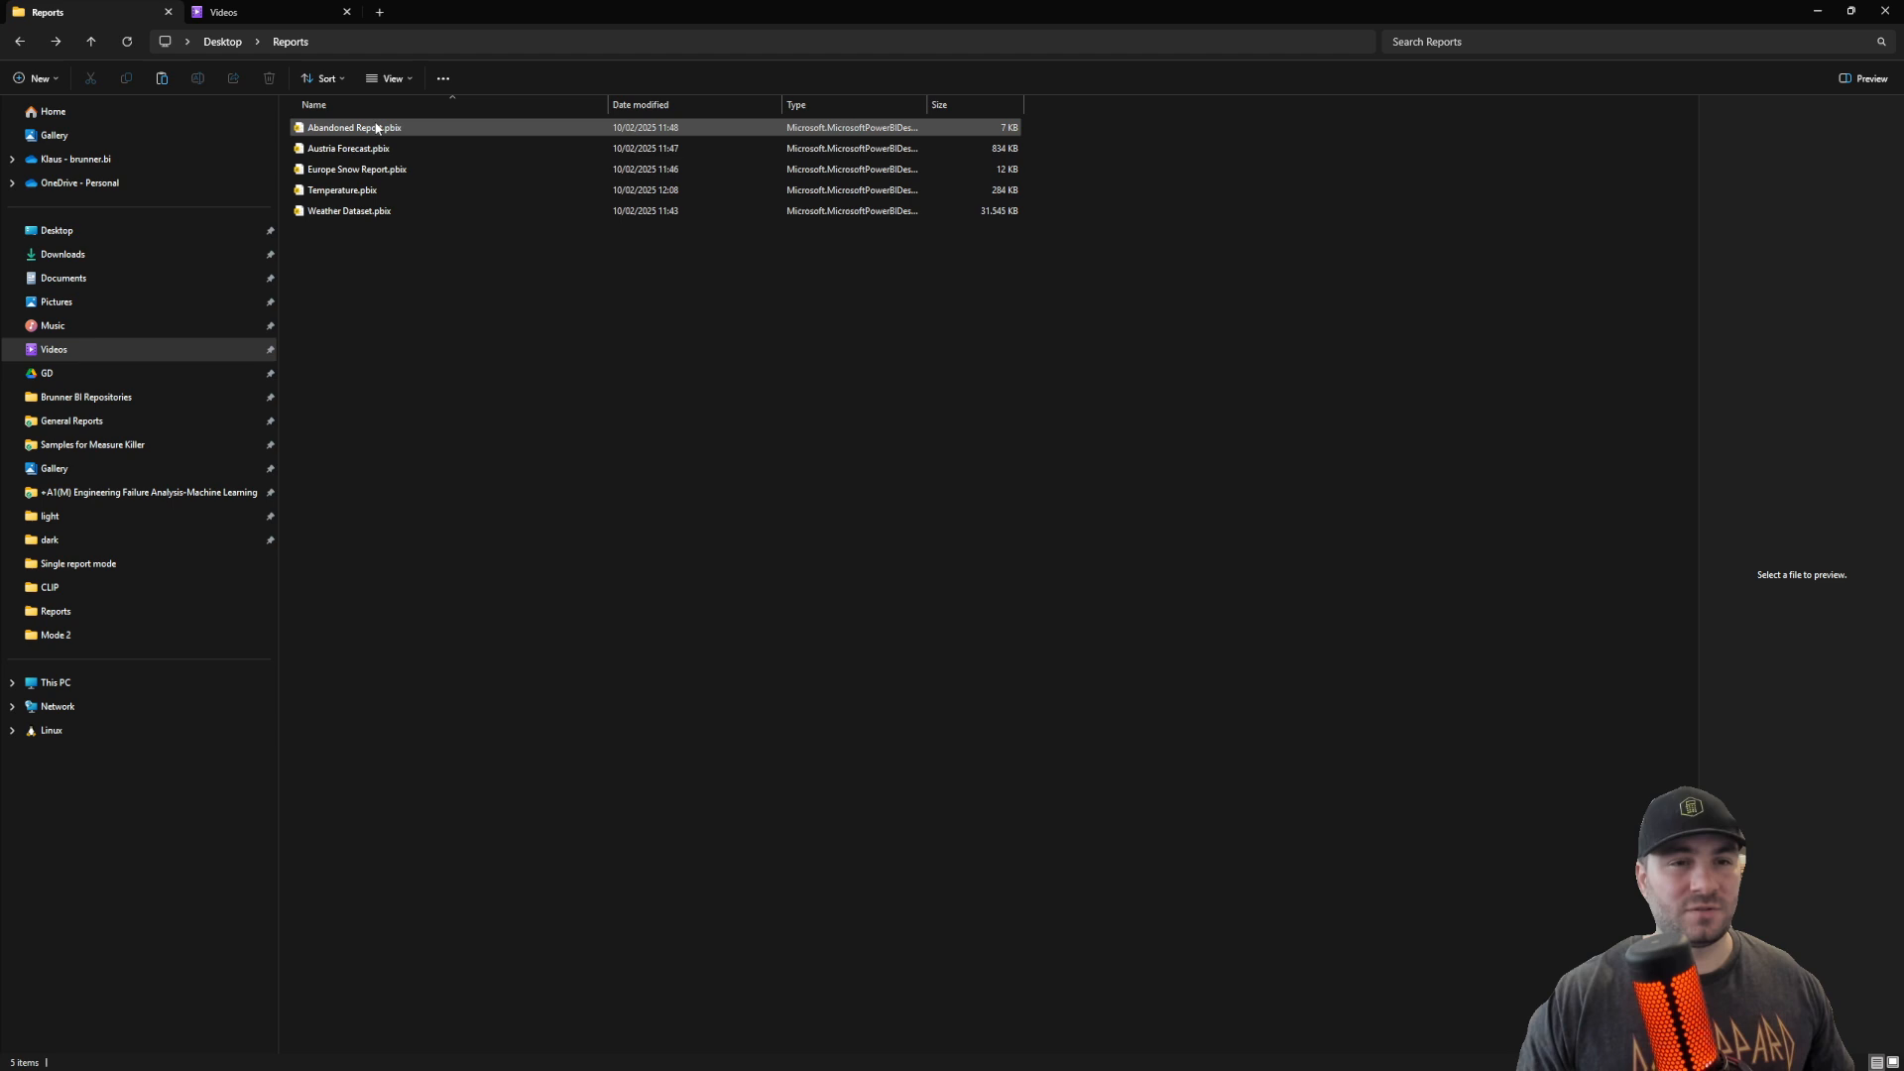
click(350, 211)
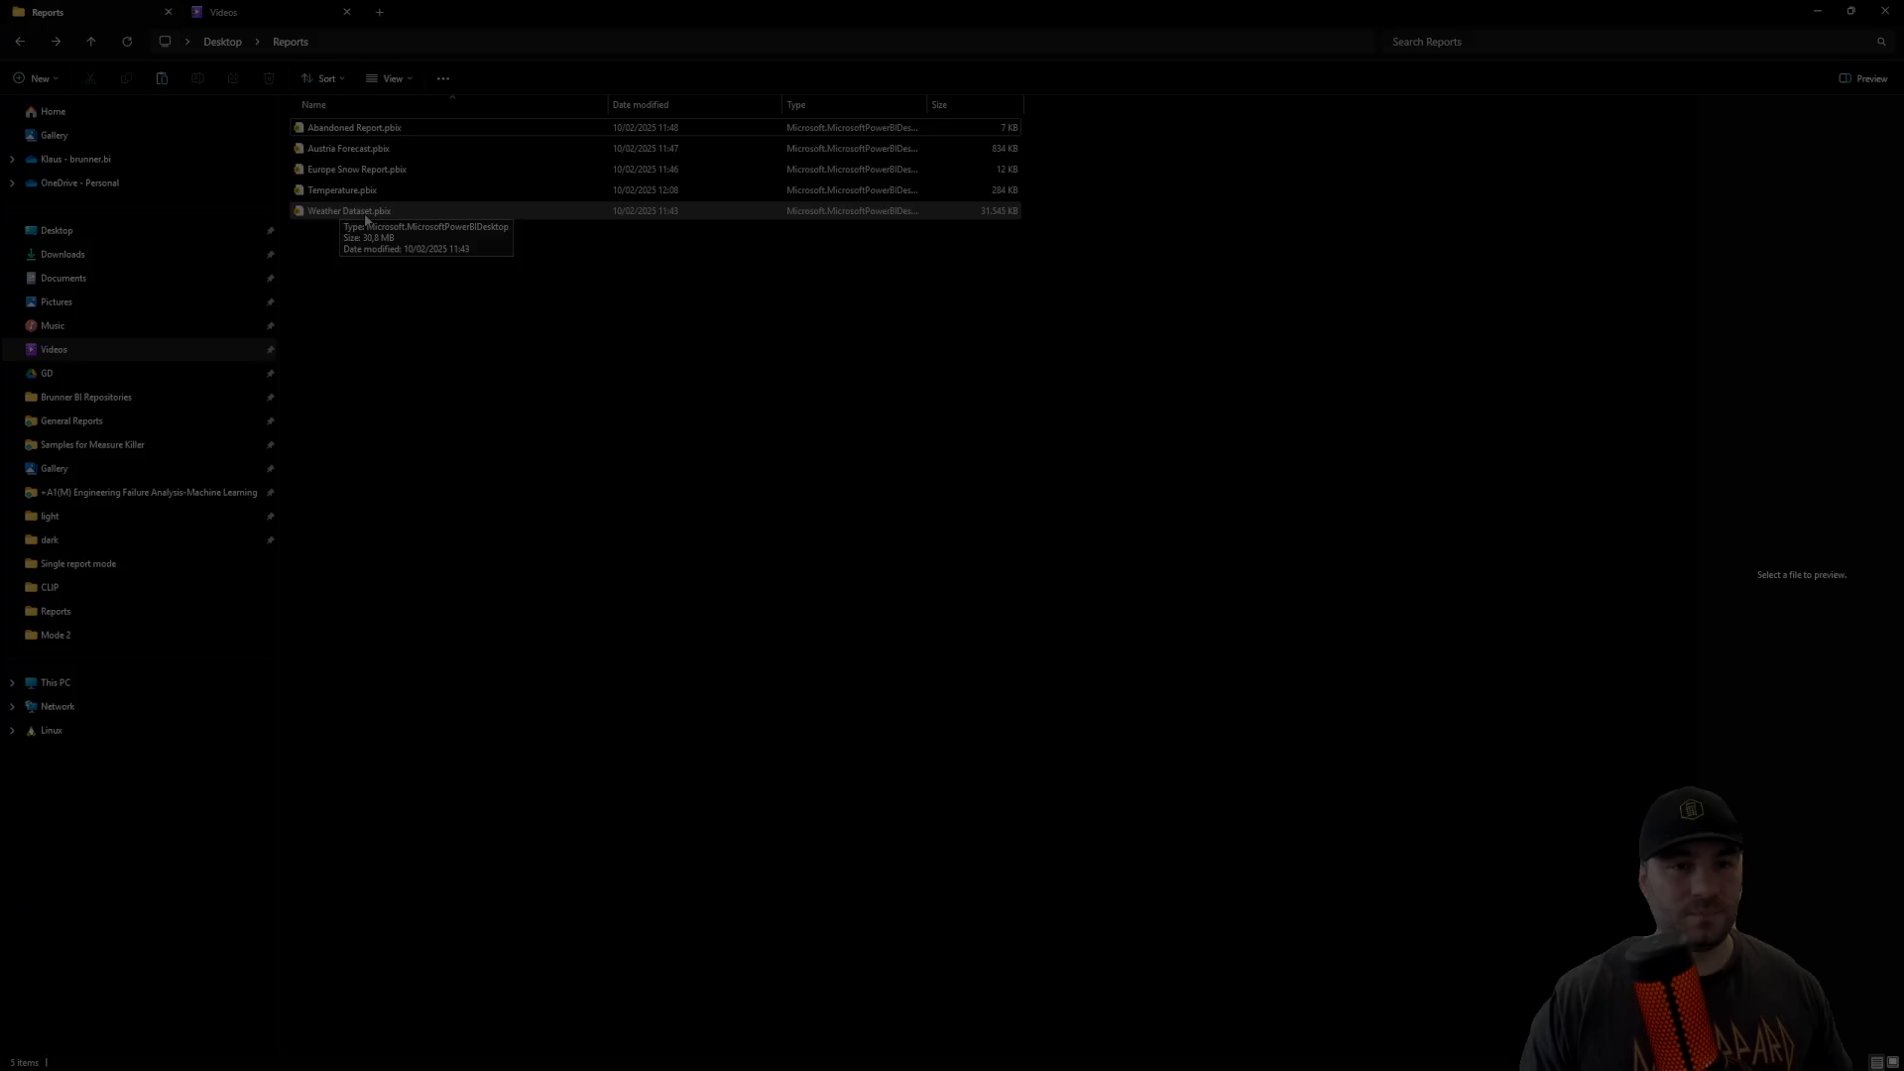
double_click(350, 211)
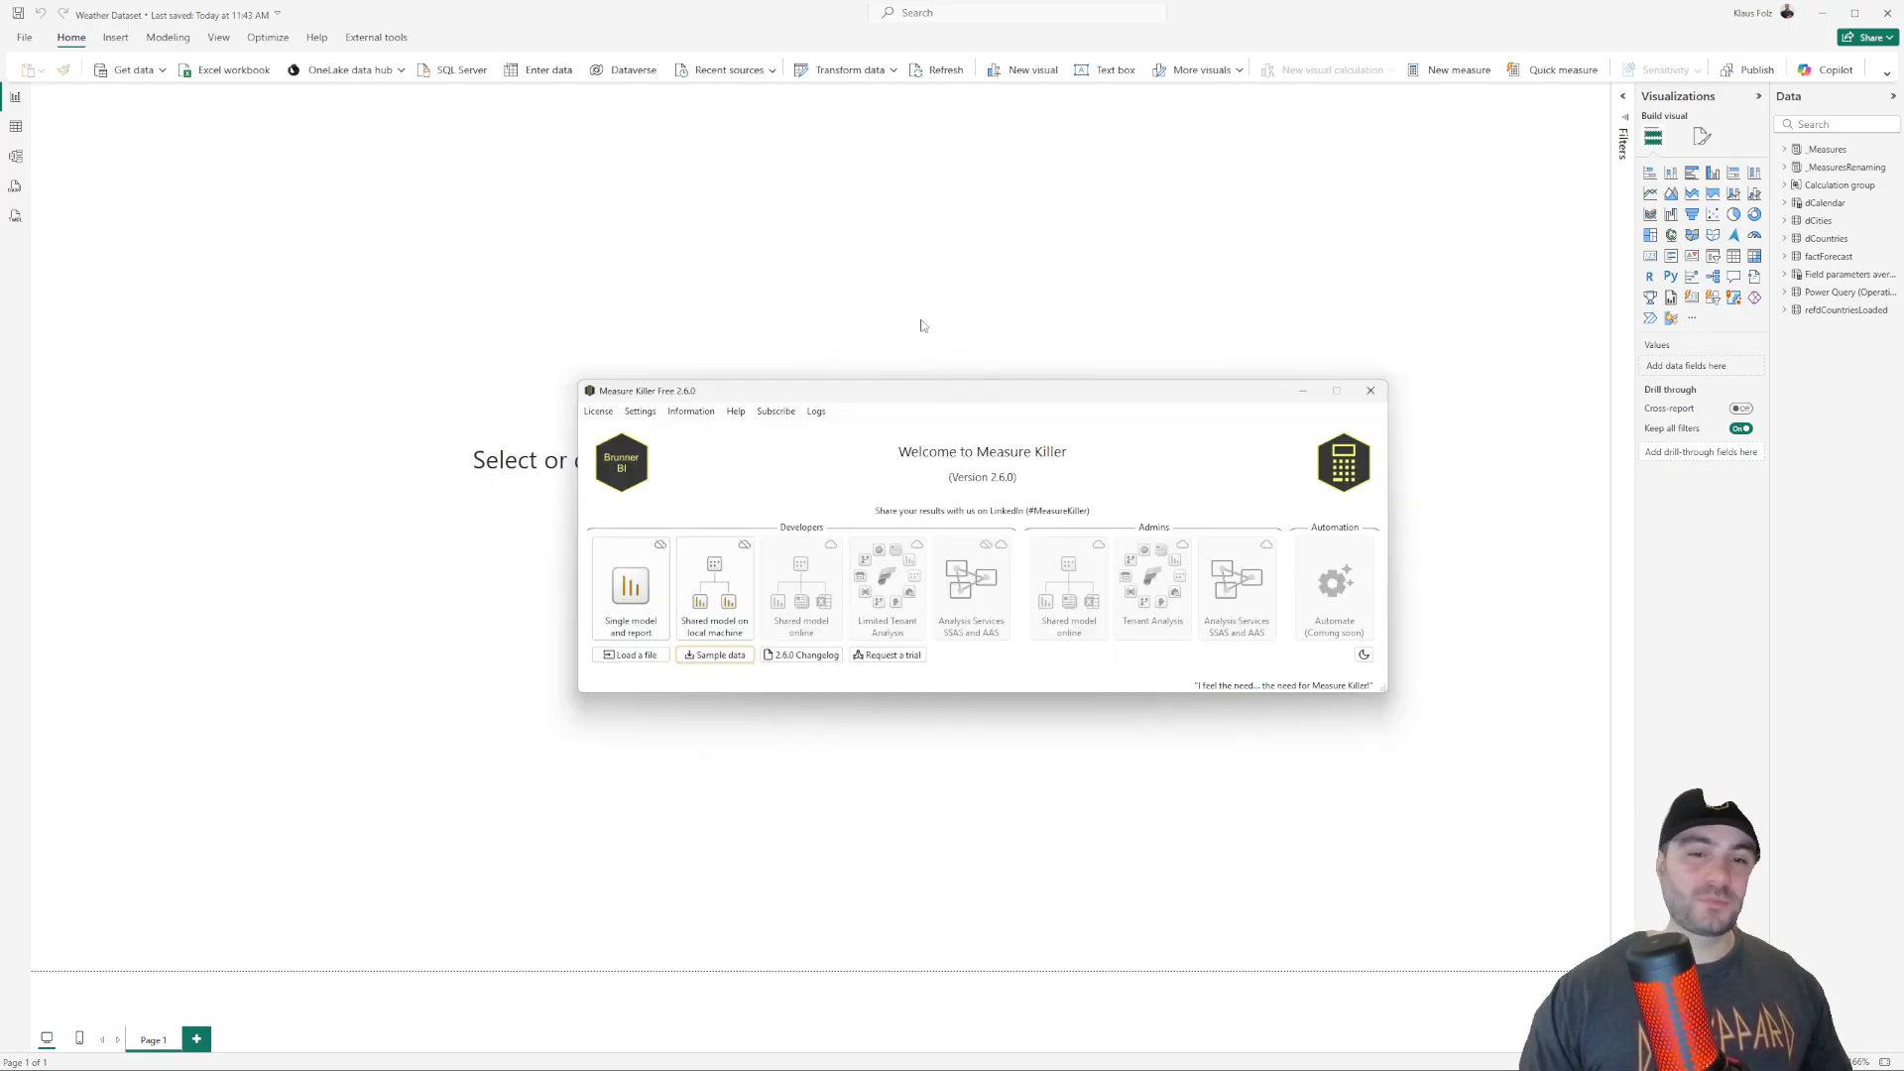
mouse_move(692, 529)
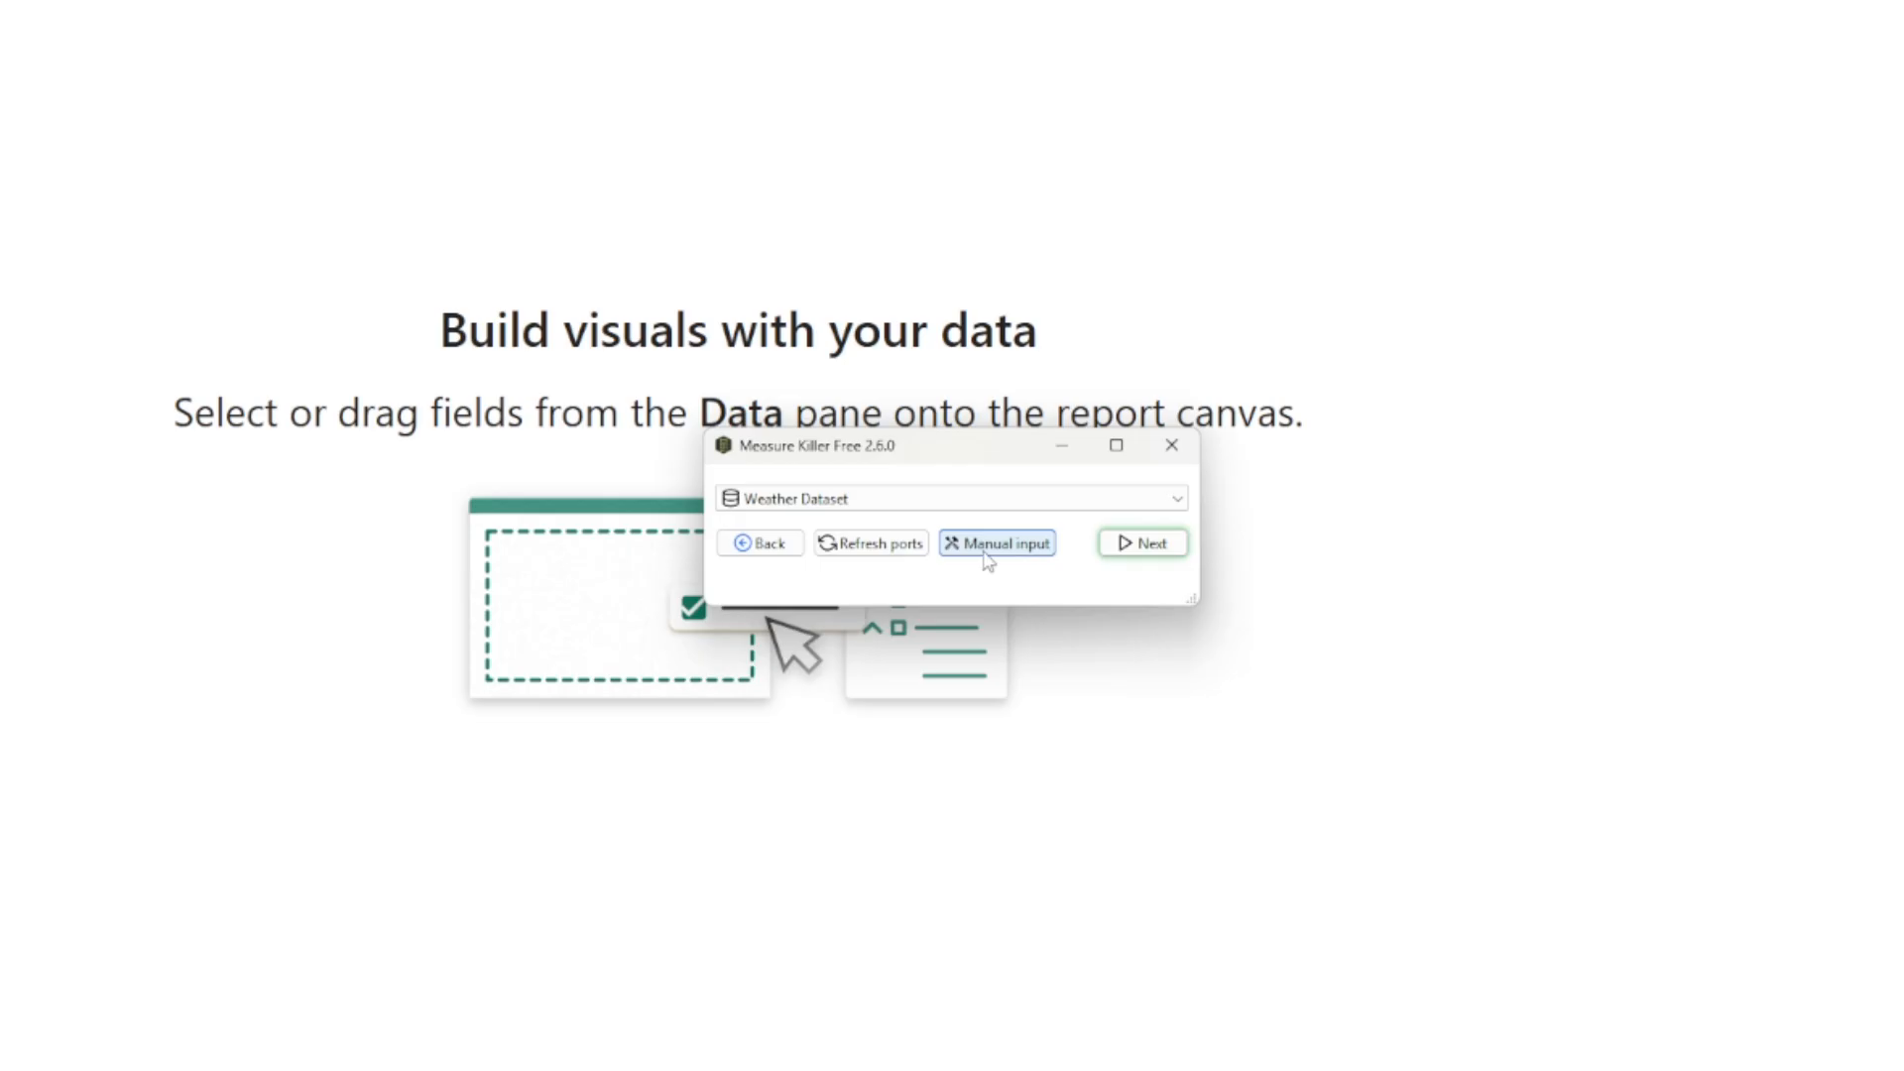
mouse_move(930, 498)
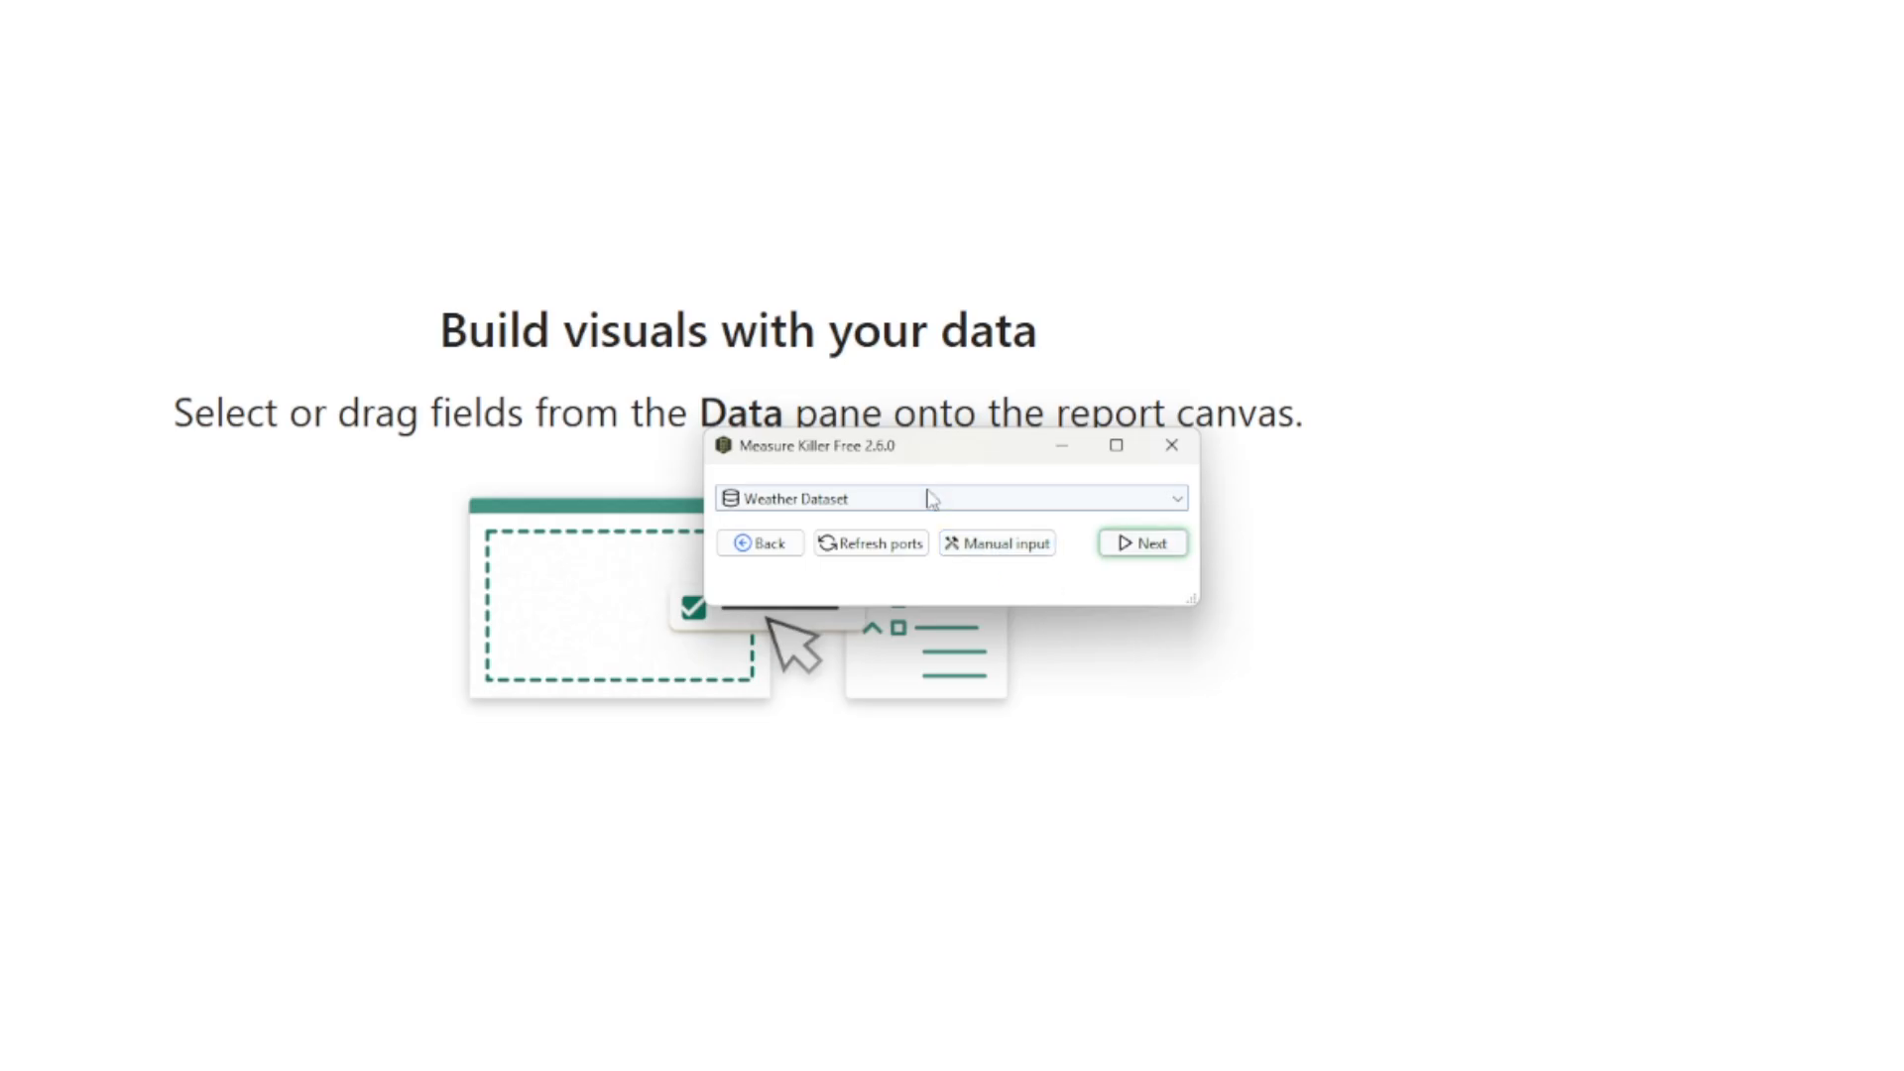
- Proceed with Weather Dataset as the shared model and decline adding its report pages
click(1141, 543)
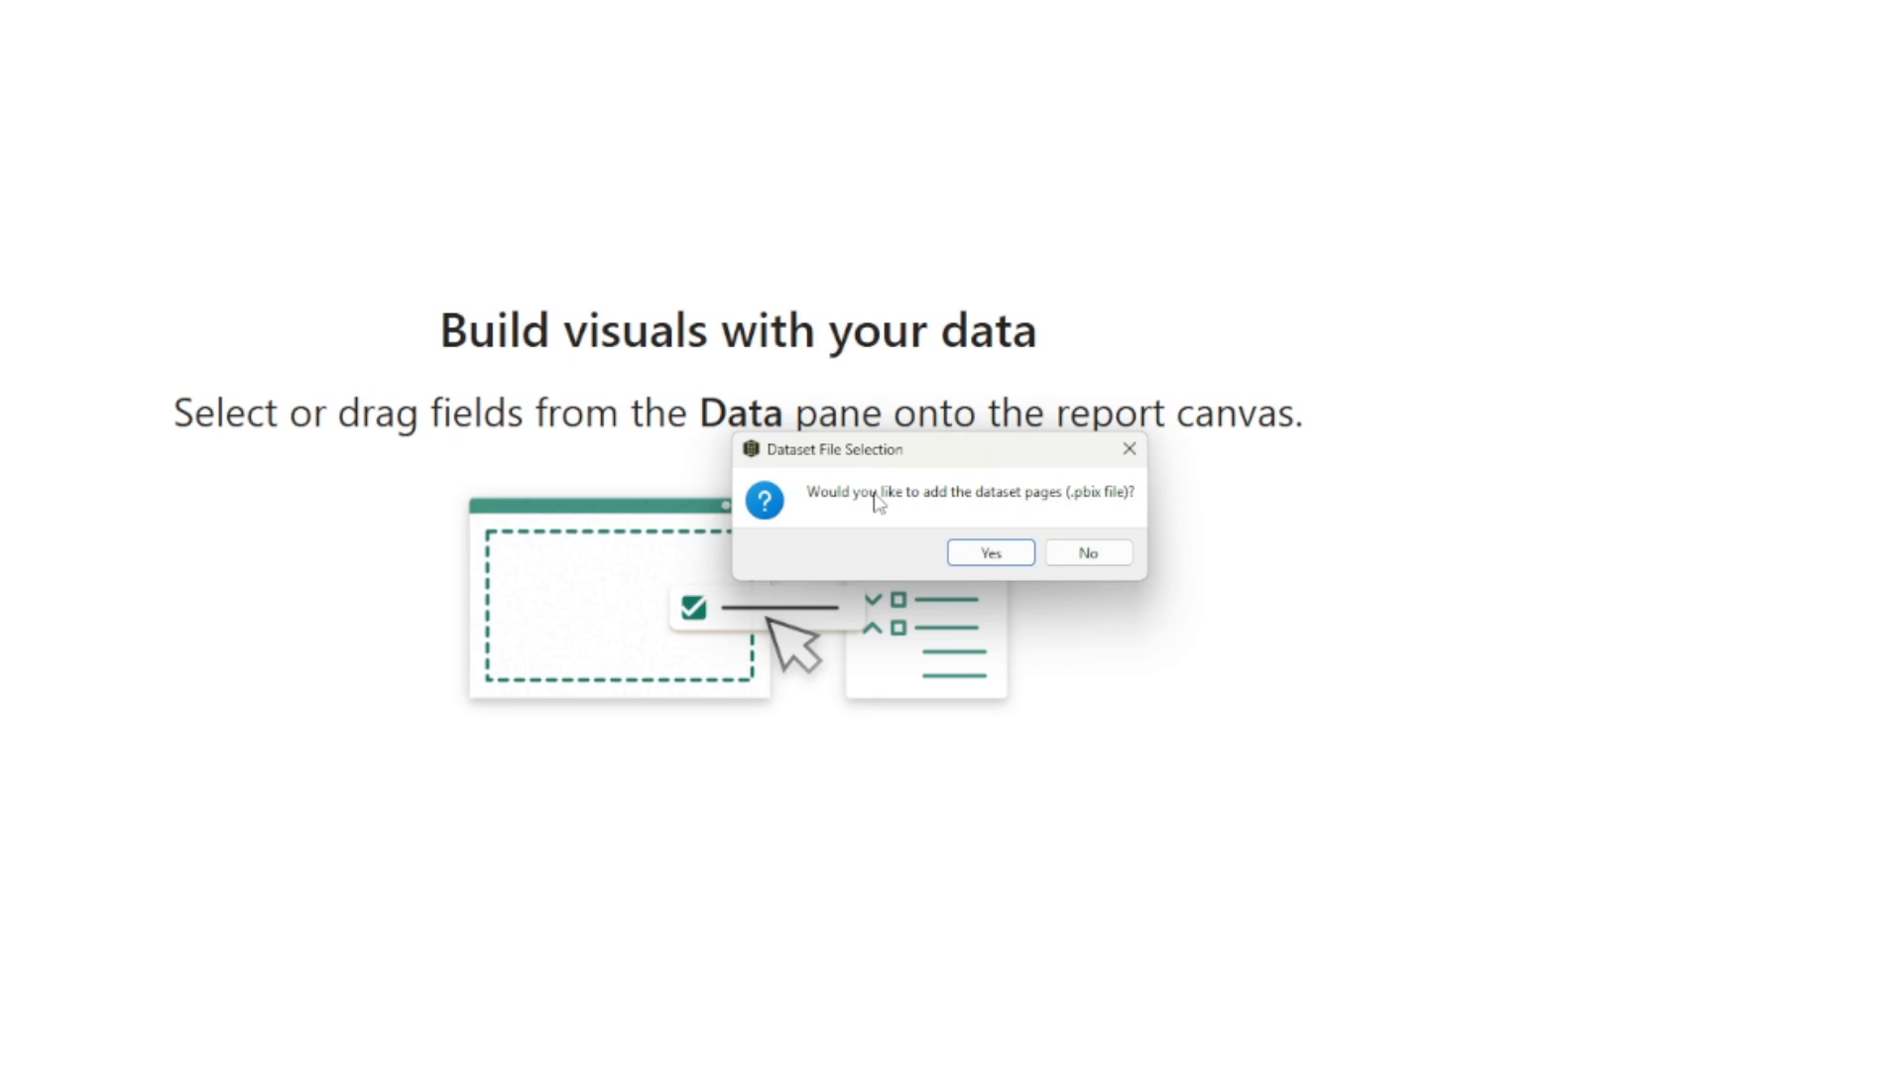
mouse_move(878, 508)
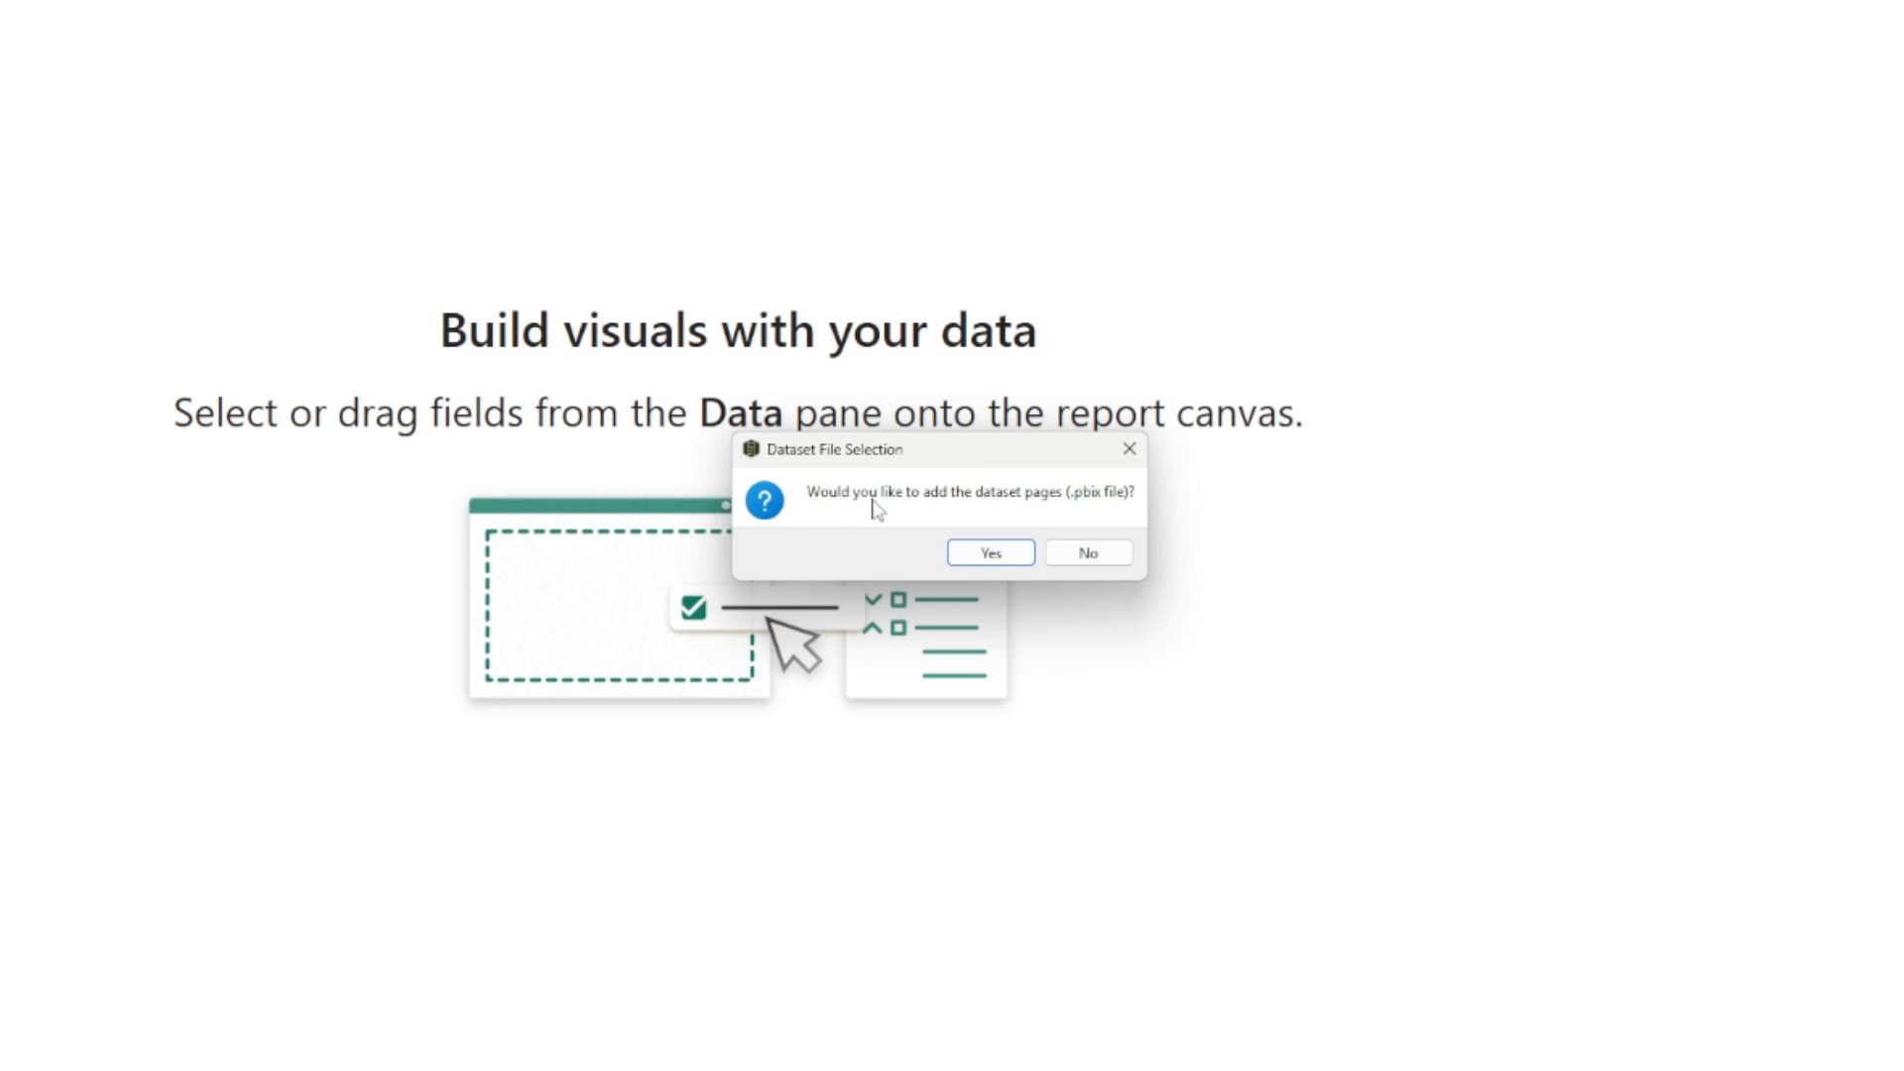
mouse_move(893, 516)
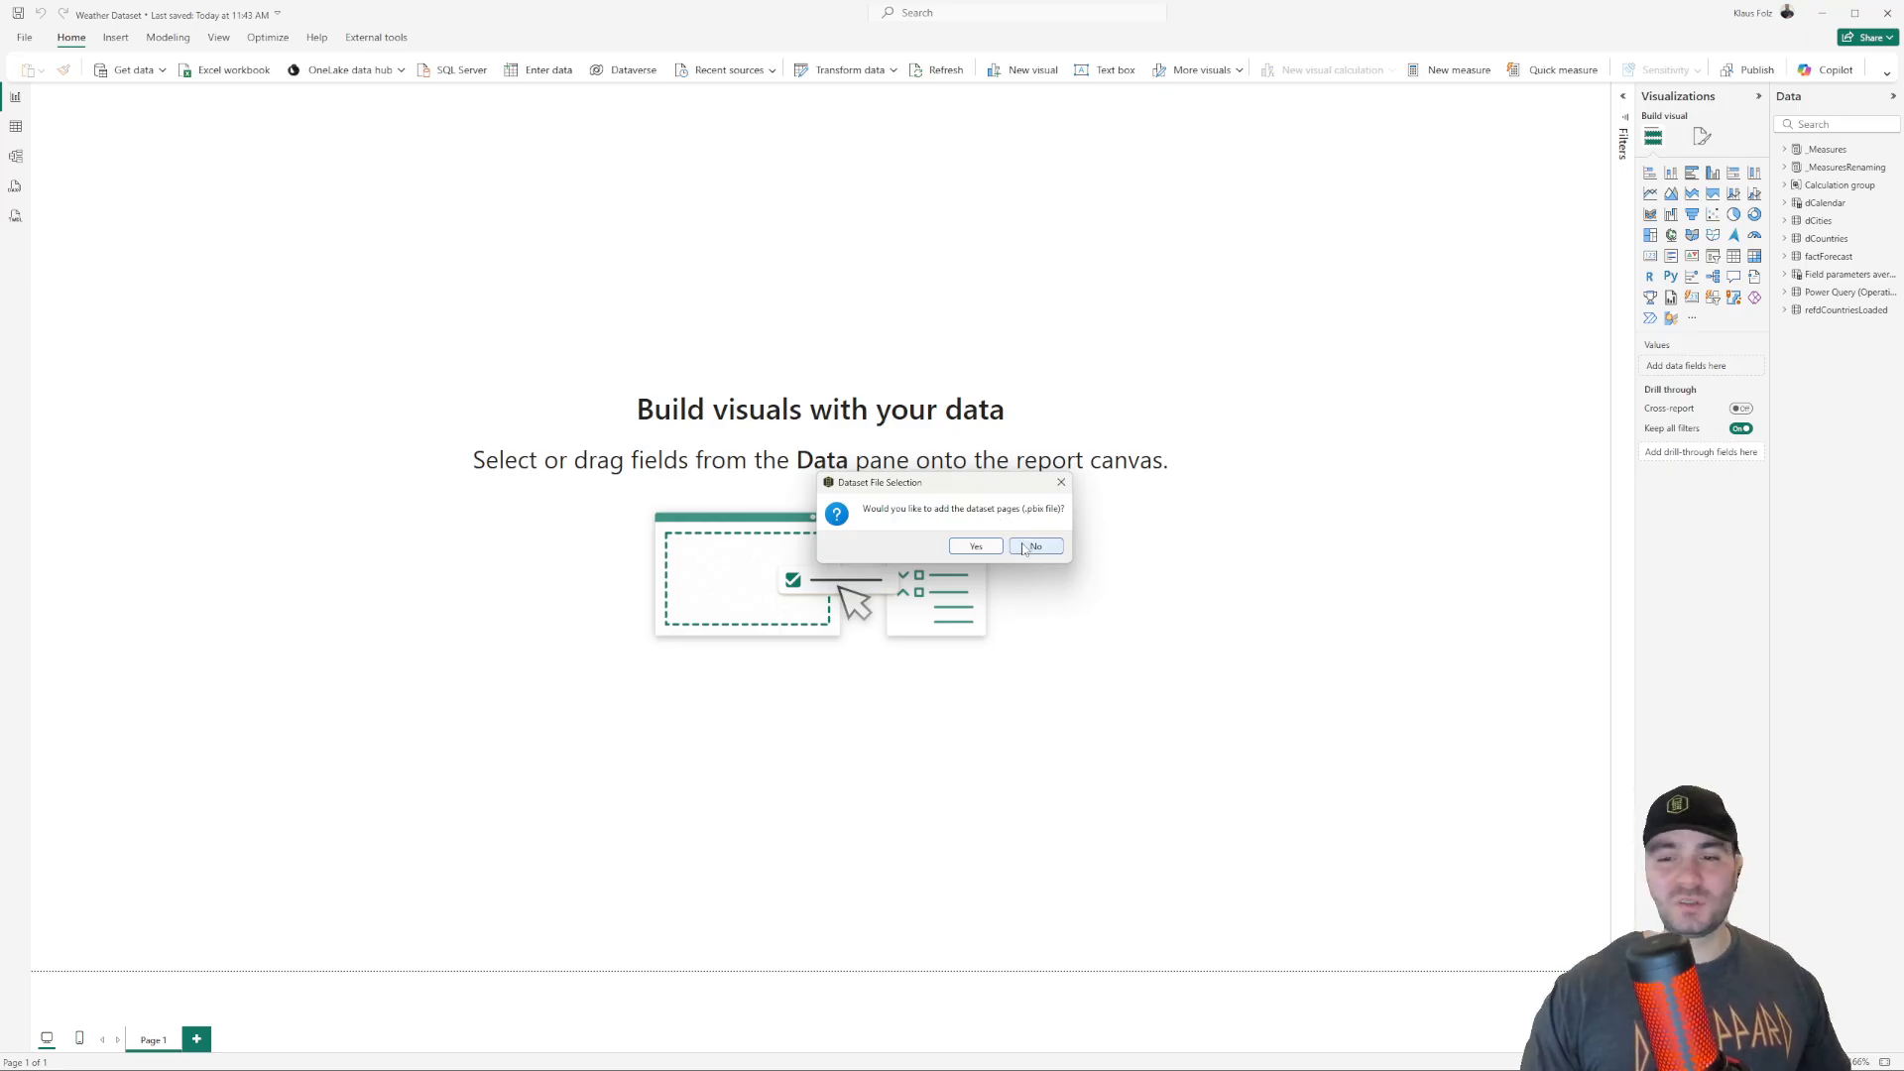
click(1033, 546)
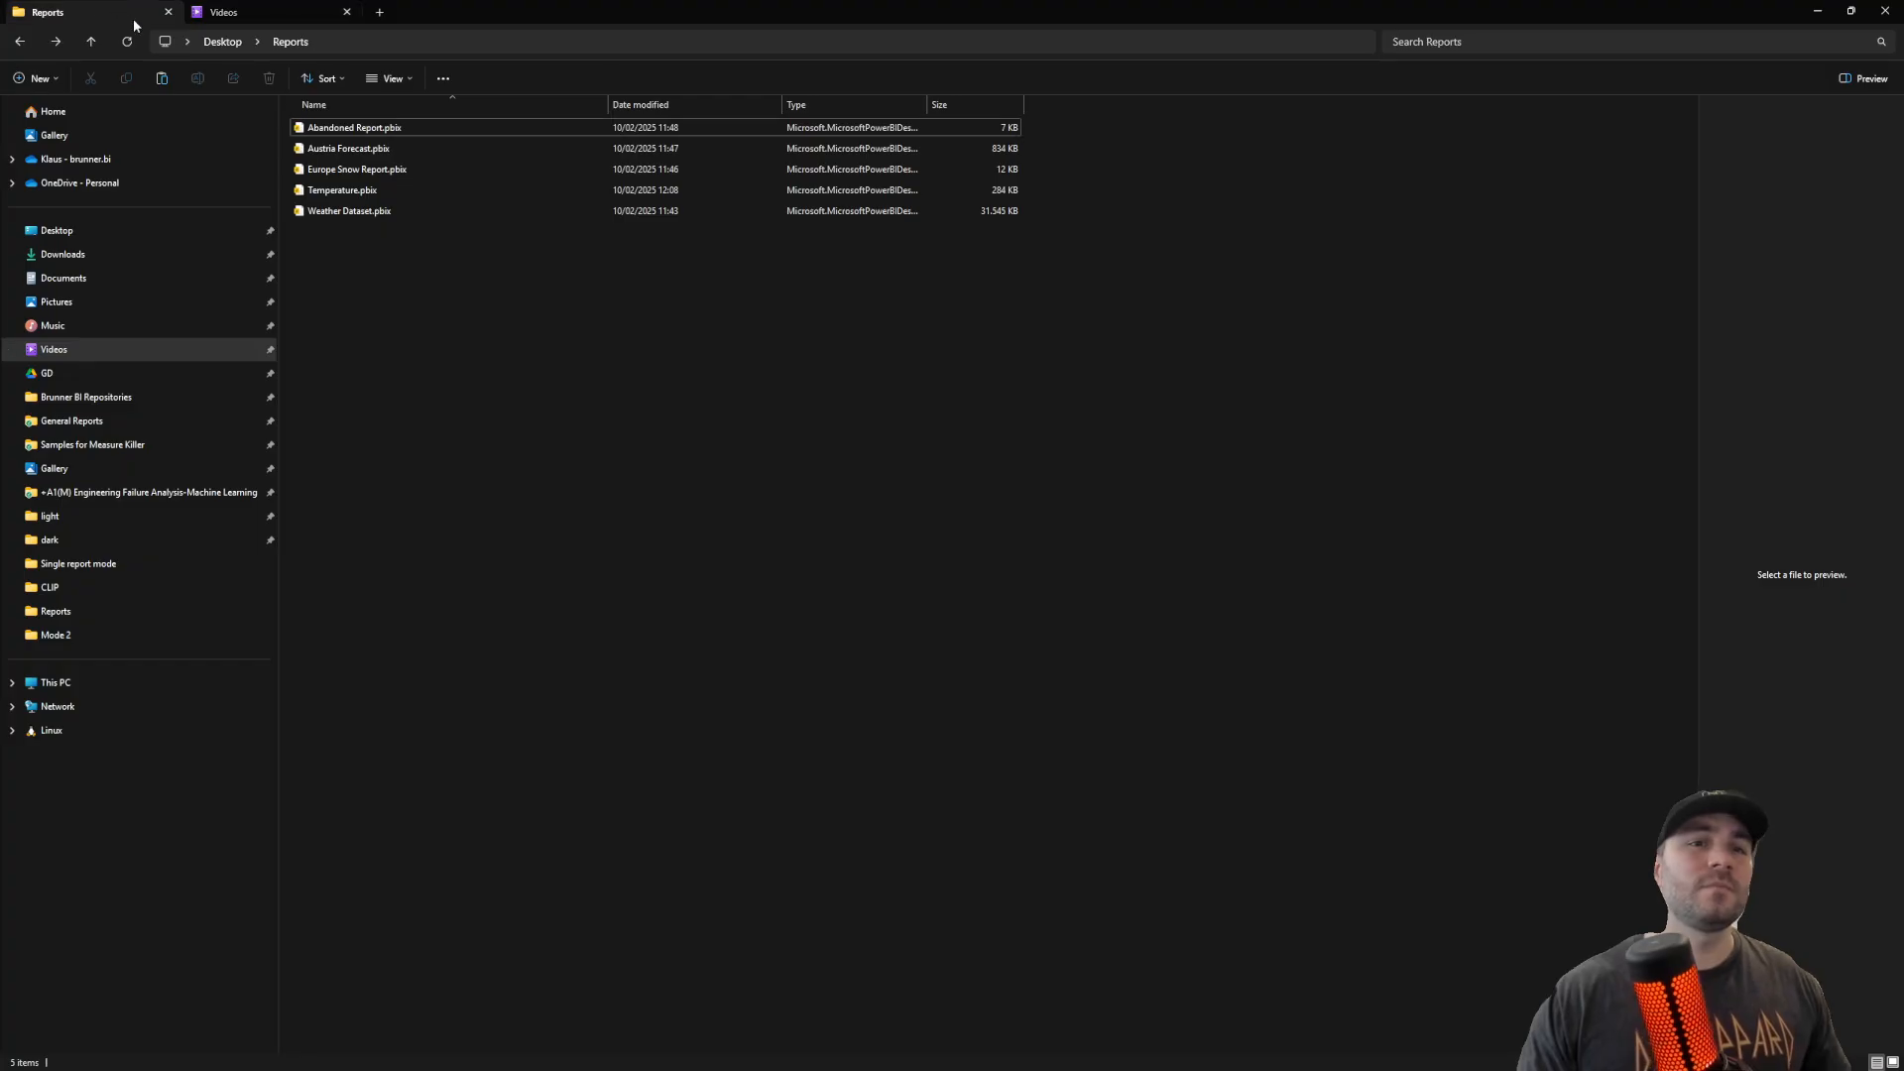
- Add Abandoned Report, Austria Forecast, Europe Snow Report and Temperature to the analysis
click(357, 169)
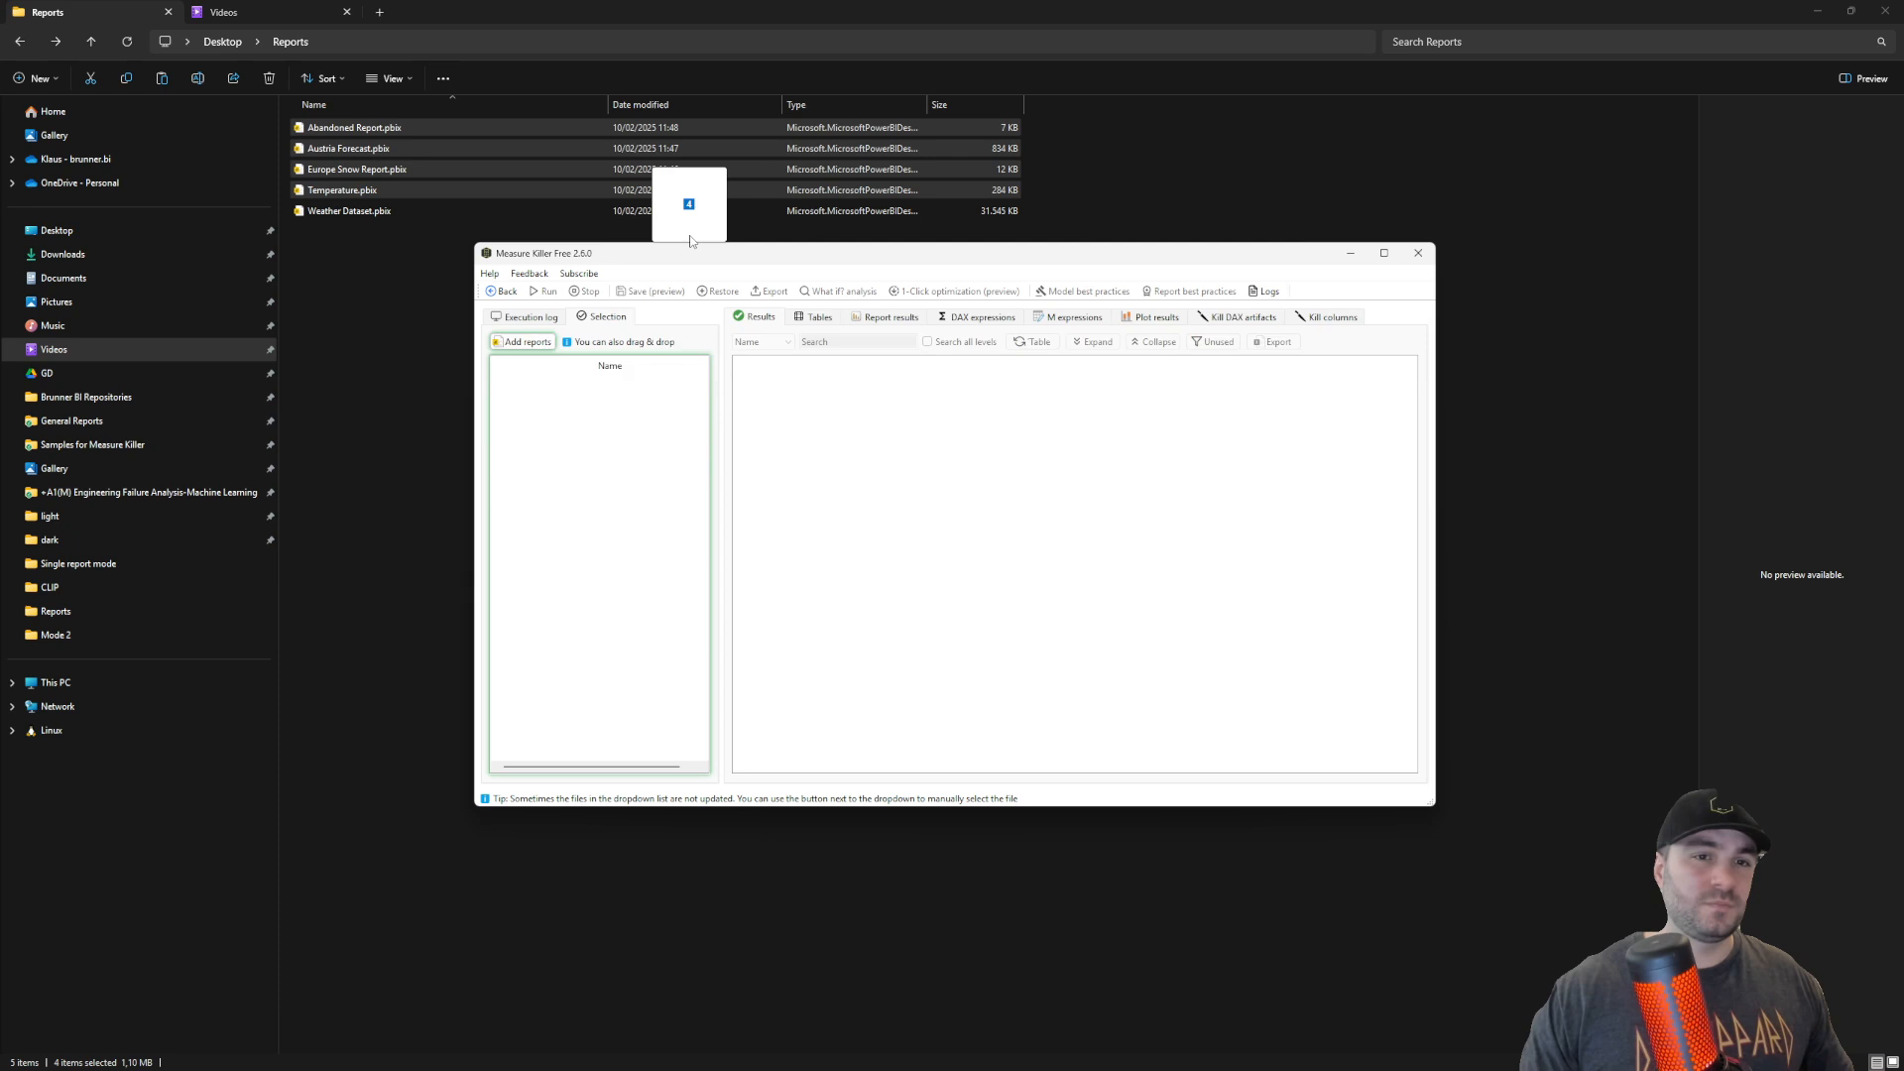
click(524, 341)
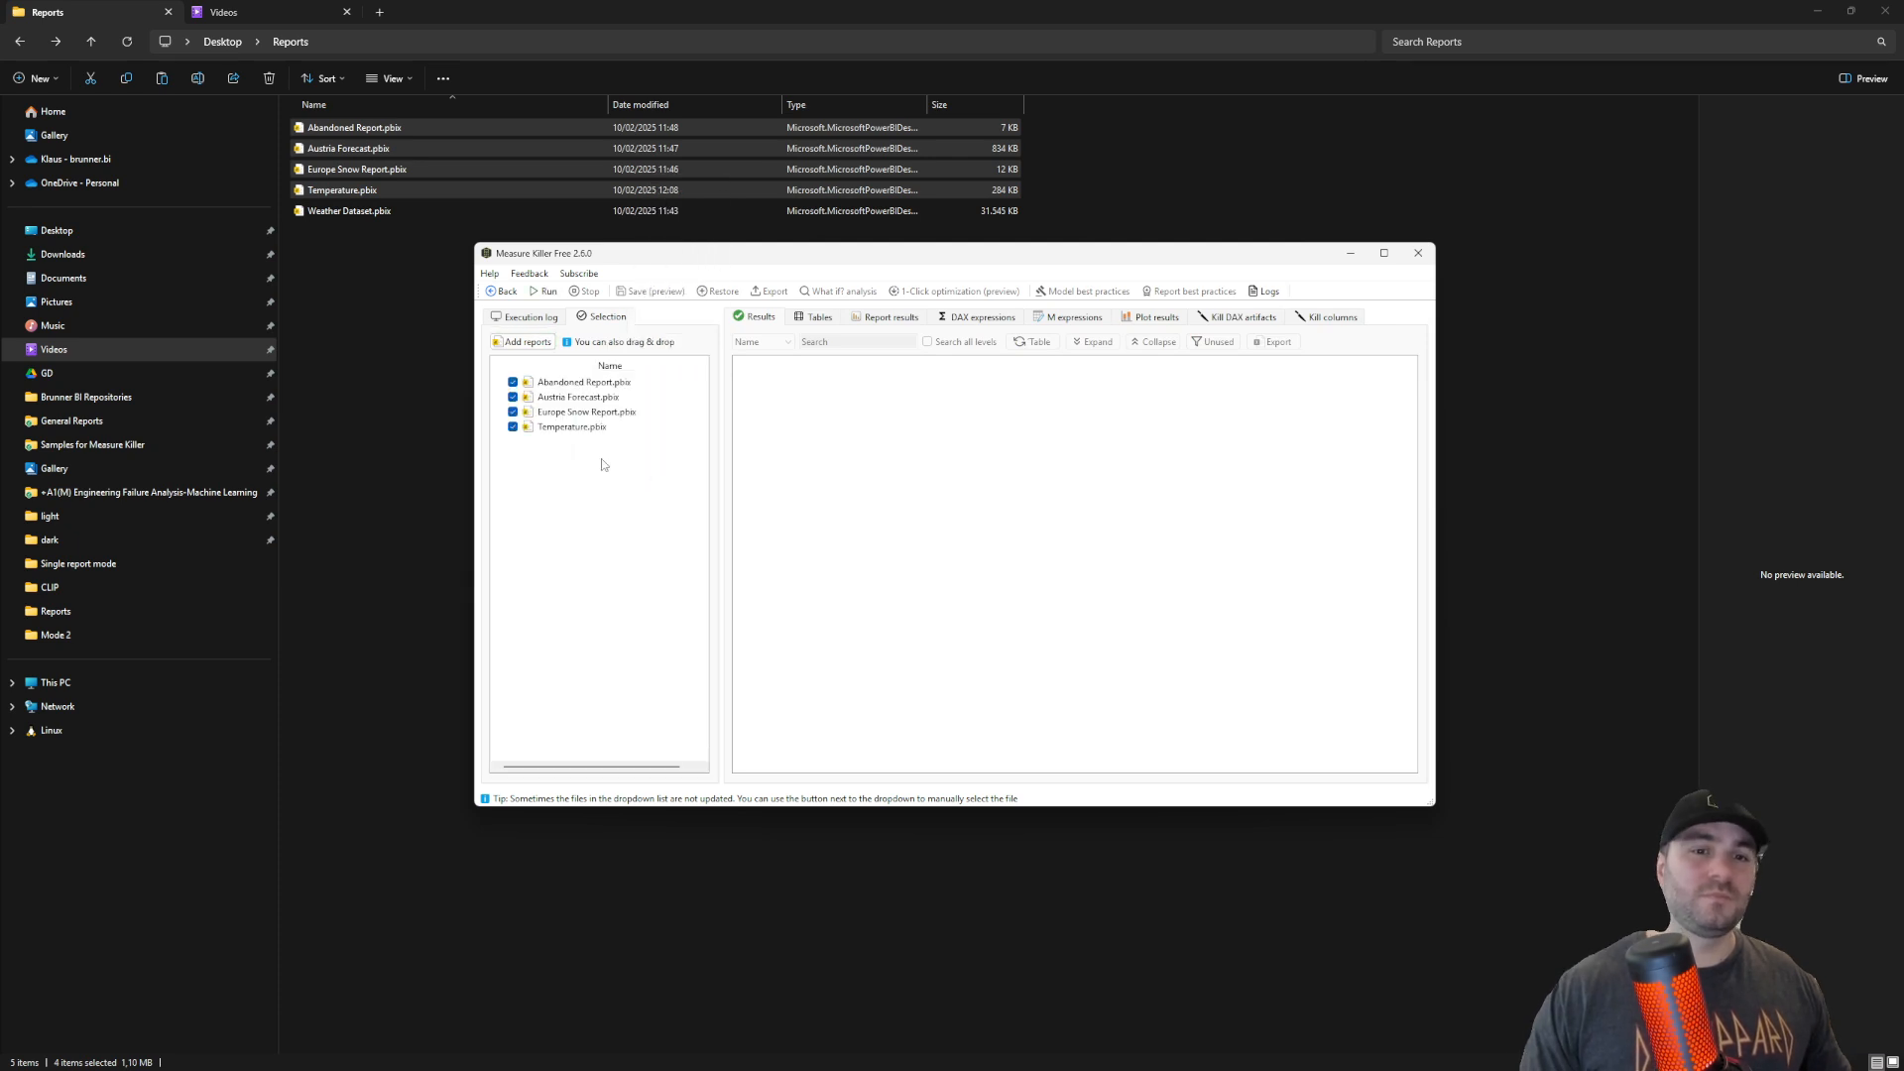
click(572, 426)
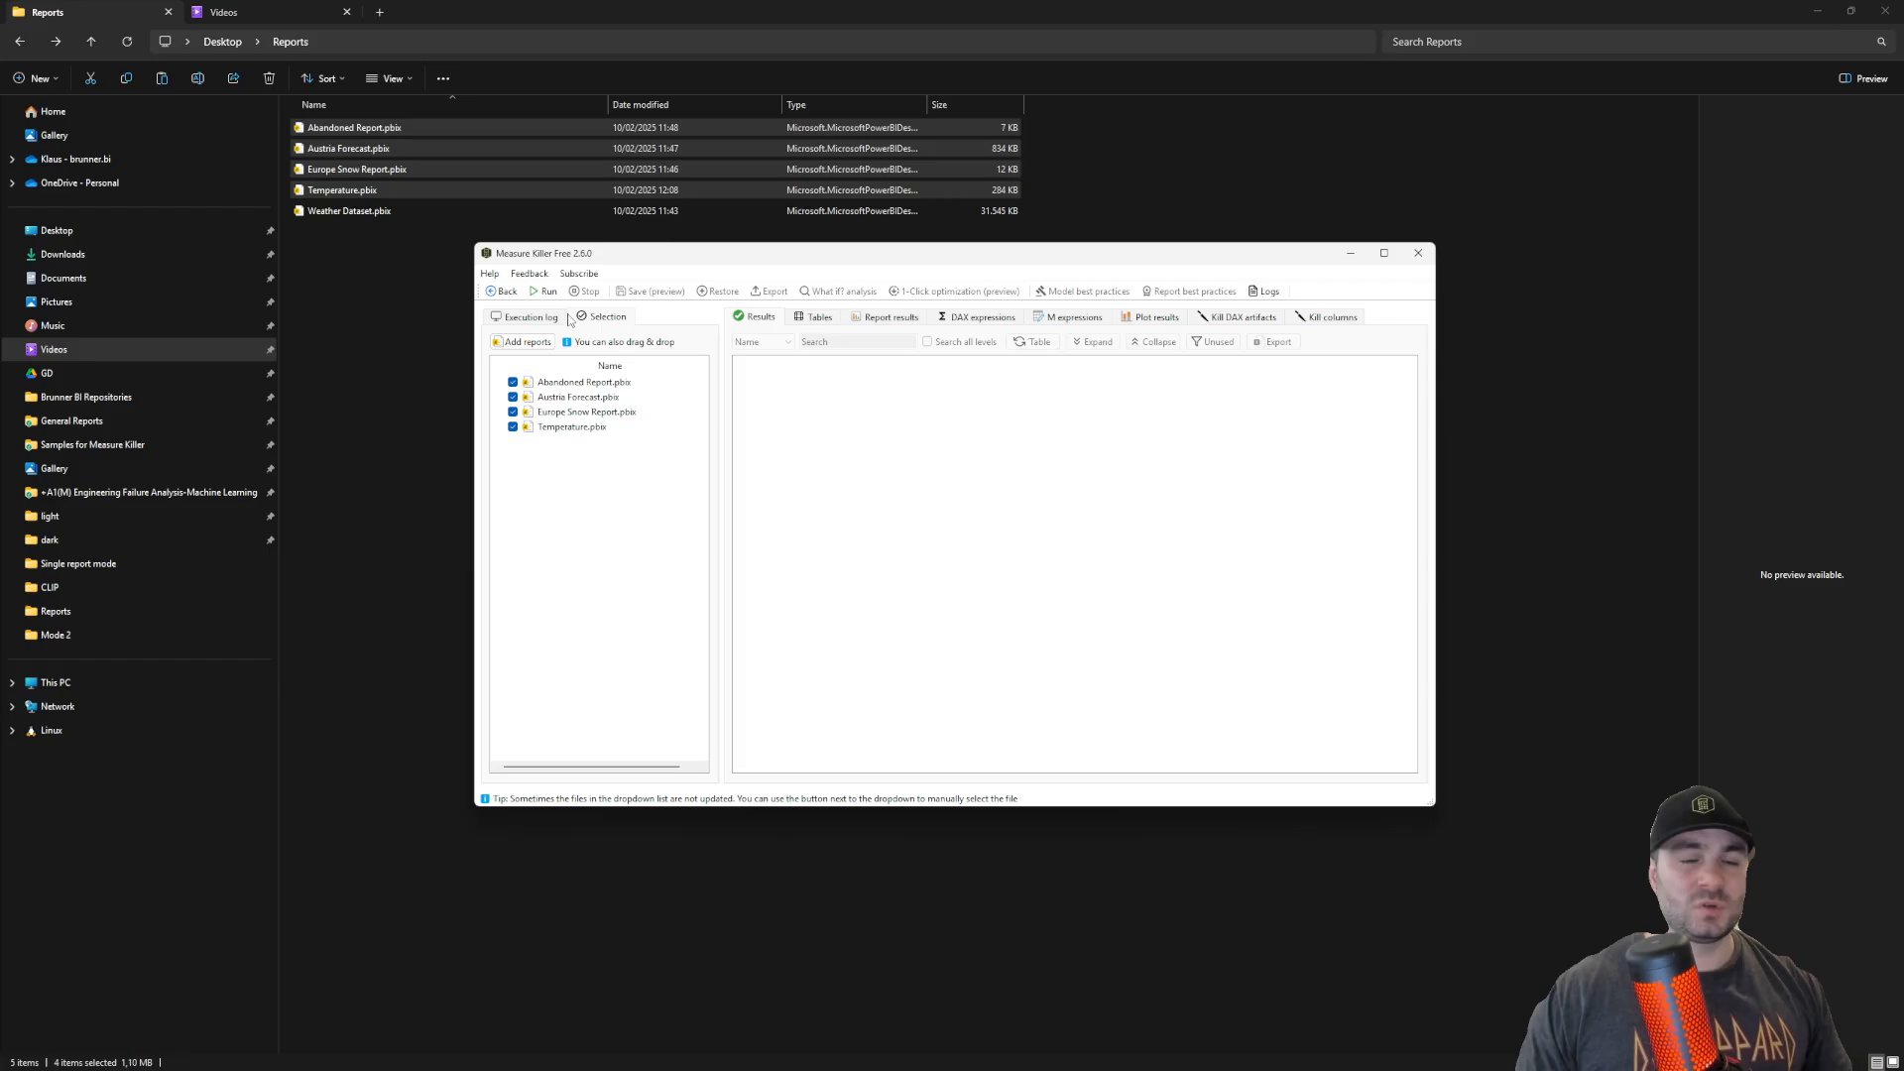
click(545, 292)
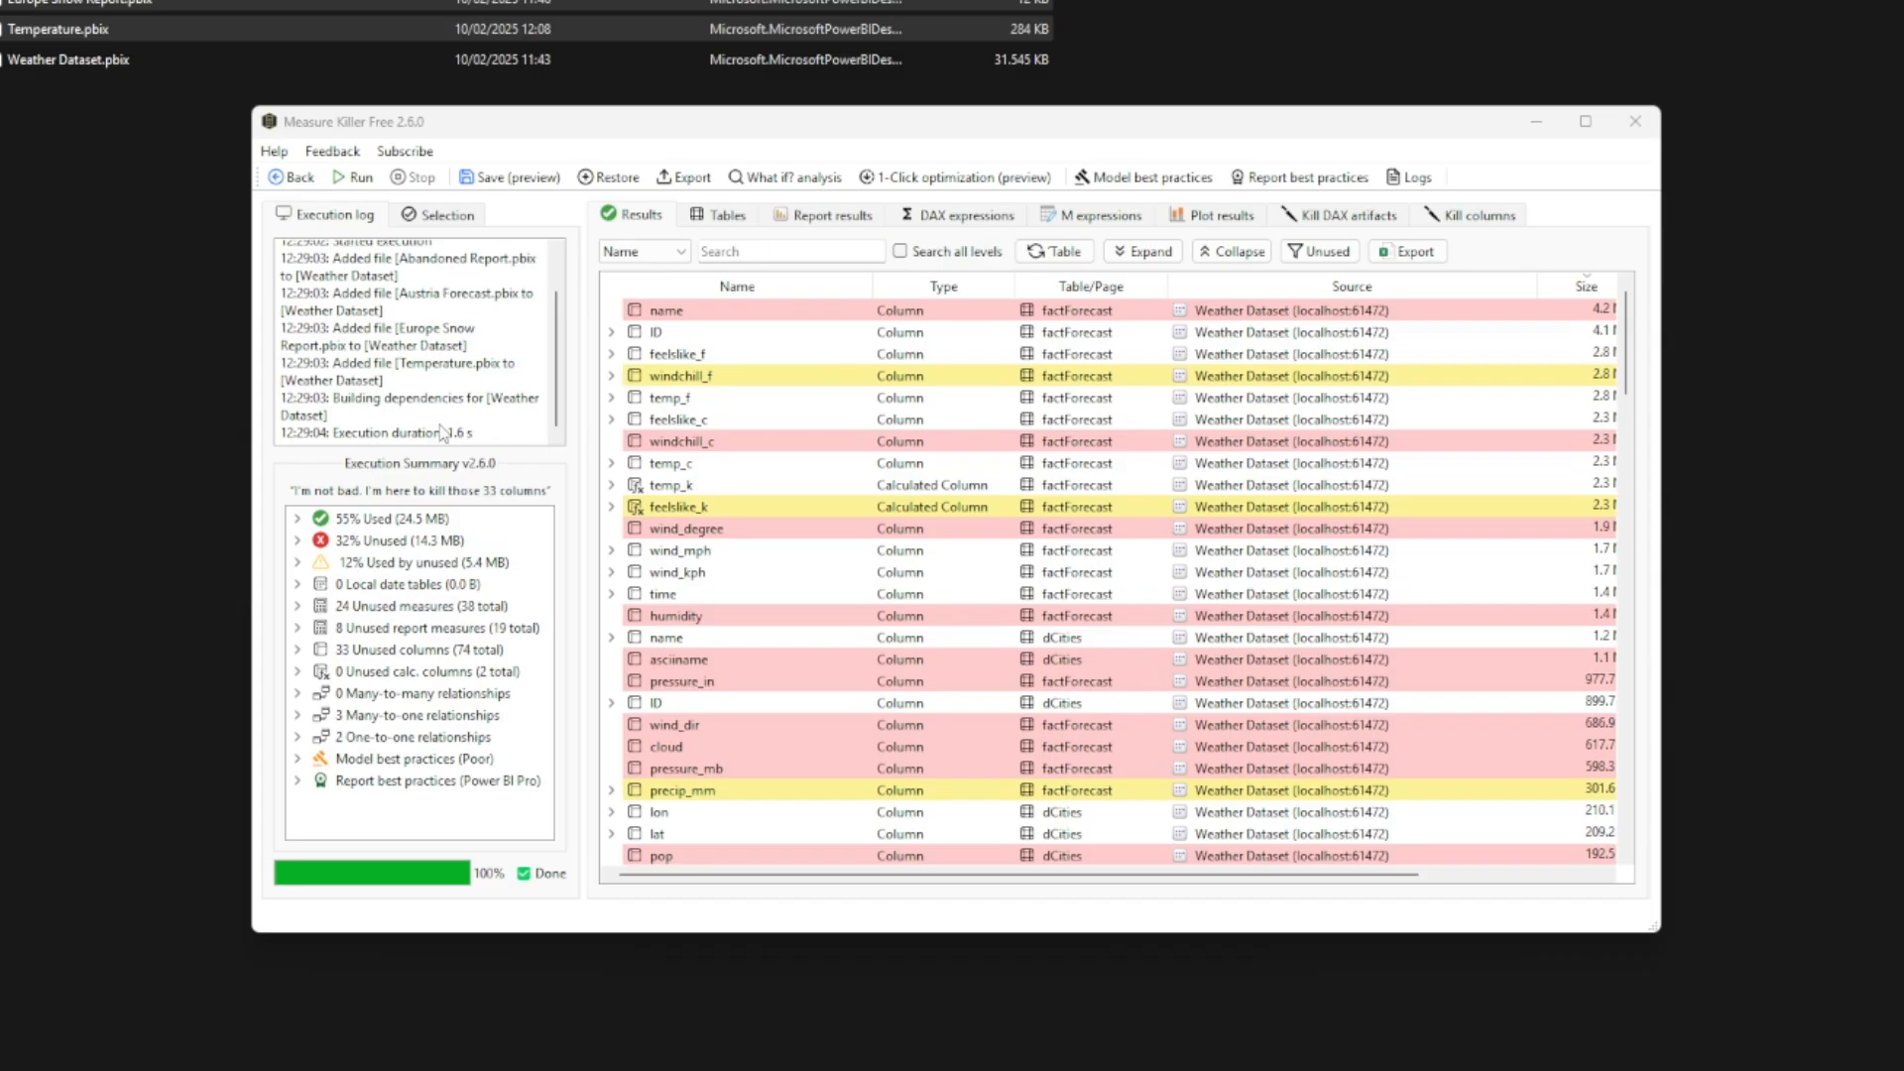
mouse_move(607, 296)
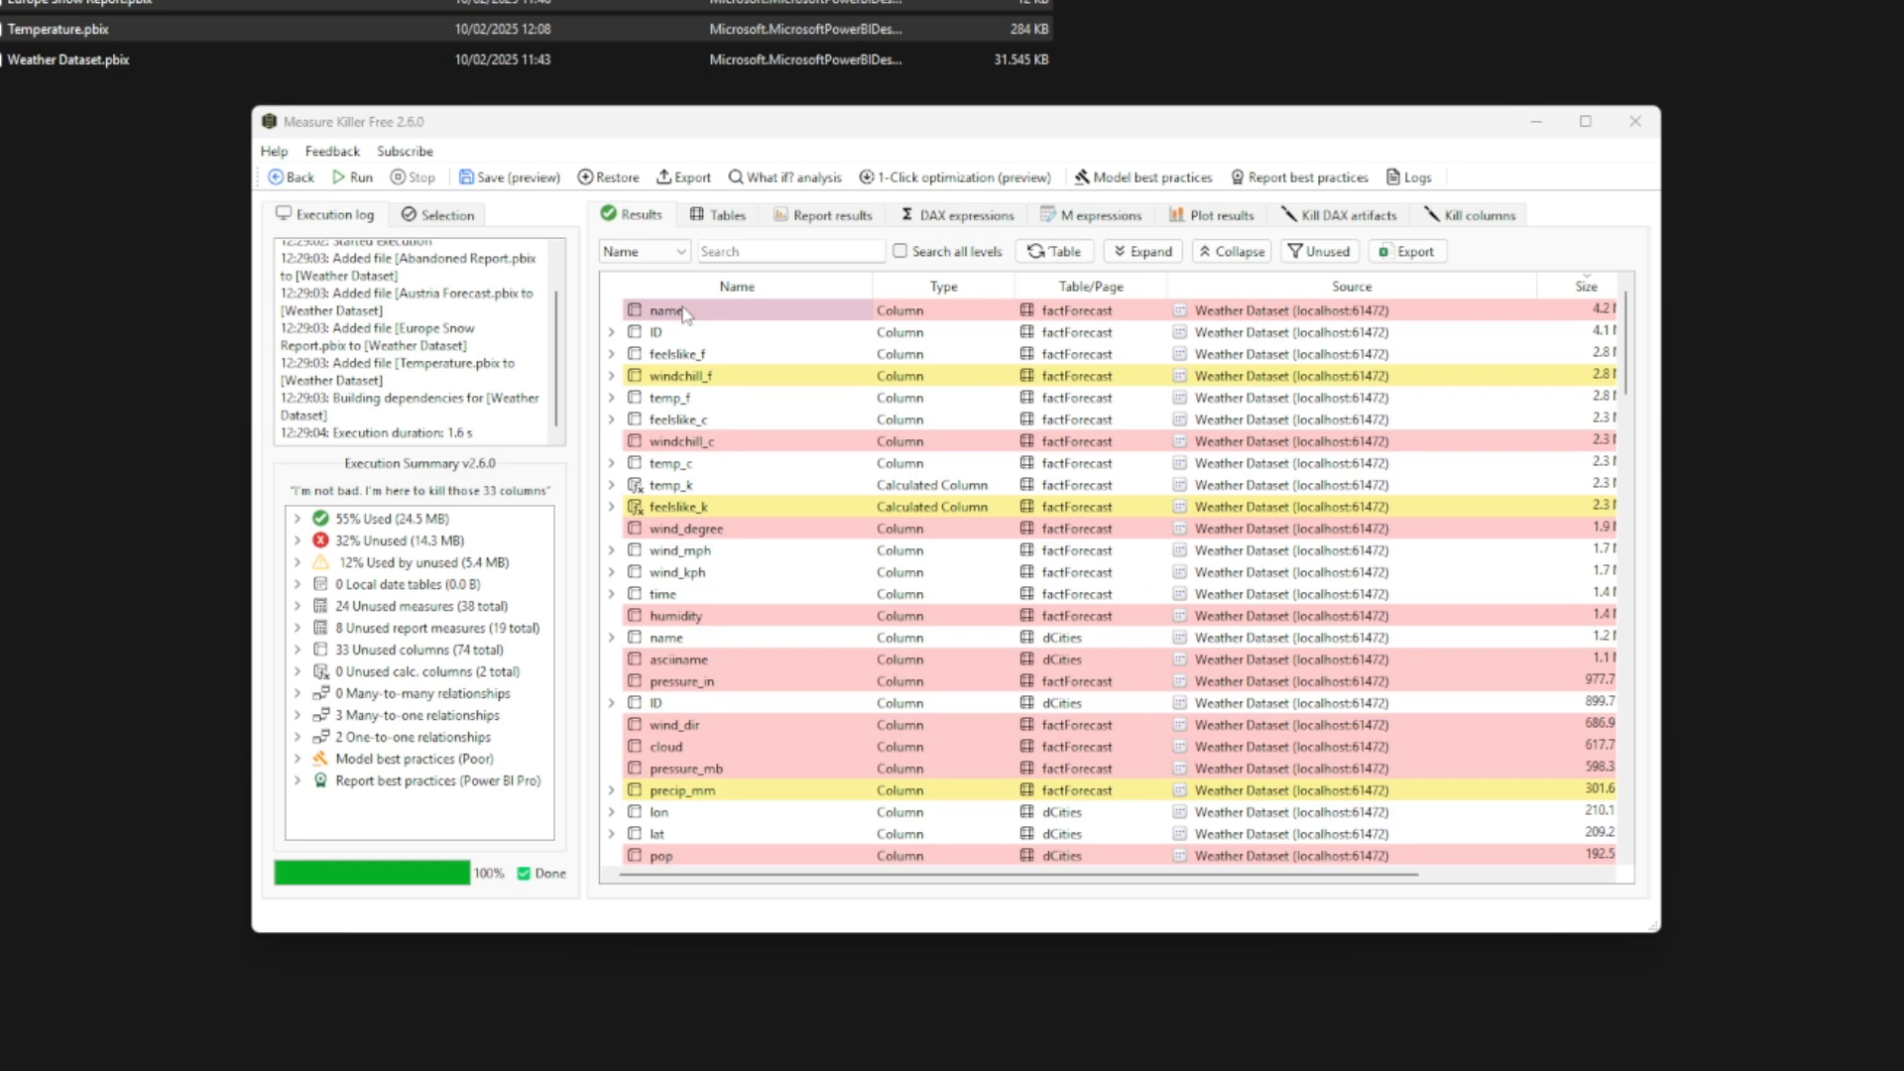
mouse_move(682, 316)
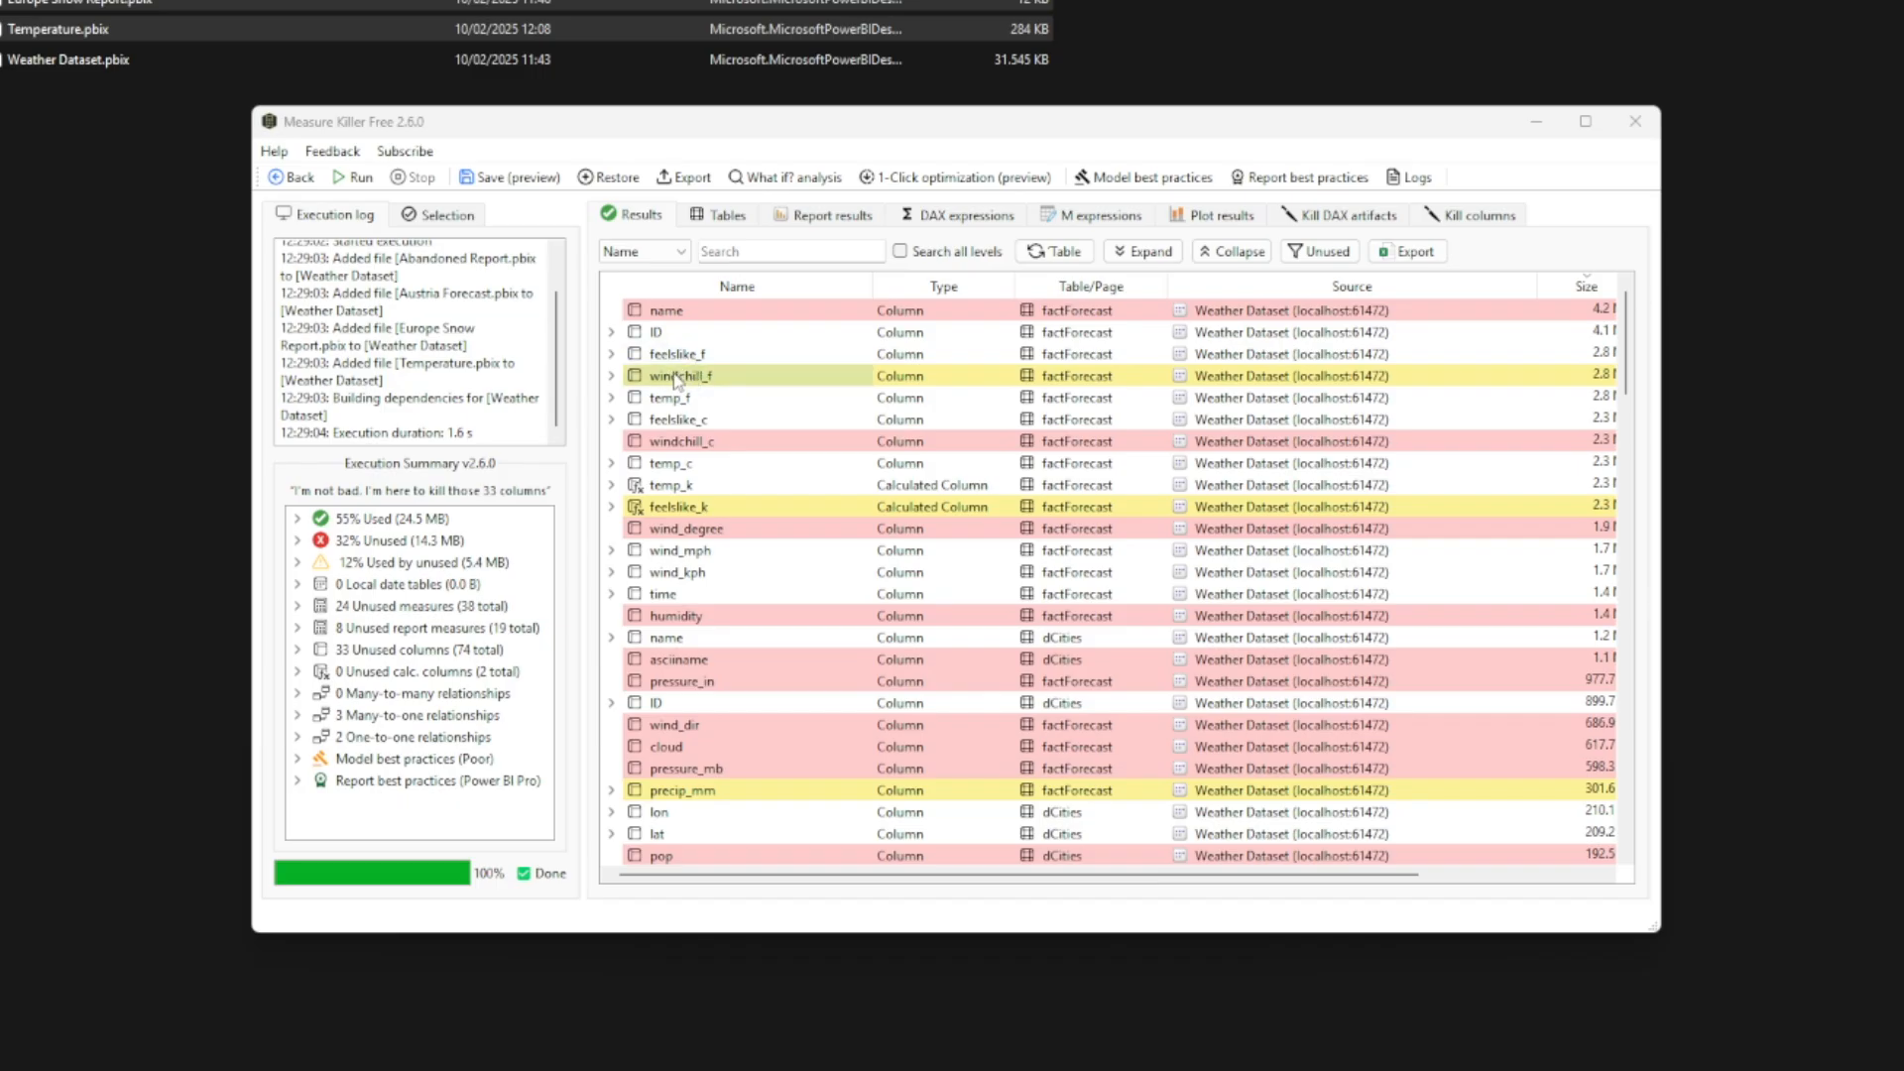
- Expand windchill_f to show its report-level measure usage, then view table results
click(611, 375)
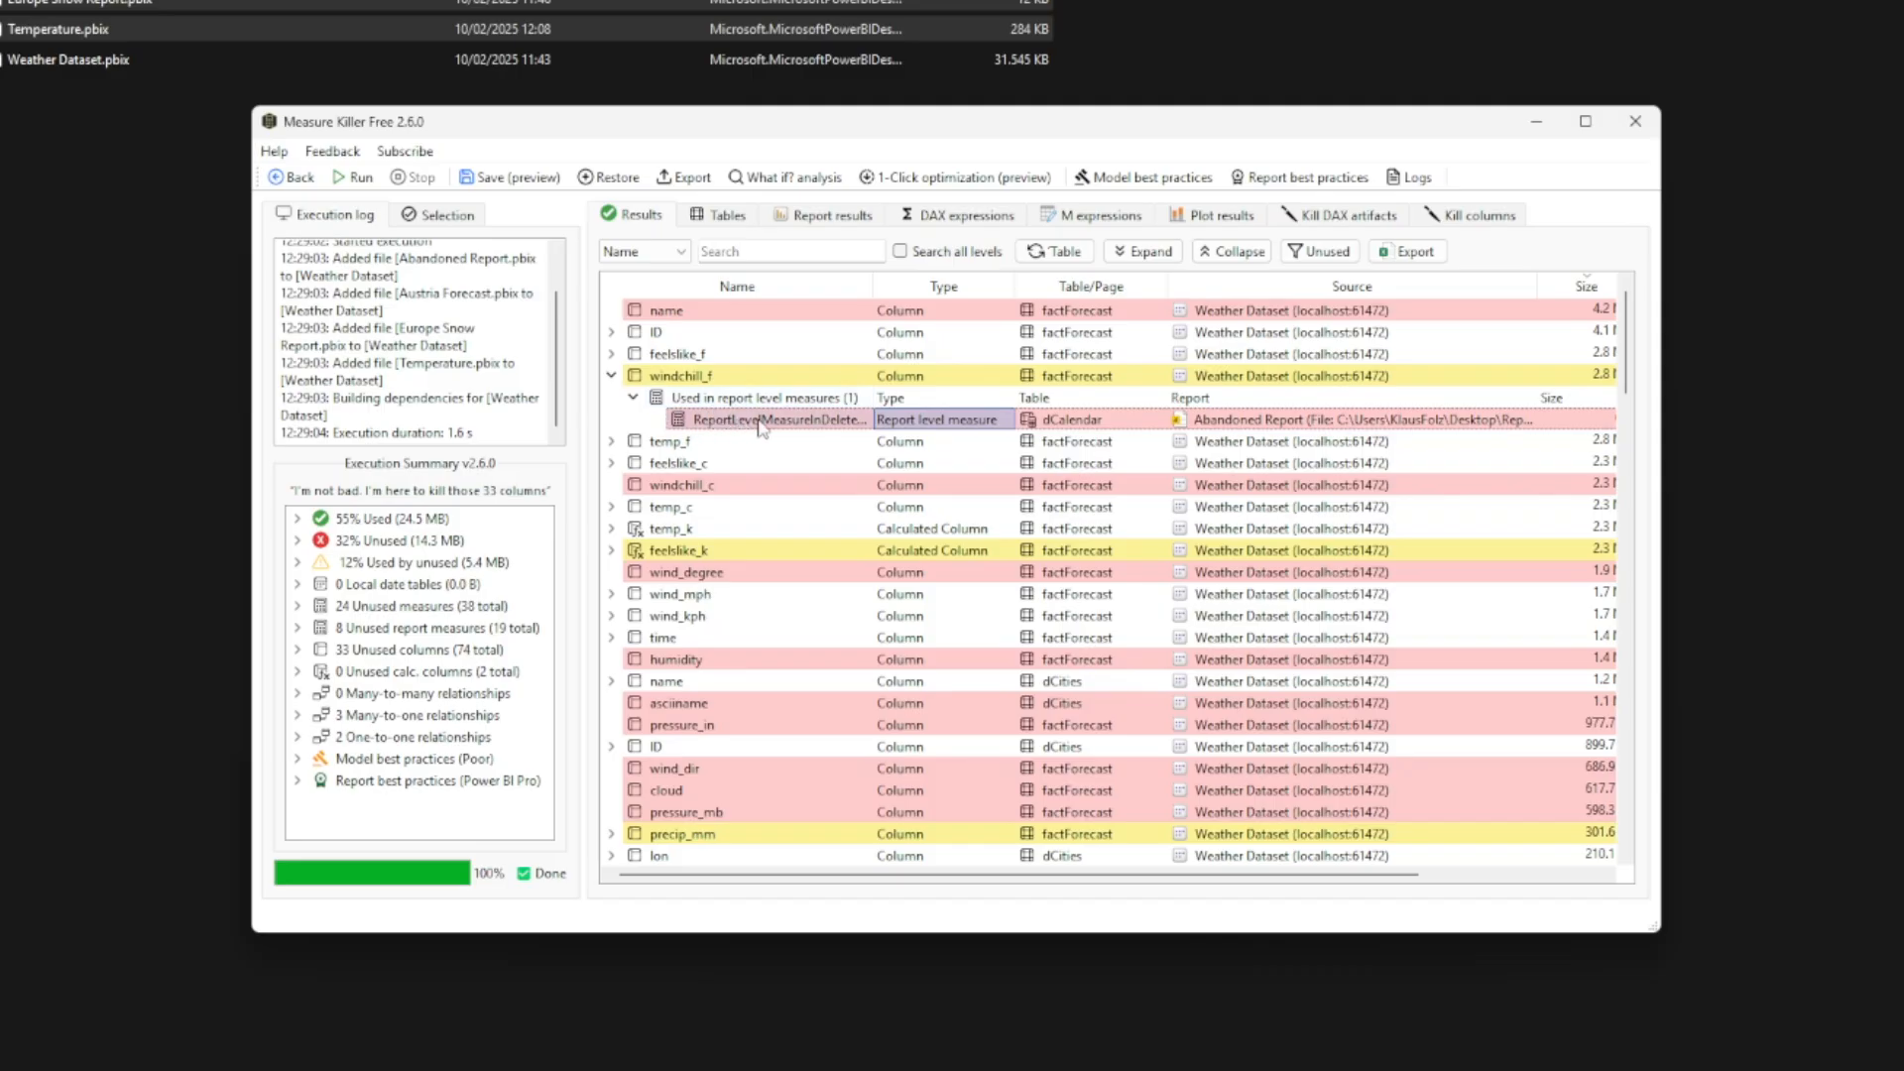
mouse_move(1109, 424)
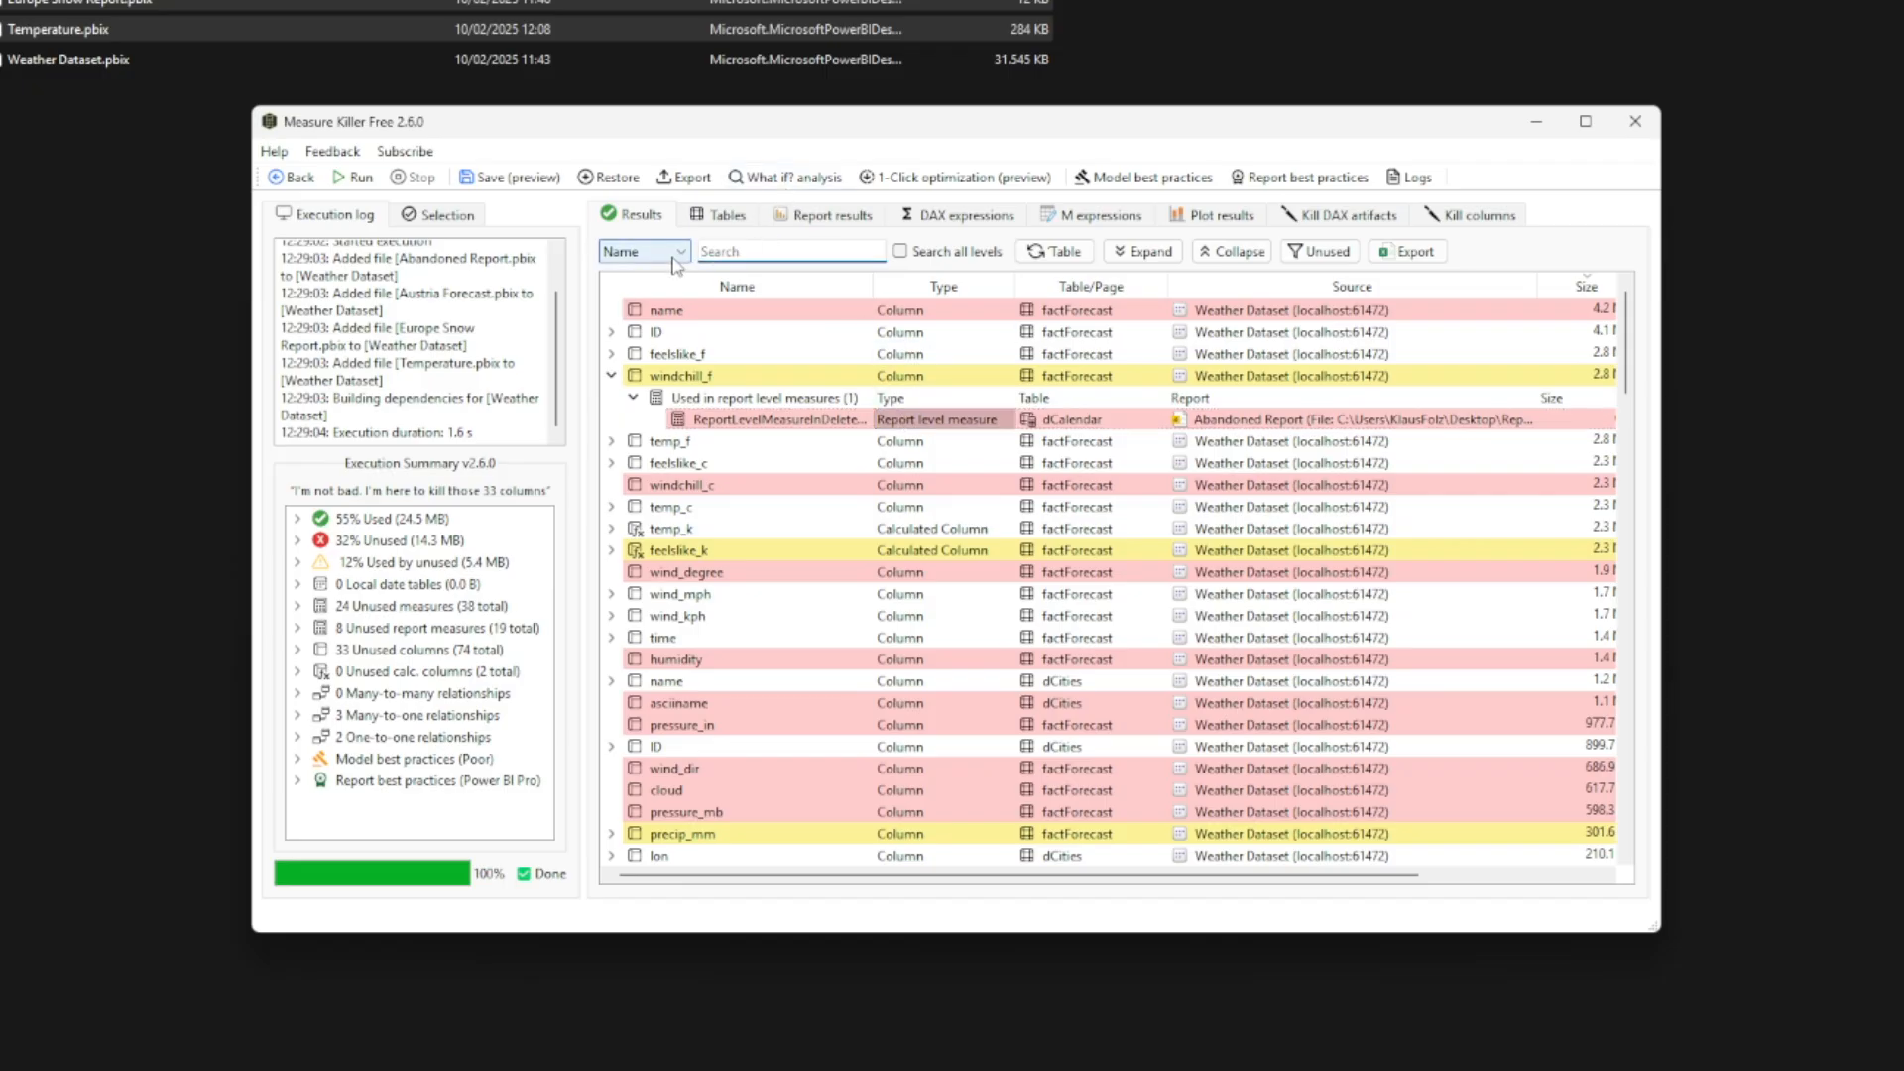
click(643, 251)
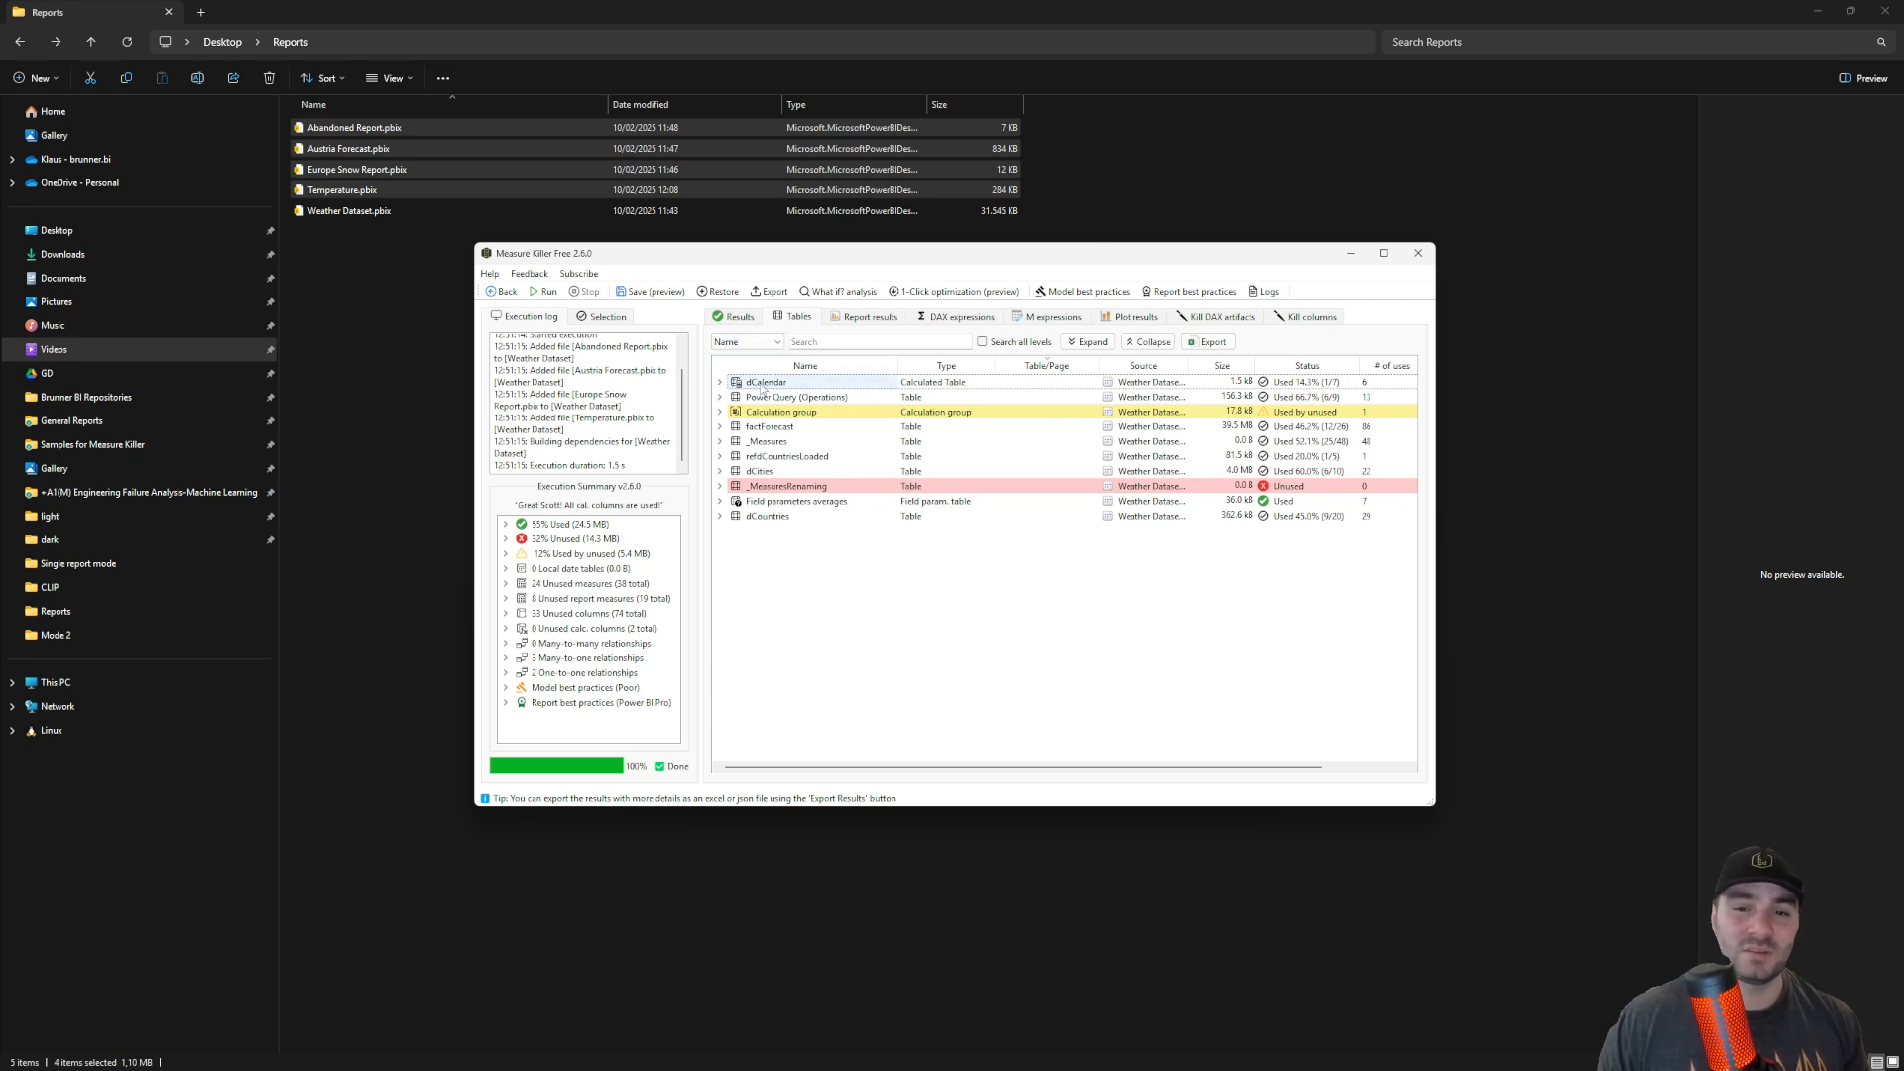
- Expand dCalendar, collapse its calculation items, and switch to per-report results
click(719, 381)
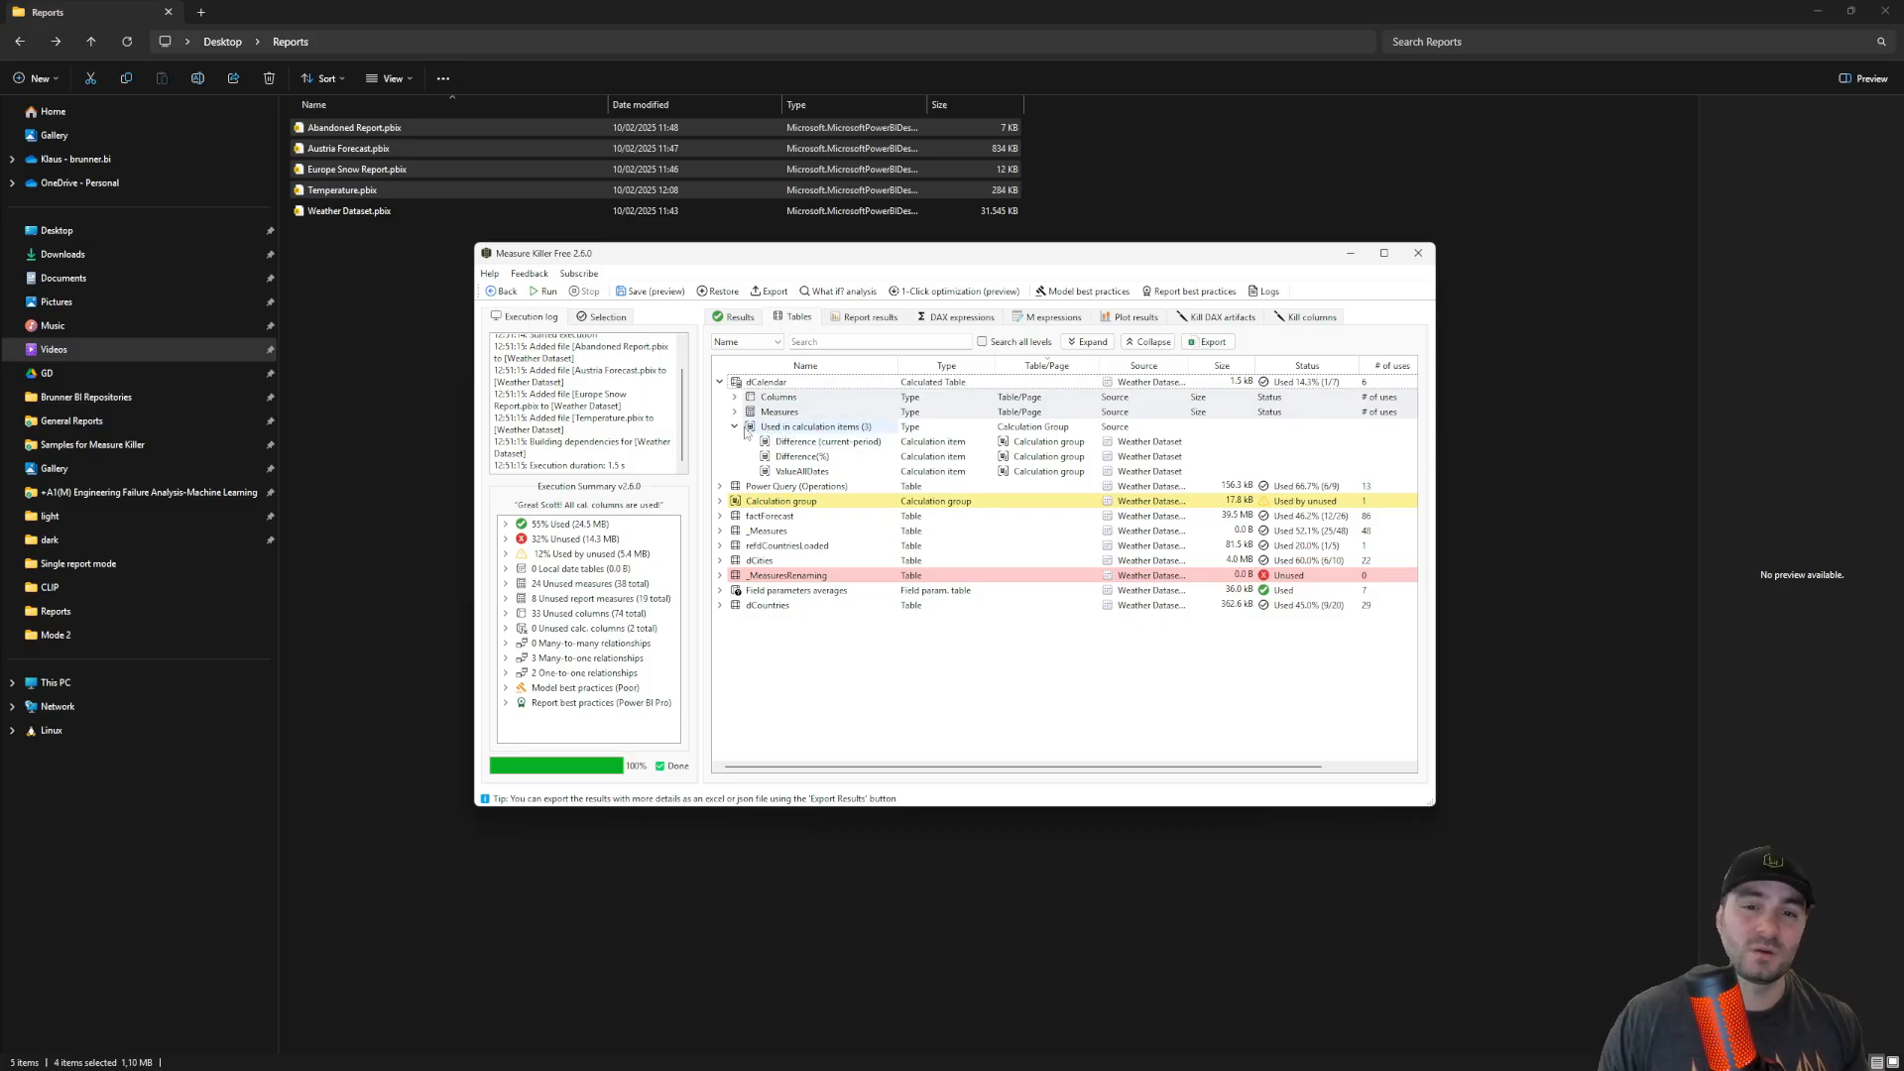
click(735, 397)
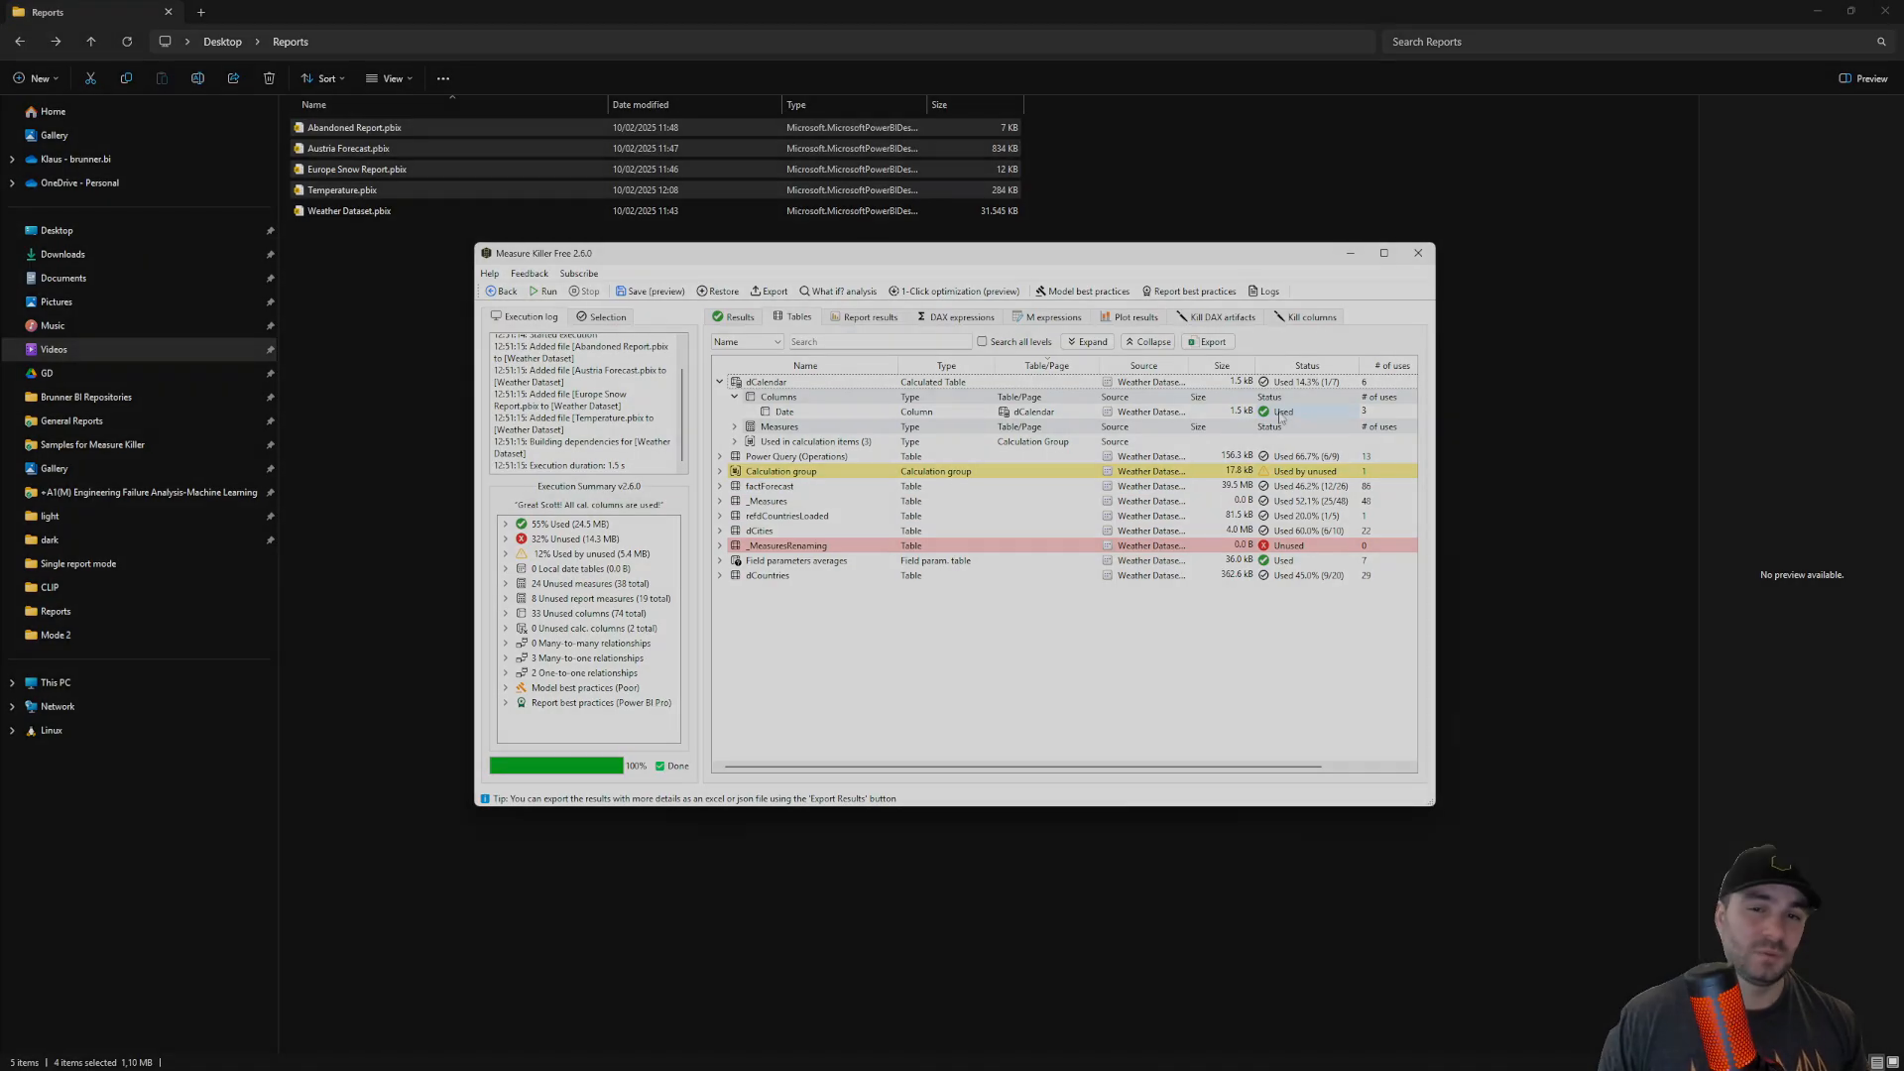
click(869, 317)
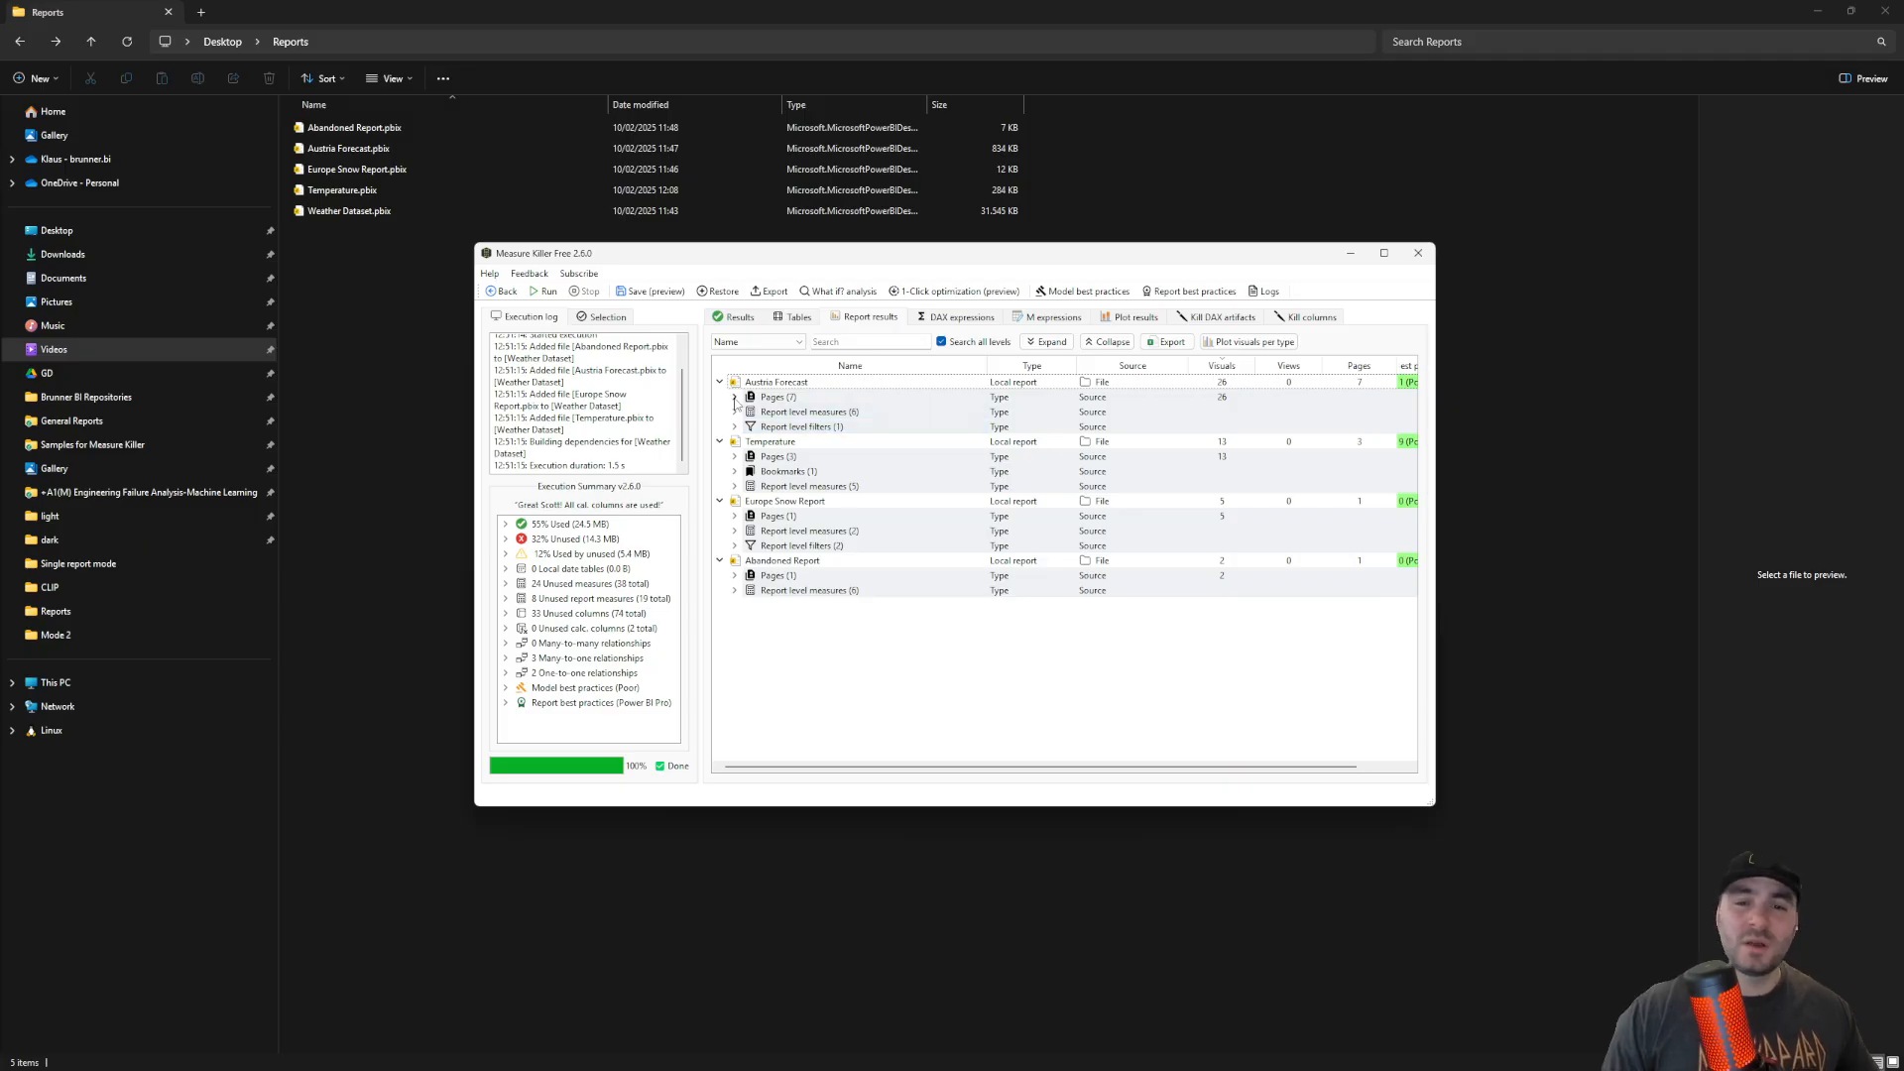
- Trace the Forecast with field parameters line chart down to its artifacts used
click(734, 396)
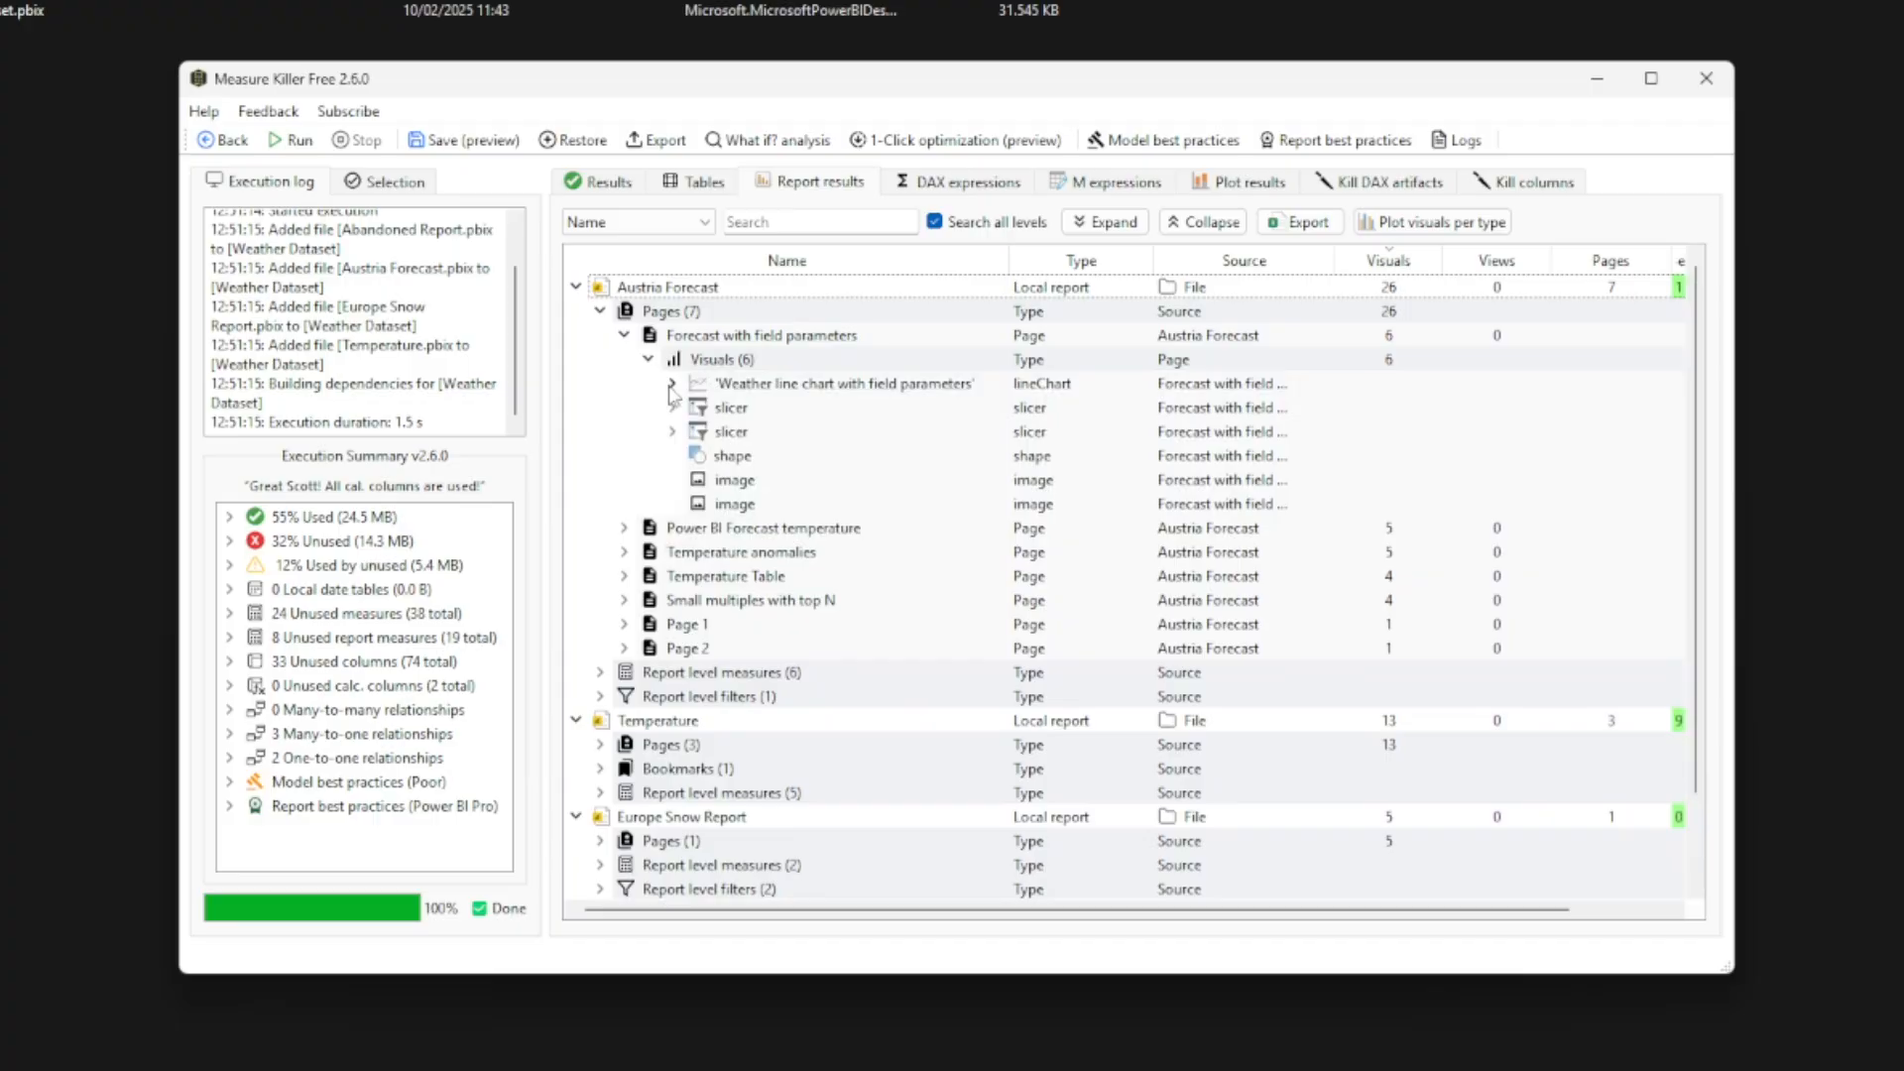
click(670, 384)
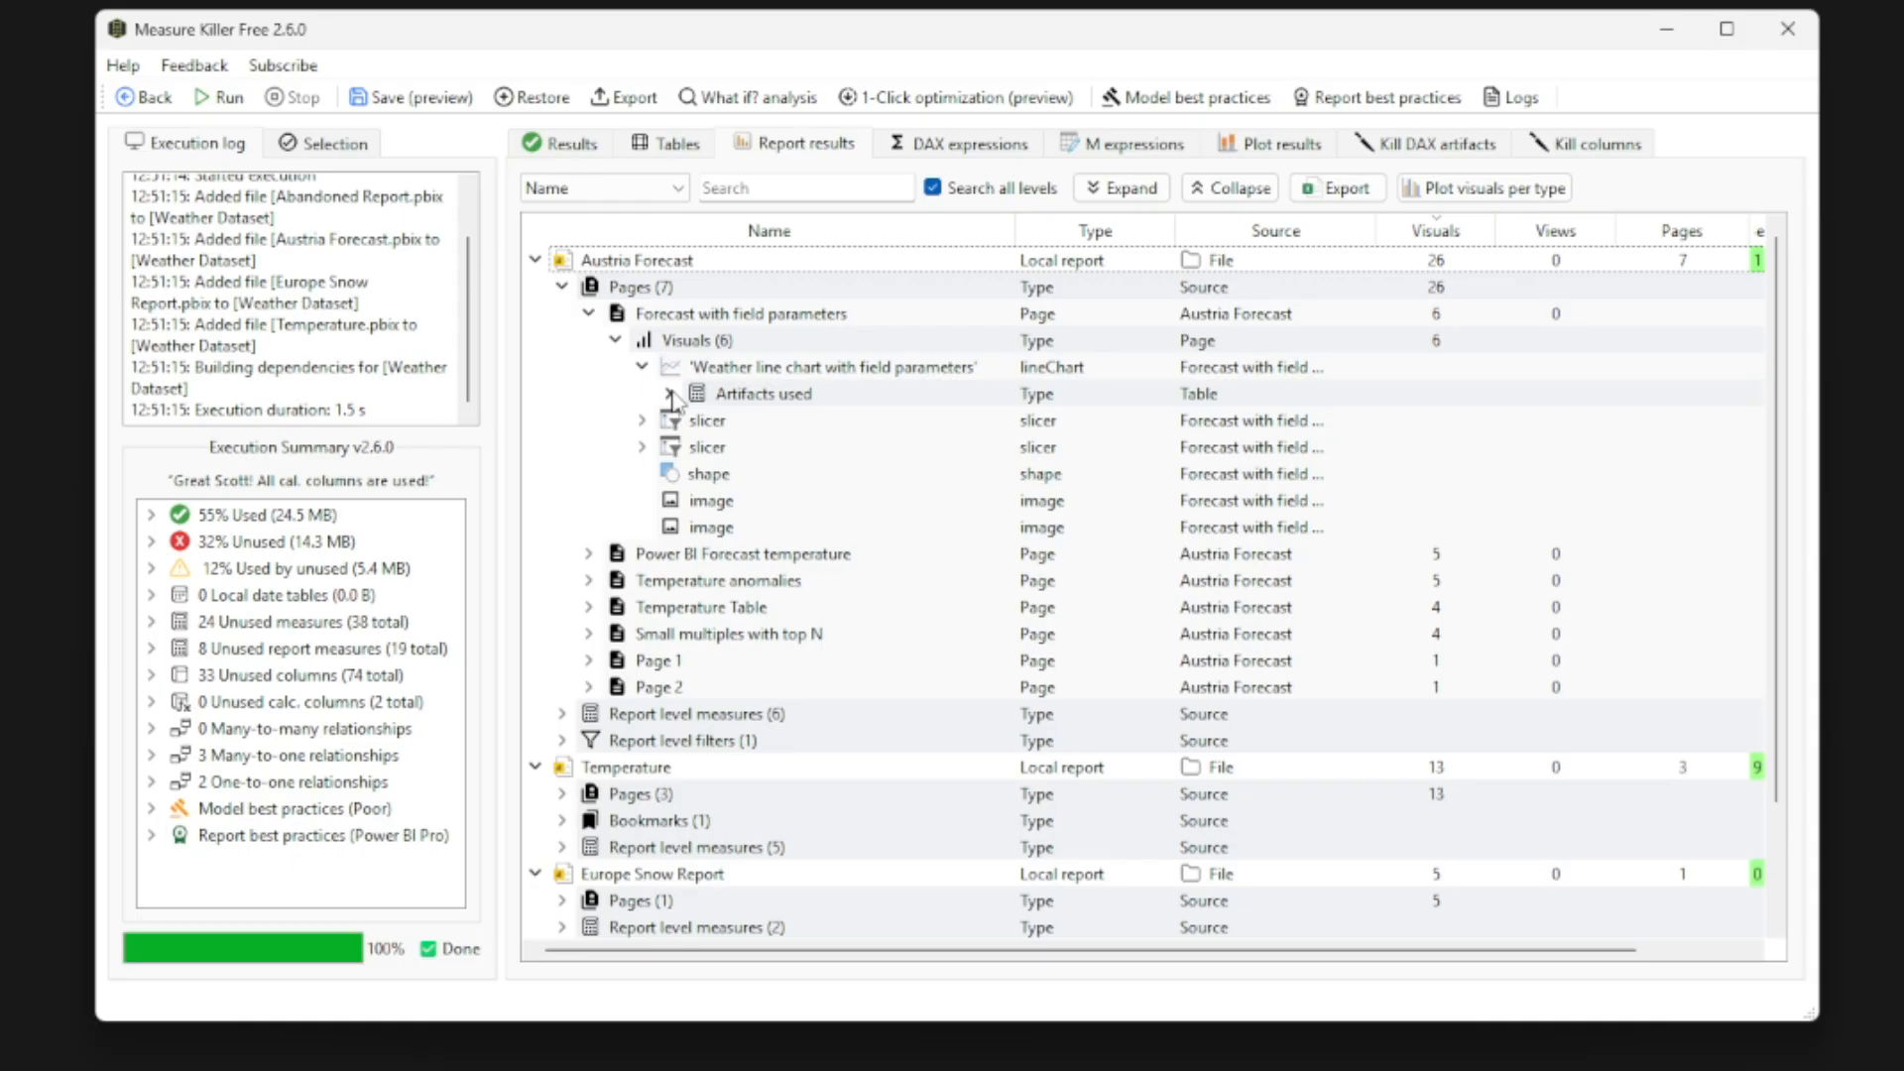
click(672, 393)
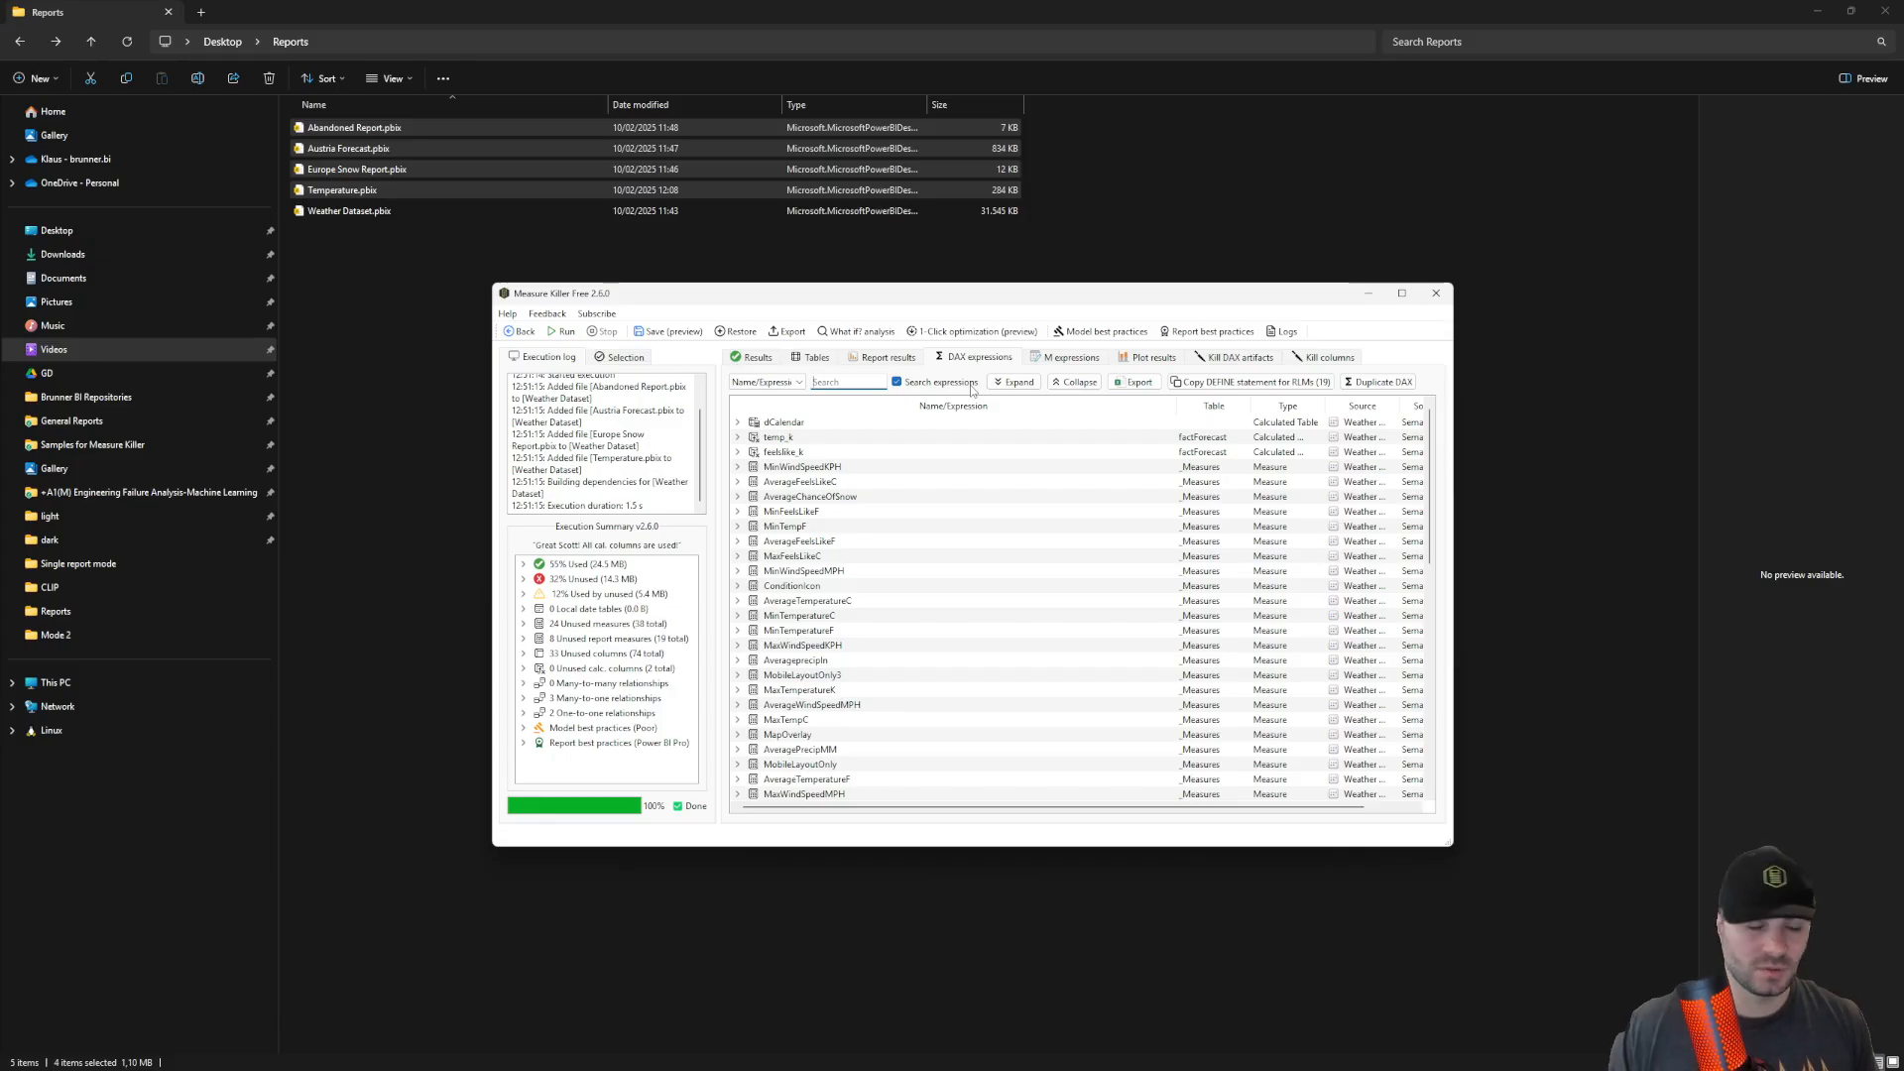
- Filter M expressions by 'dataflo' and show the used versus unused plot
text(ave)
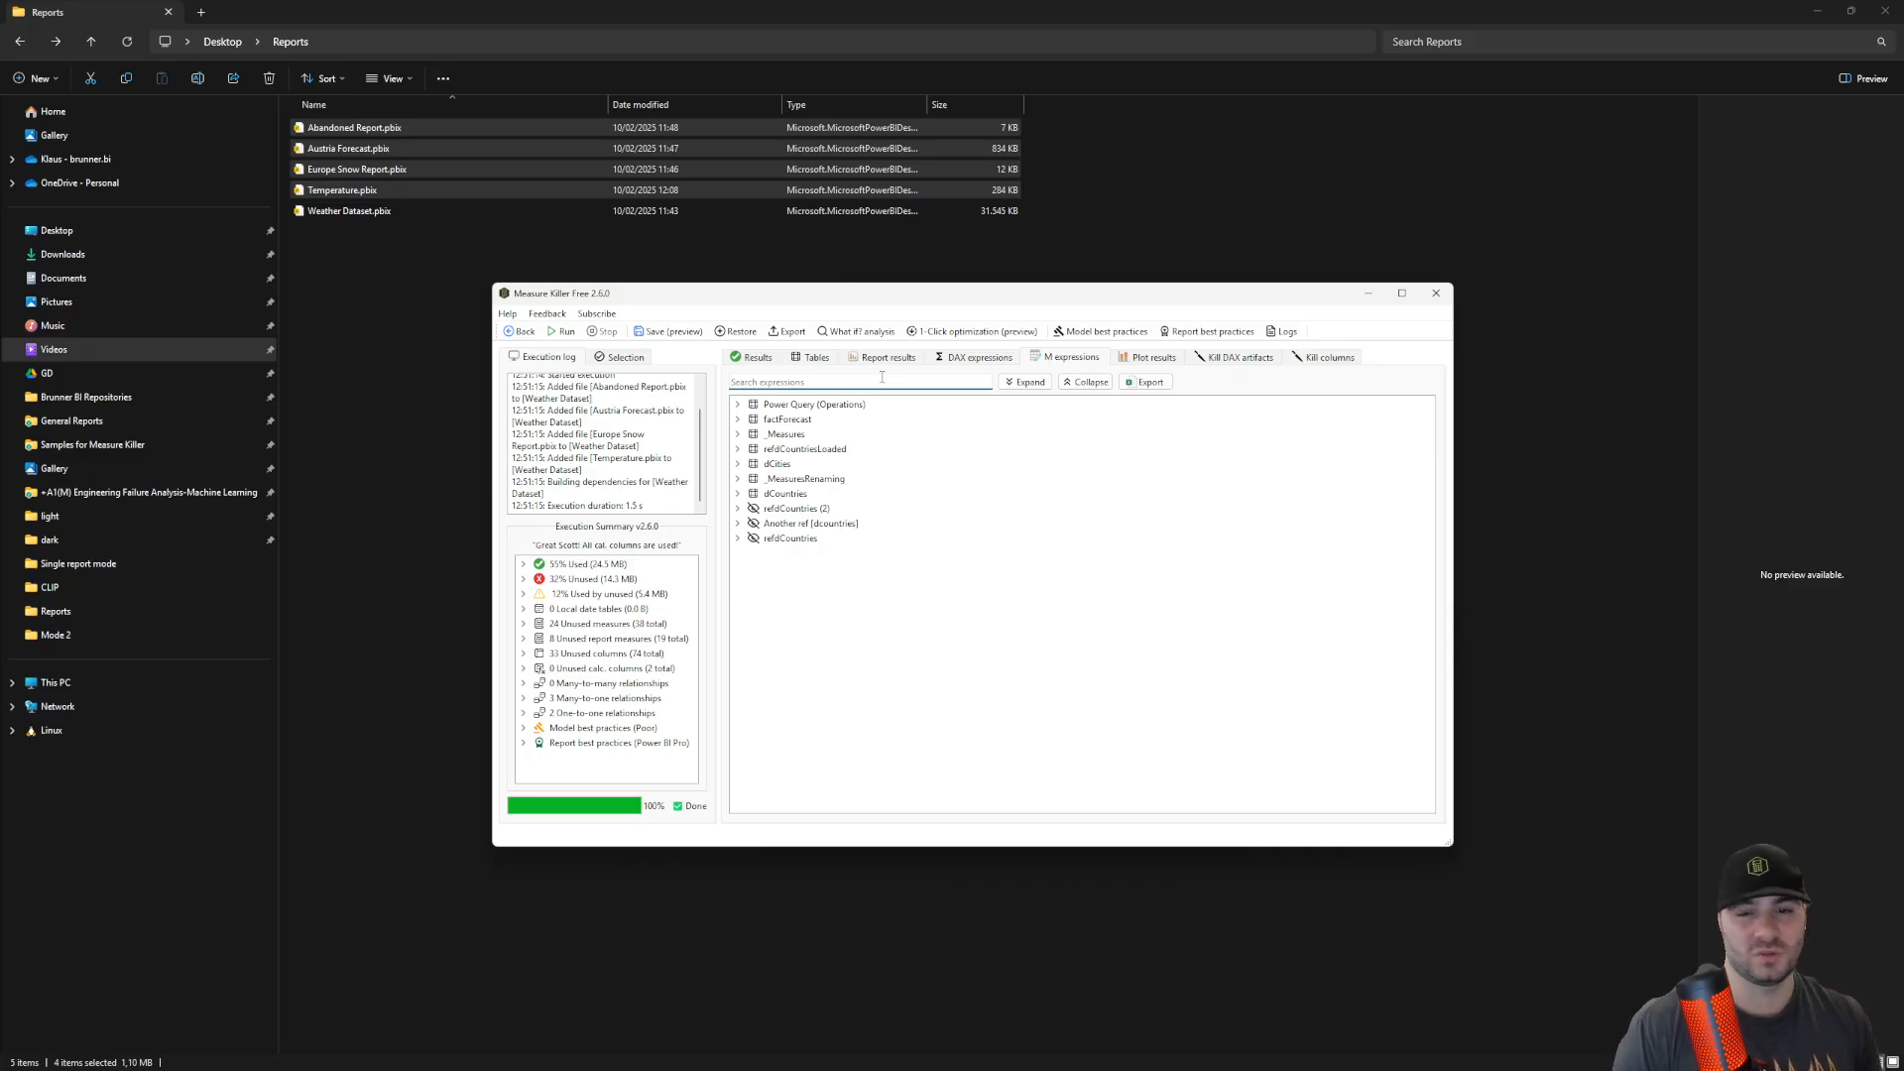
text(da)
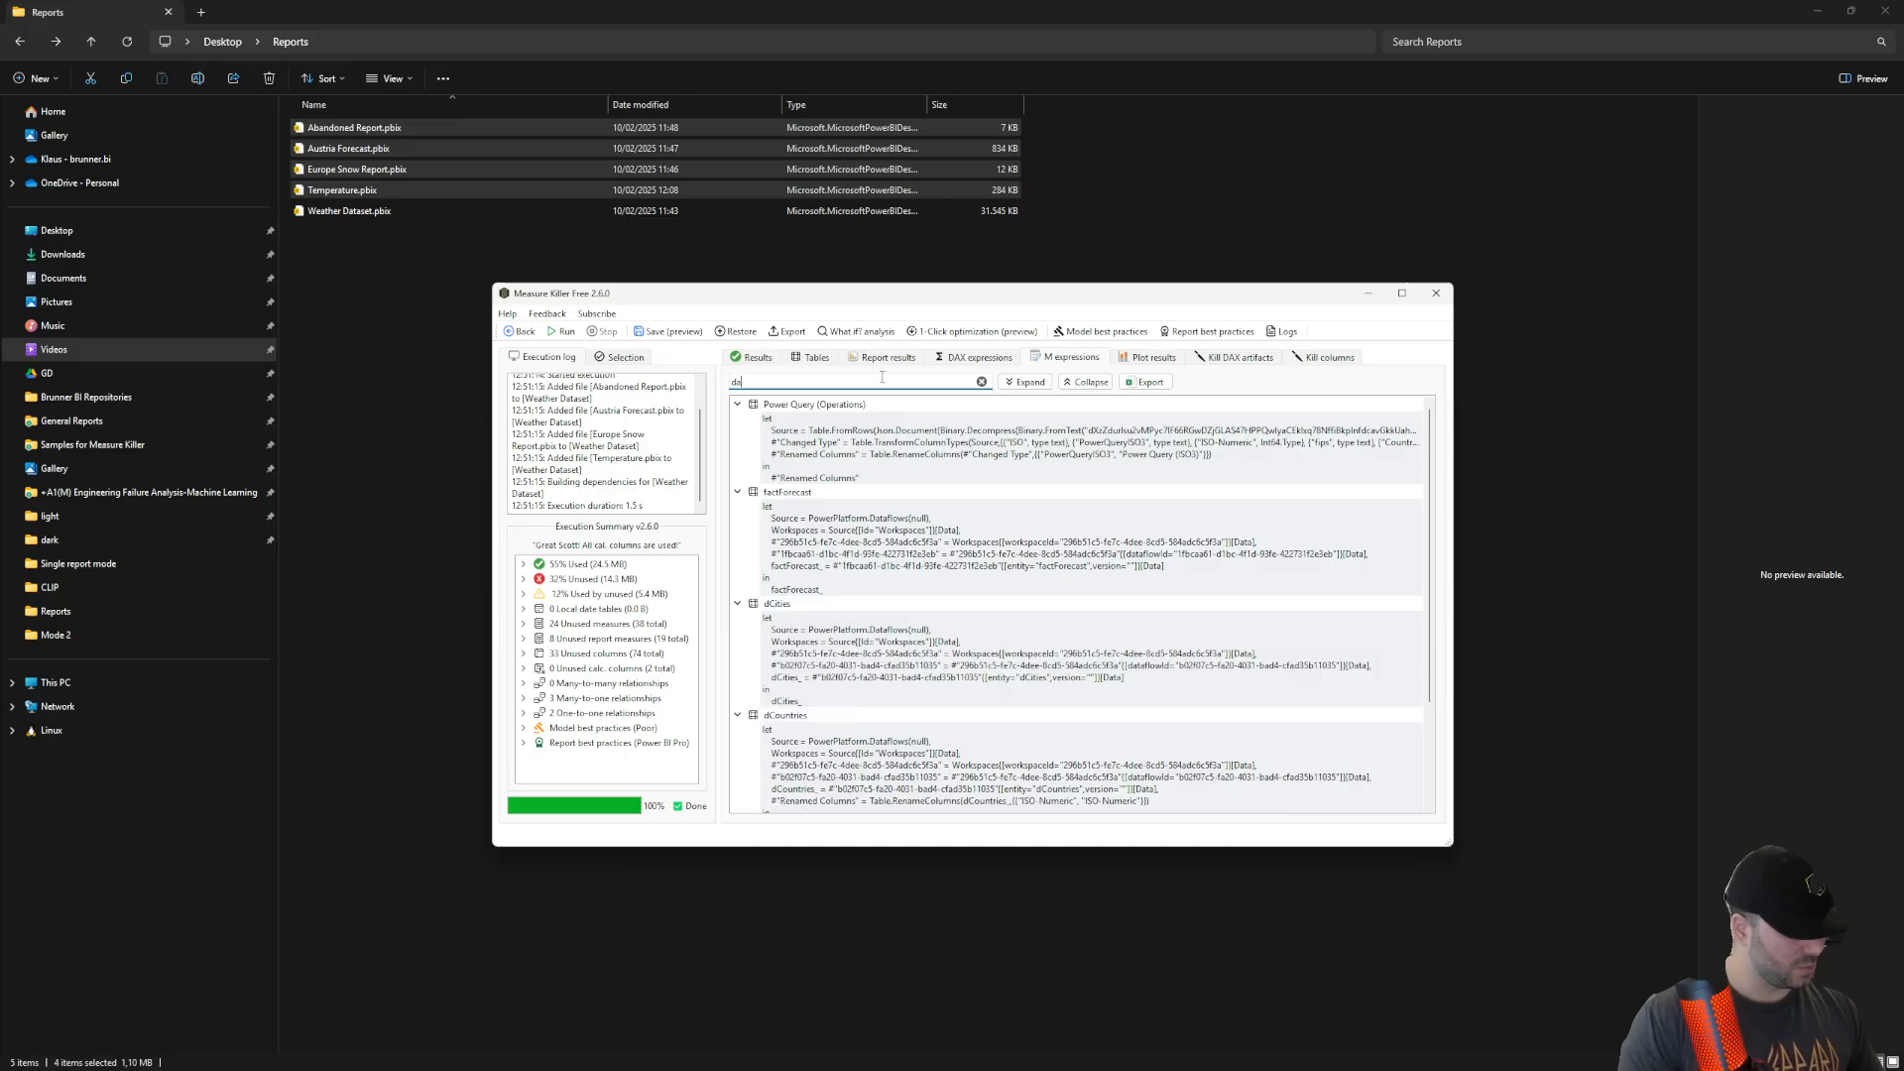
text(dataflo)
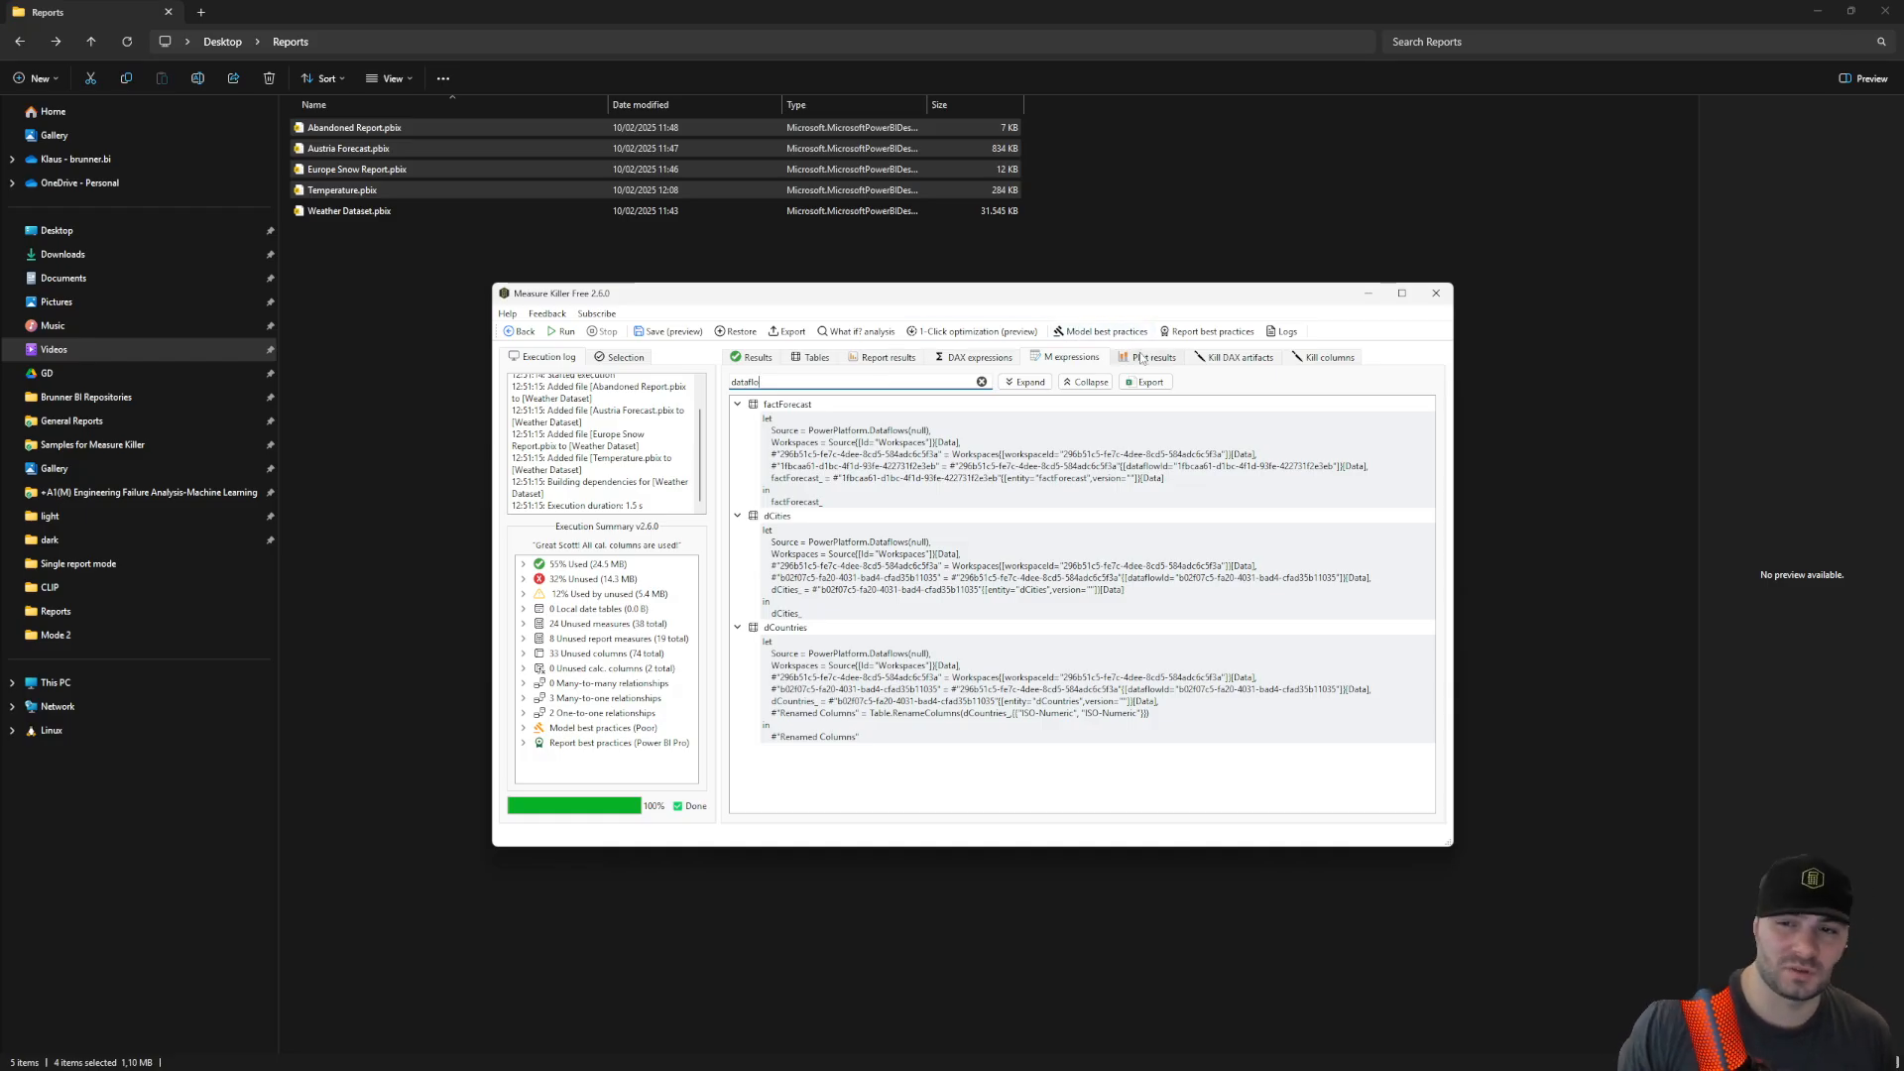
click(1152, 357)
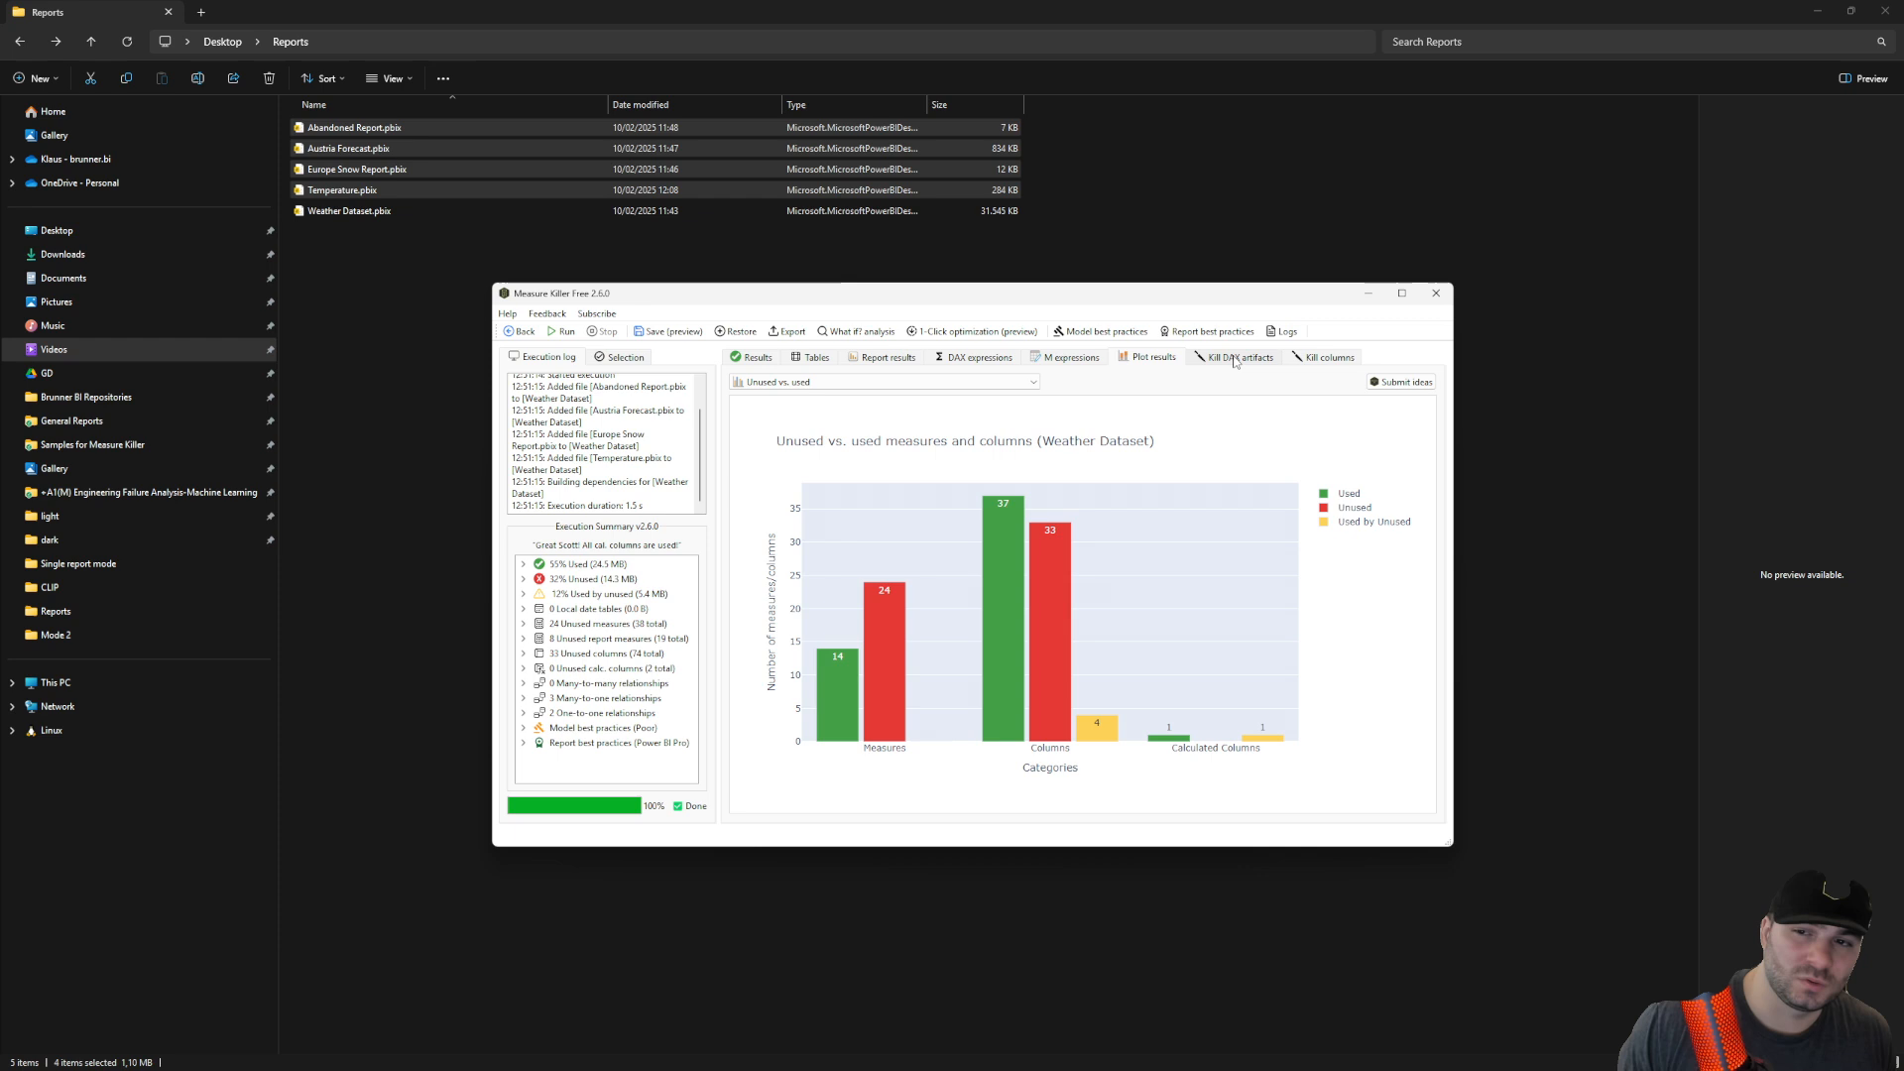
- Generate a C# deletion script for MinWindSpeedKPH, MinTempF, MinWindSpeedMPH and MinTemperatureF
click(1239, 356)
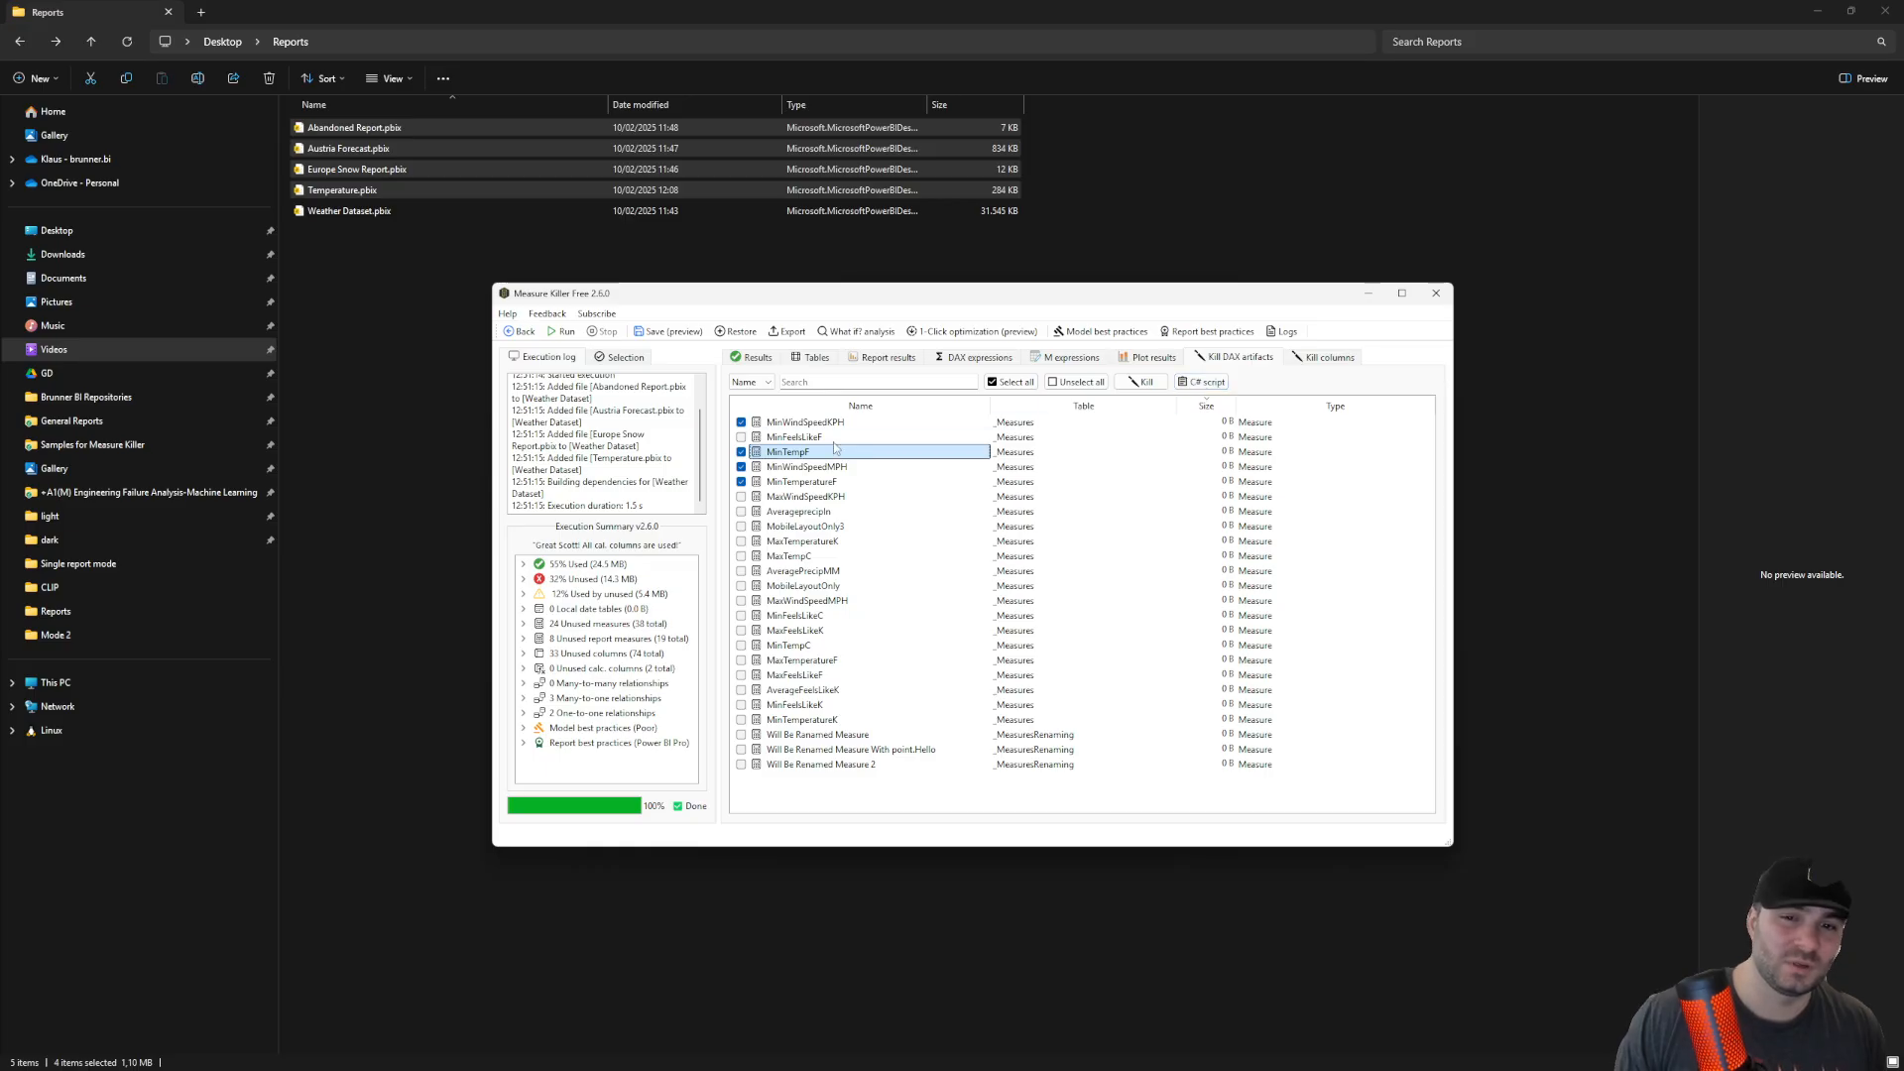
click(802, 481)
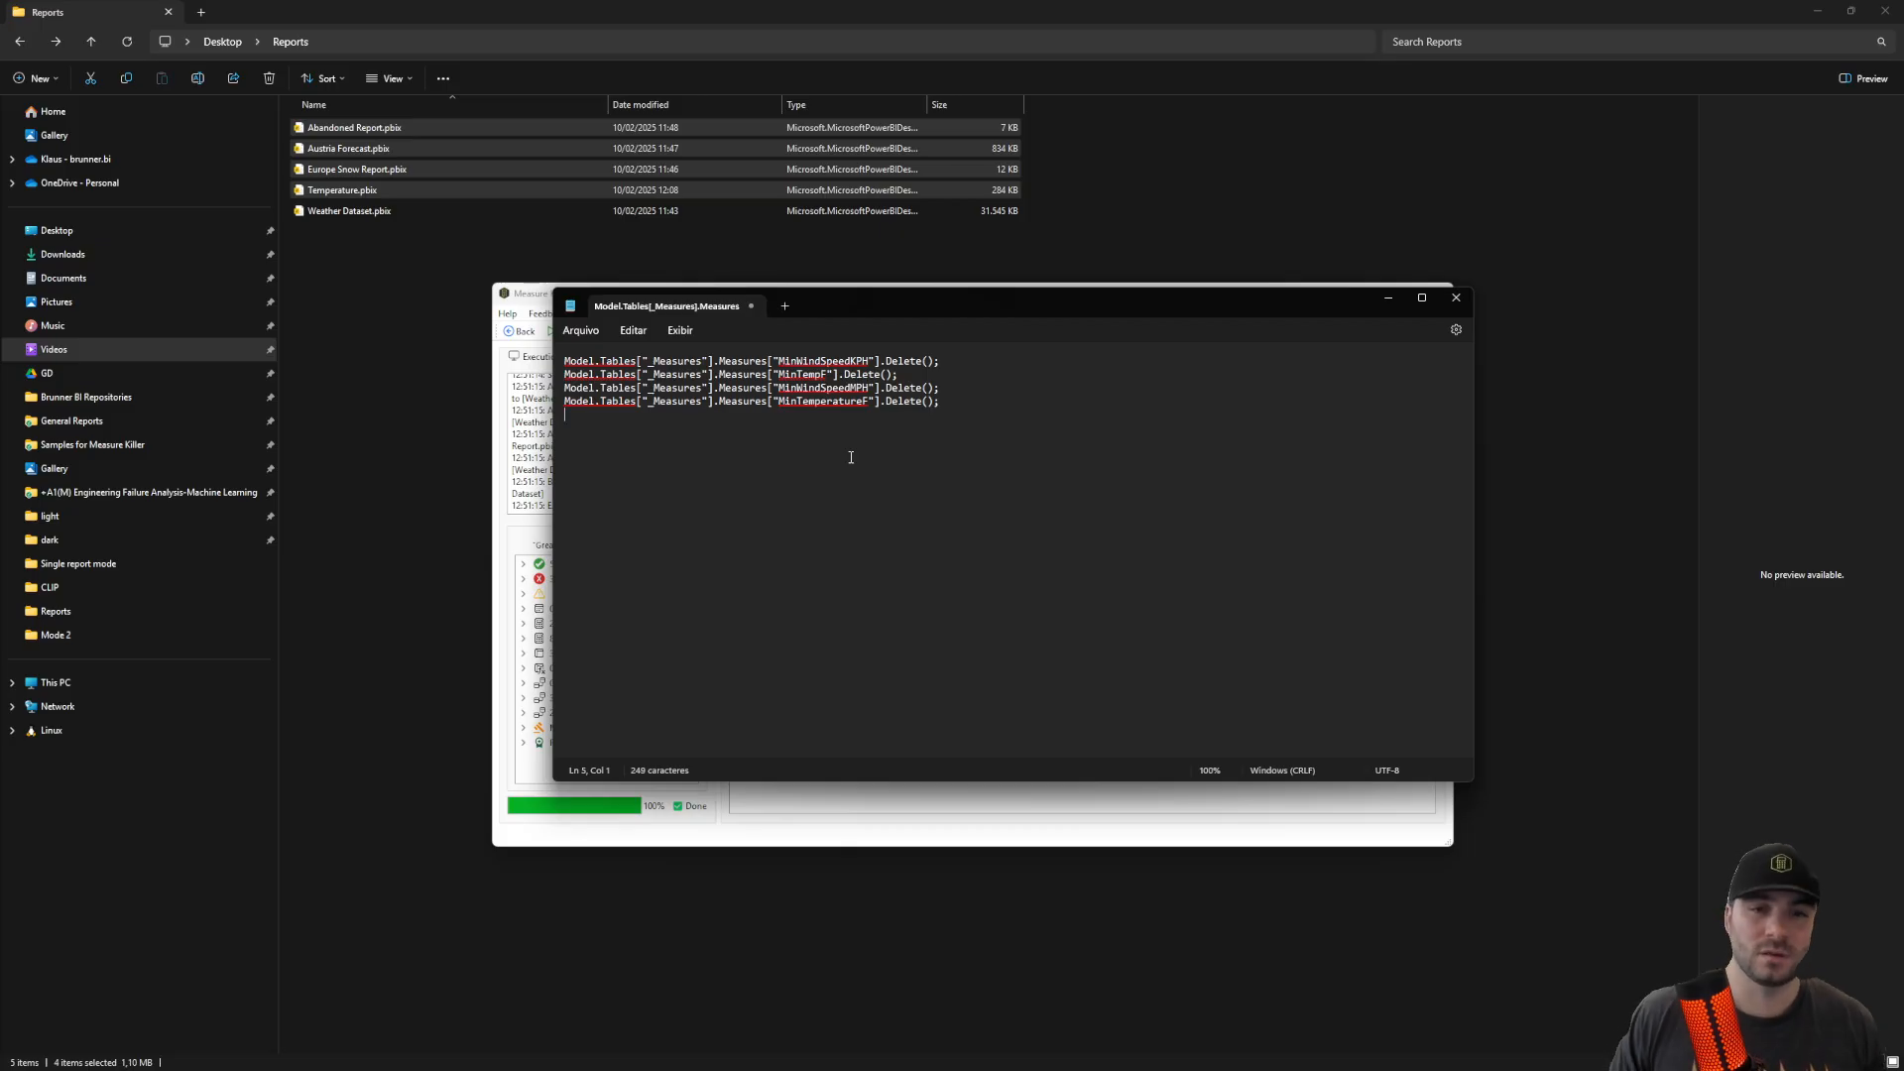
- Select the entire four-line Delete() script in Notepad
key(ctrl+a)
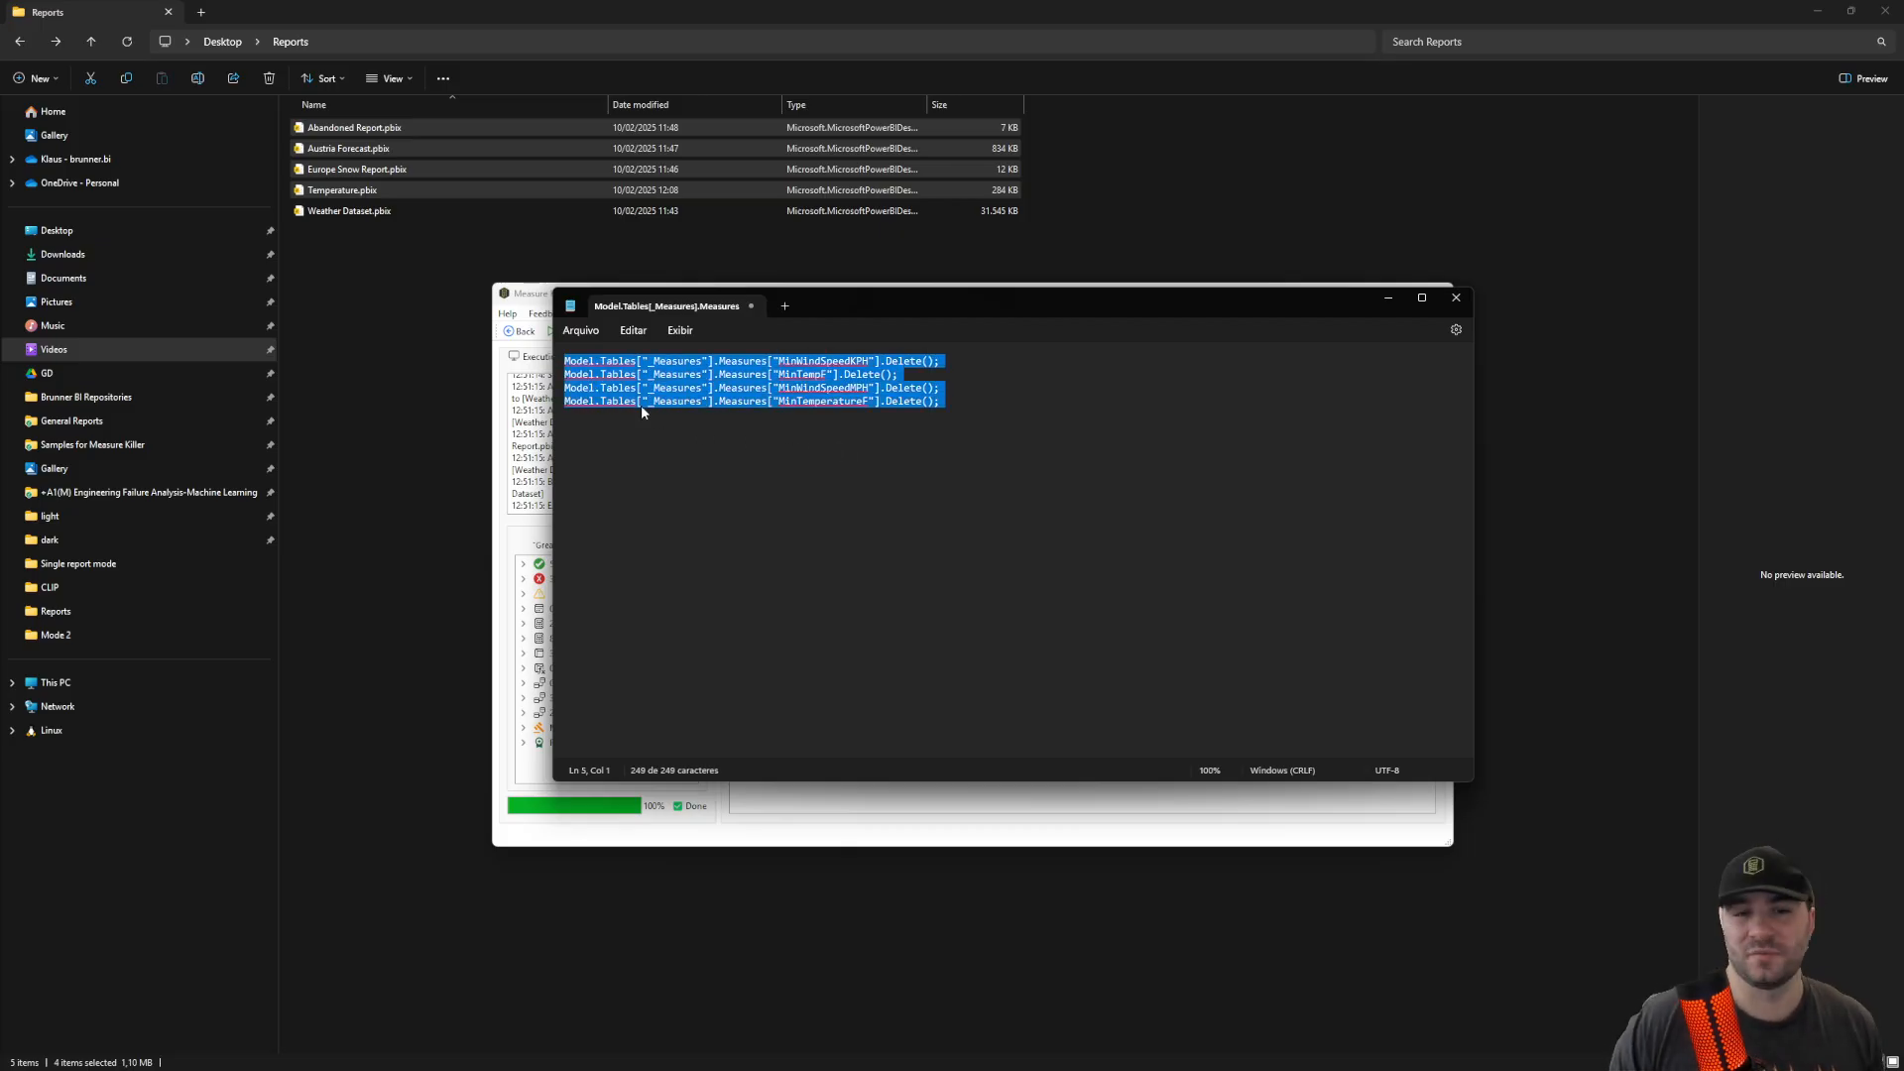
mouse_move(665, 419)
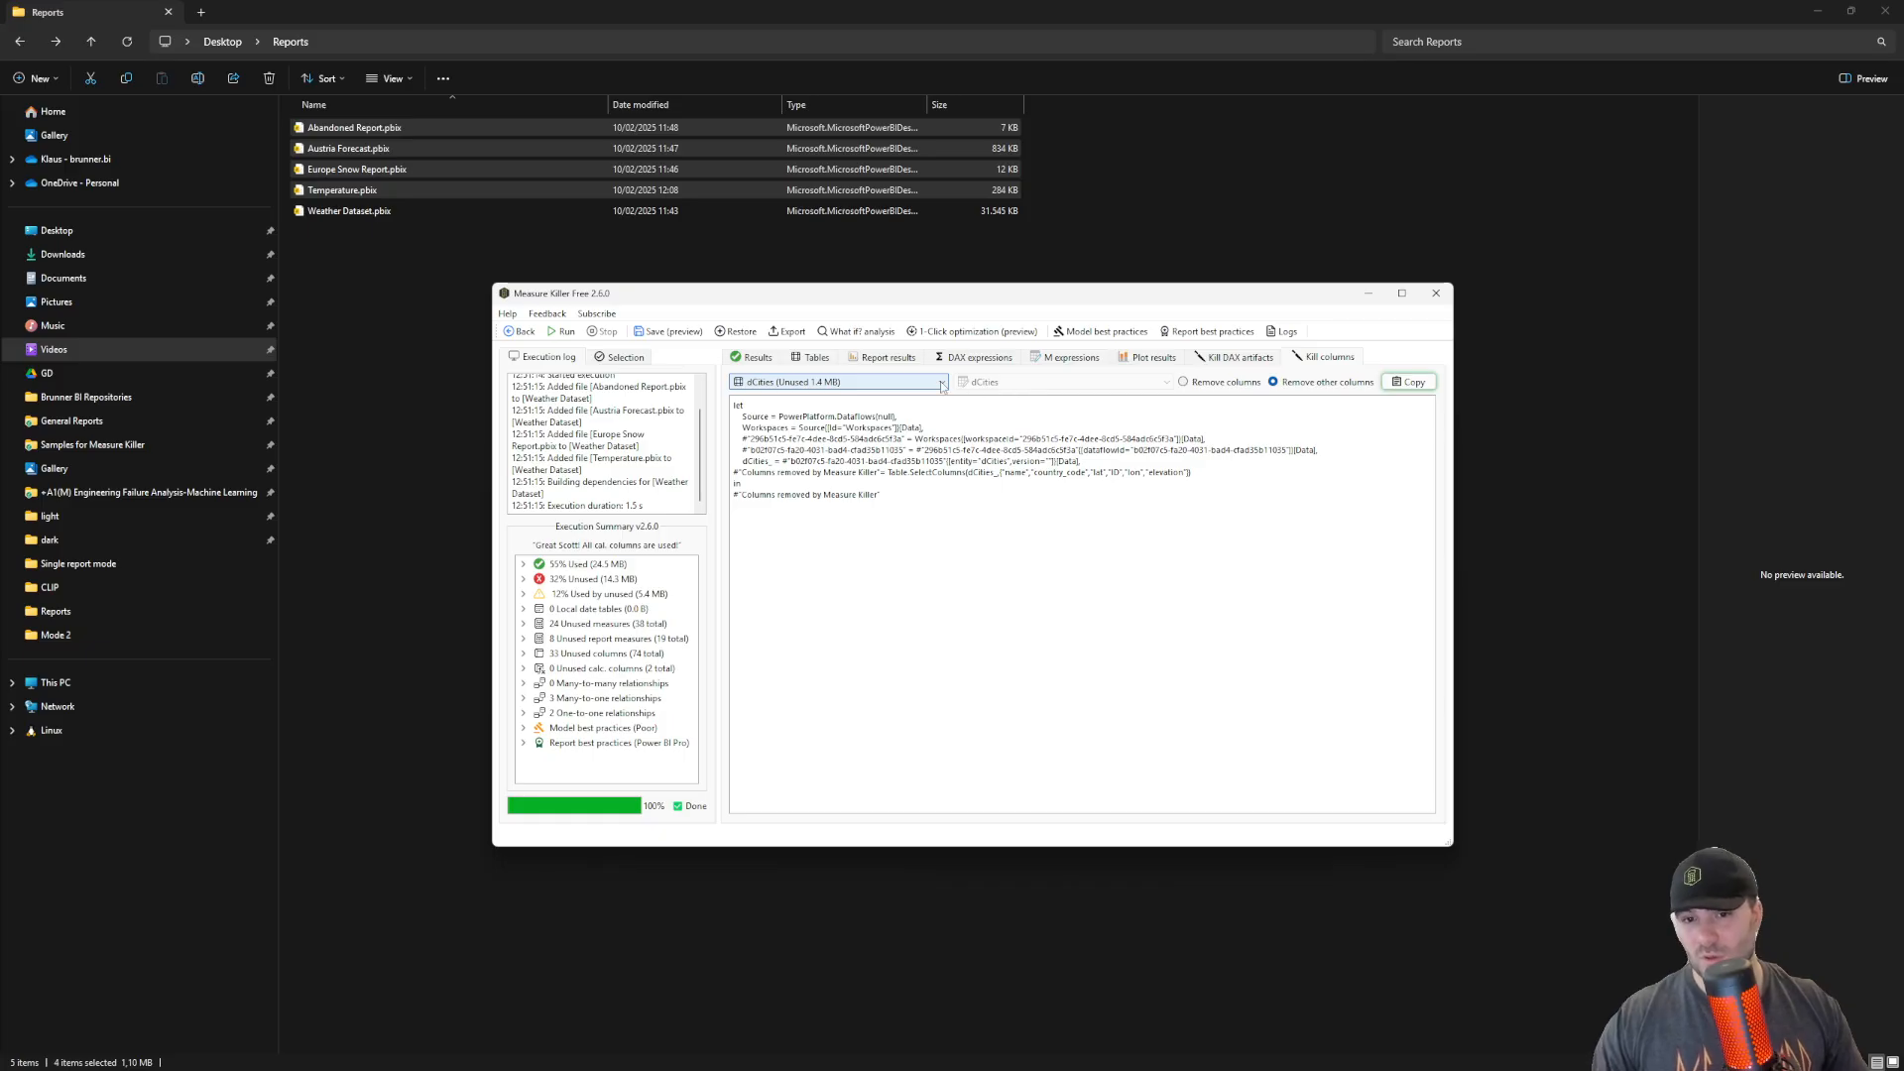
- Show factForecast's unused-column removal script (Table.SelectColumns), then go back to the Results list
click(838, 381)
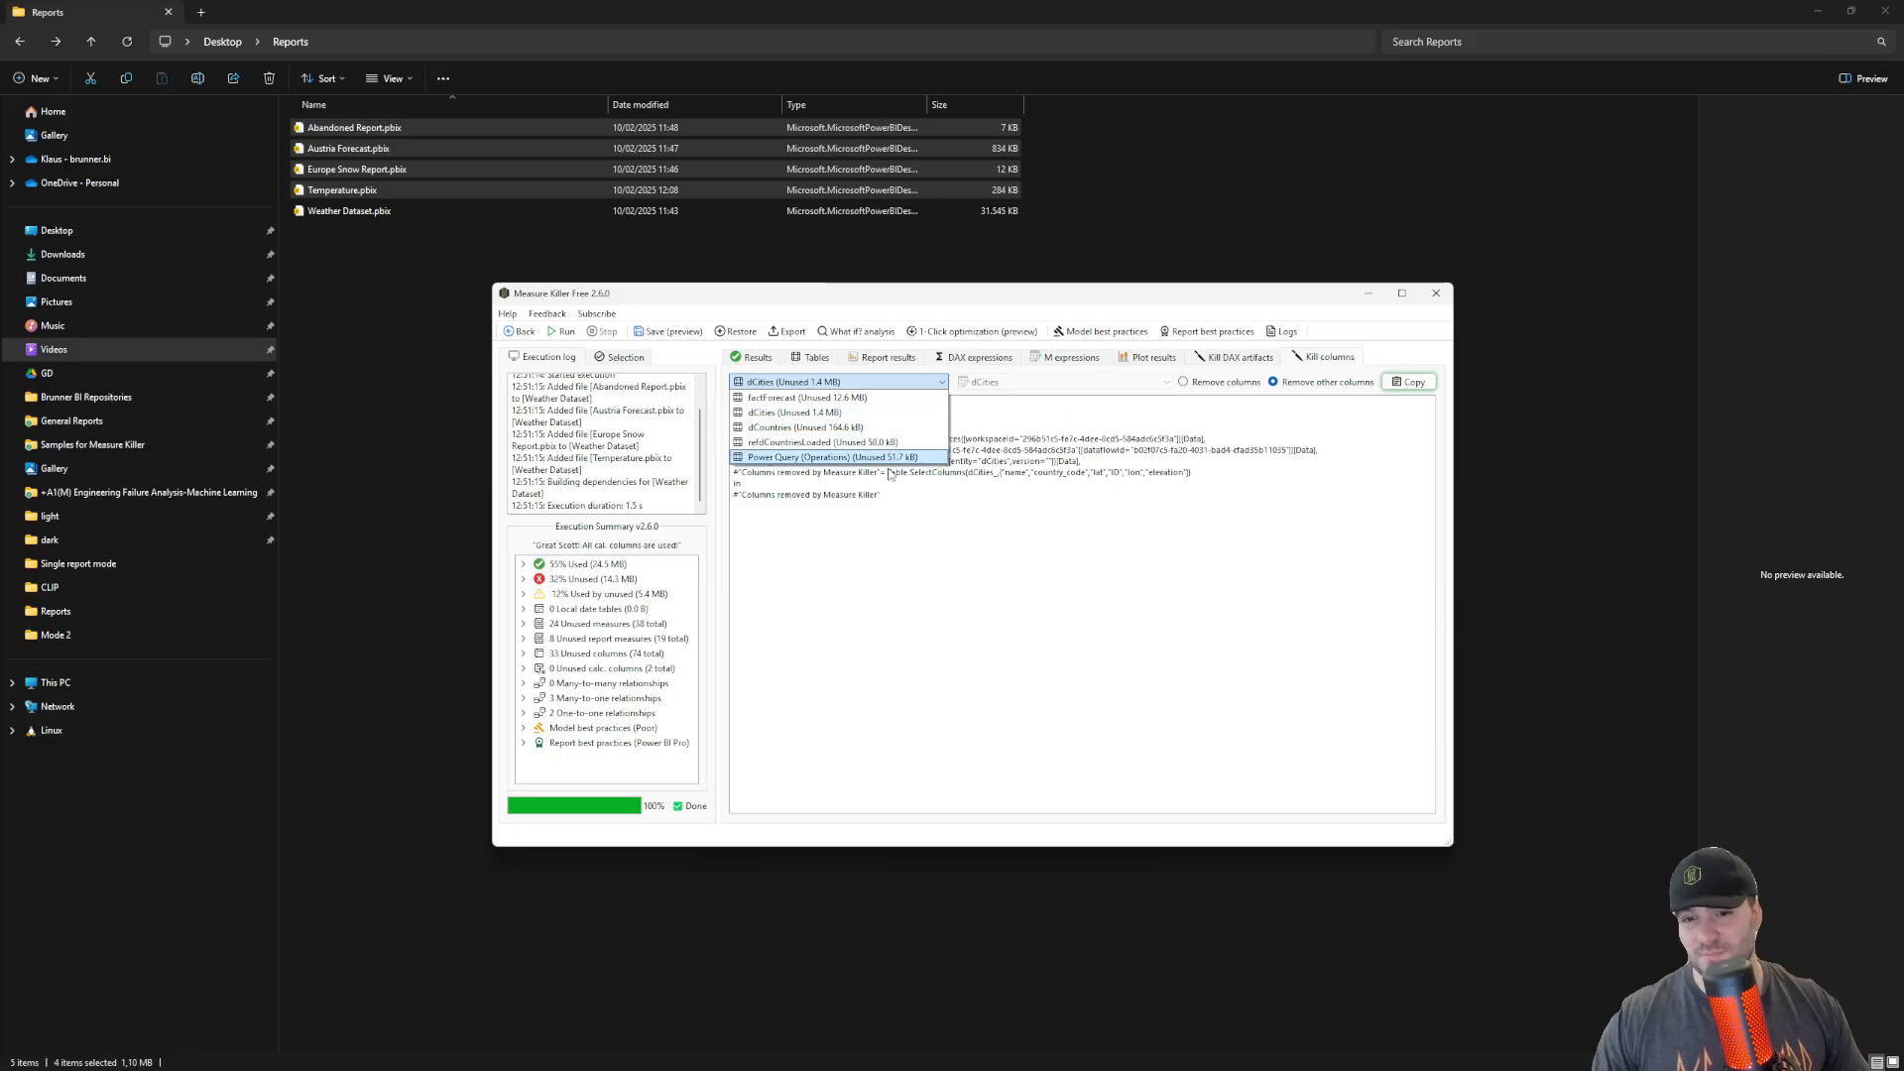
click(807, 397)
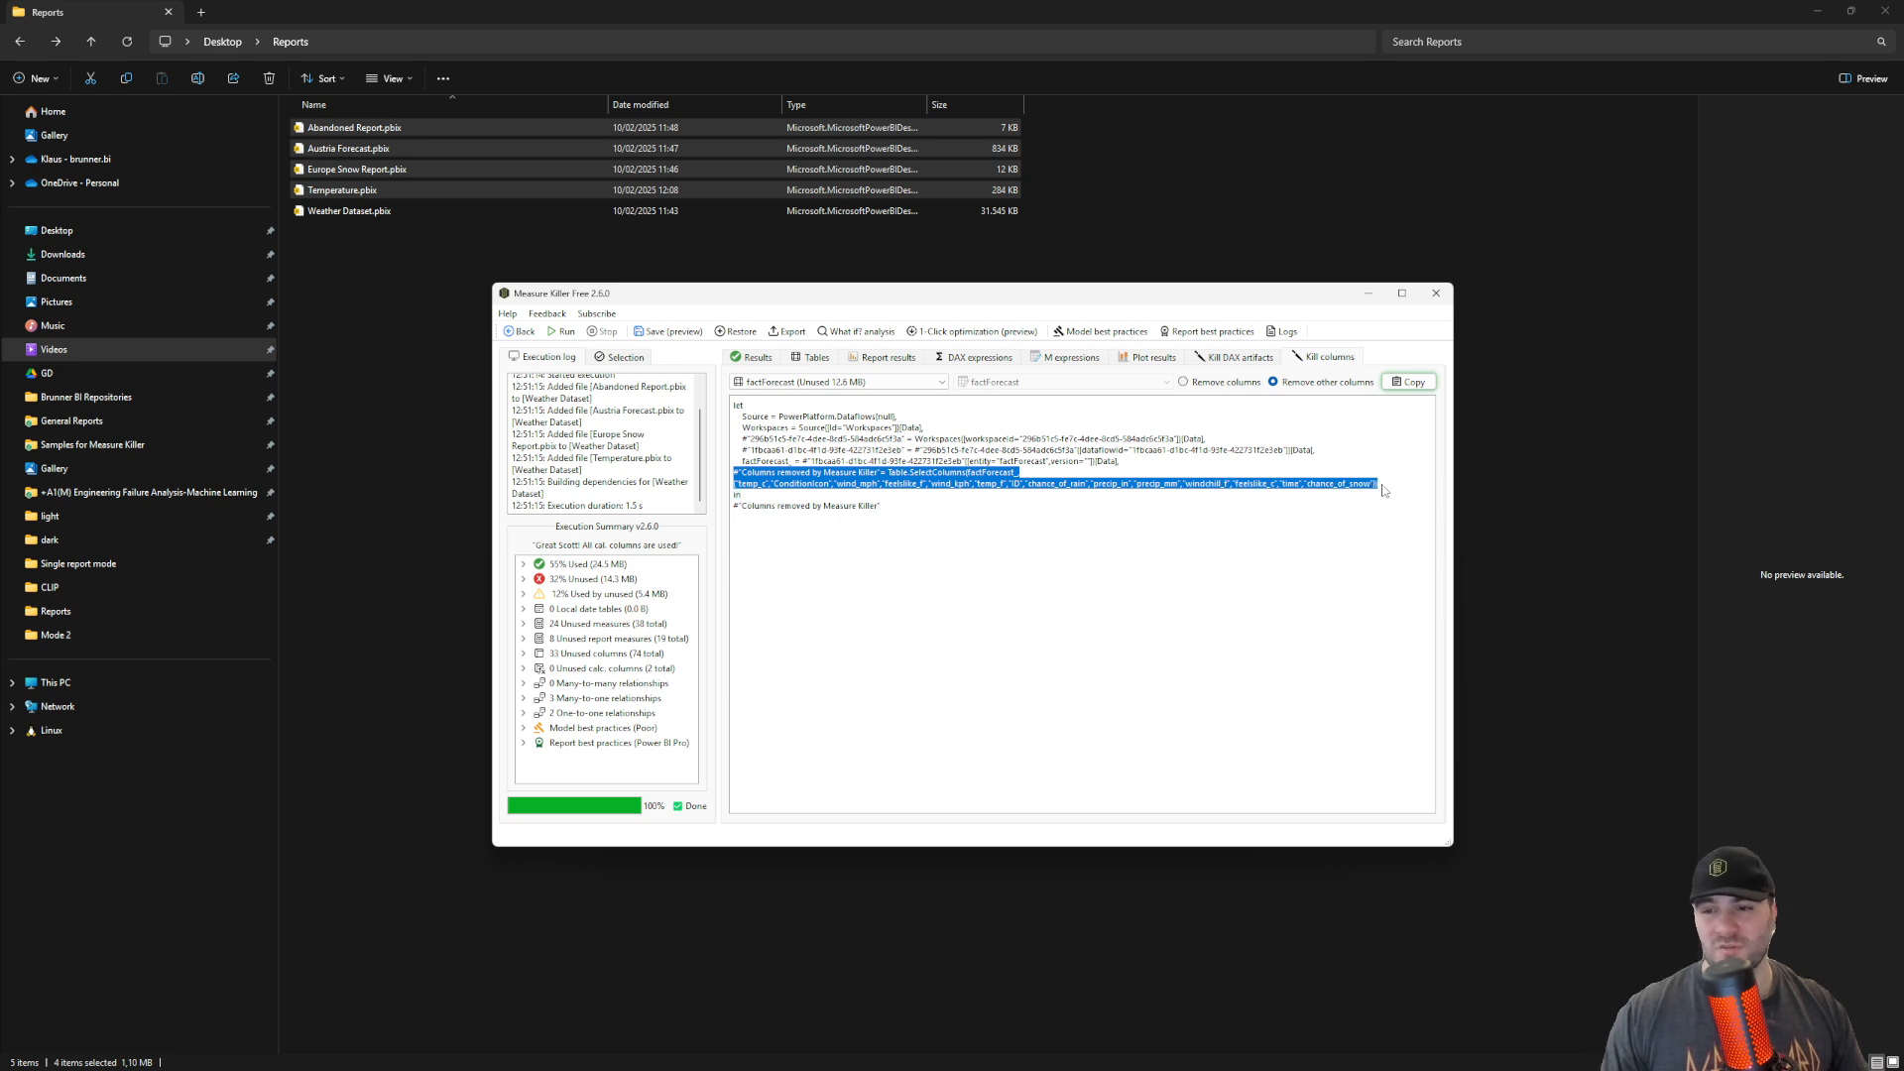
mouse_move(1133, 524)
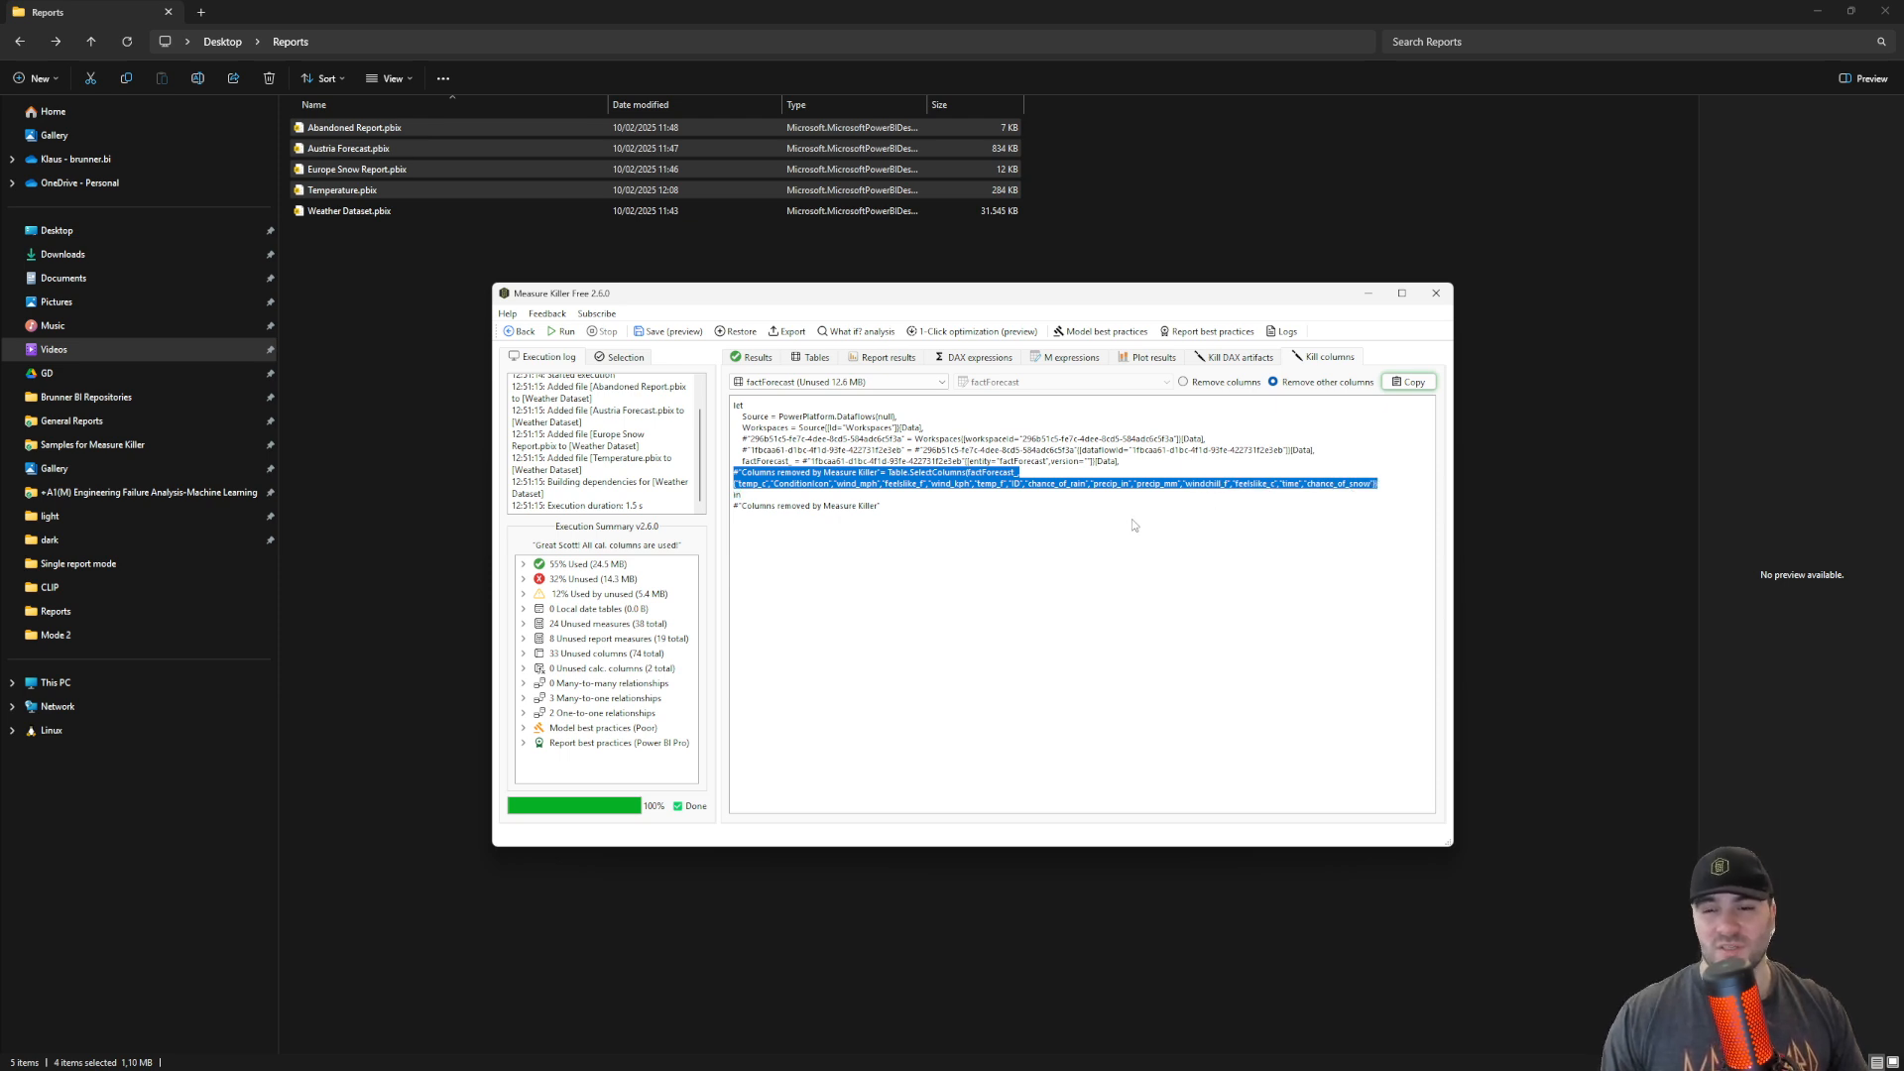
mouse_move(1233, 417)
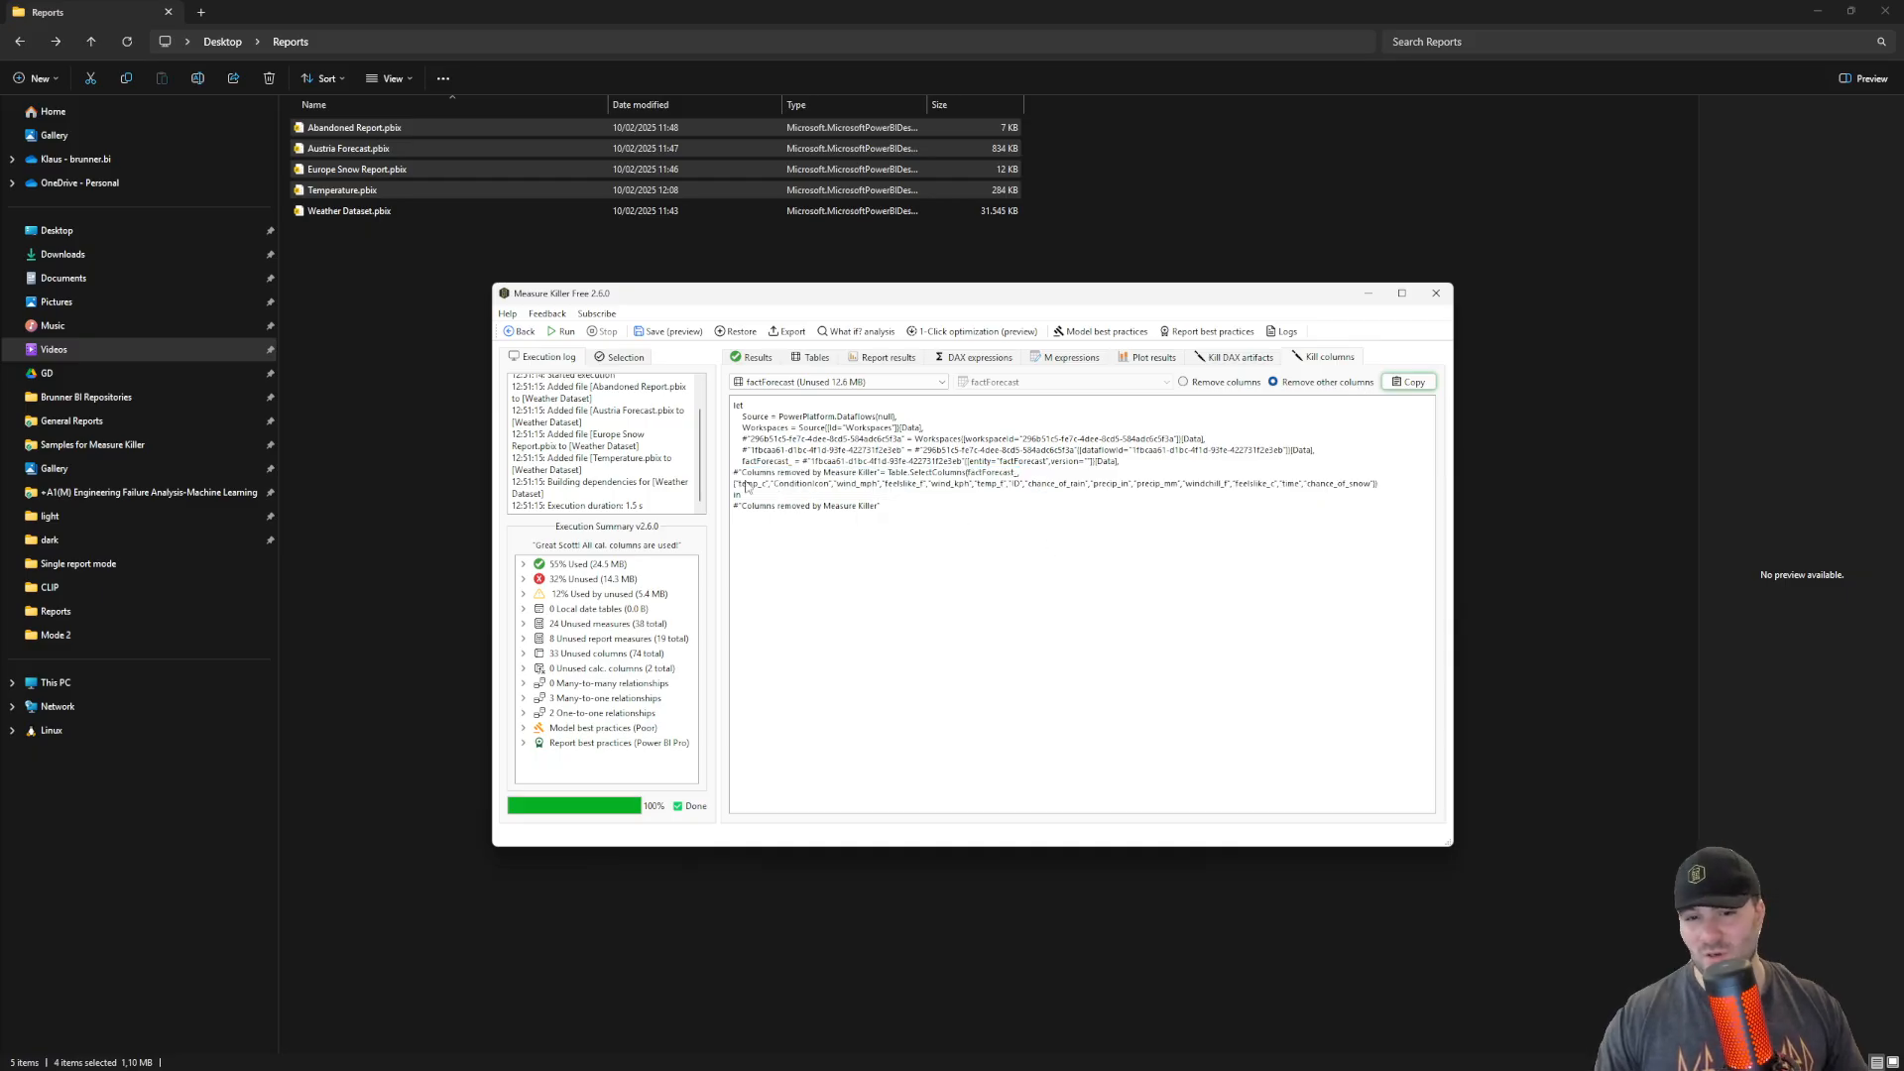
double_click(797, 483)
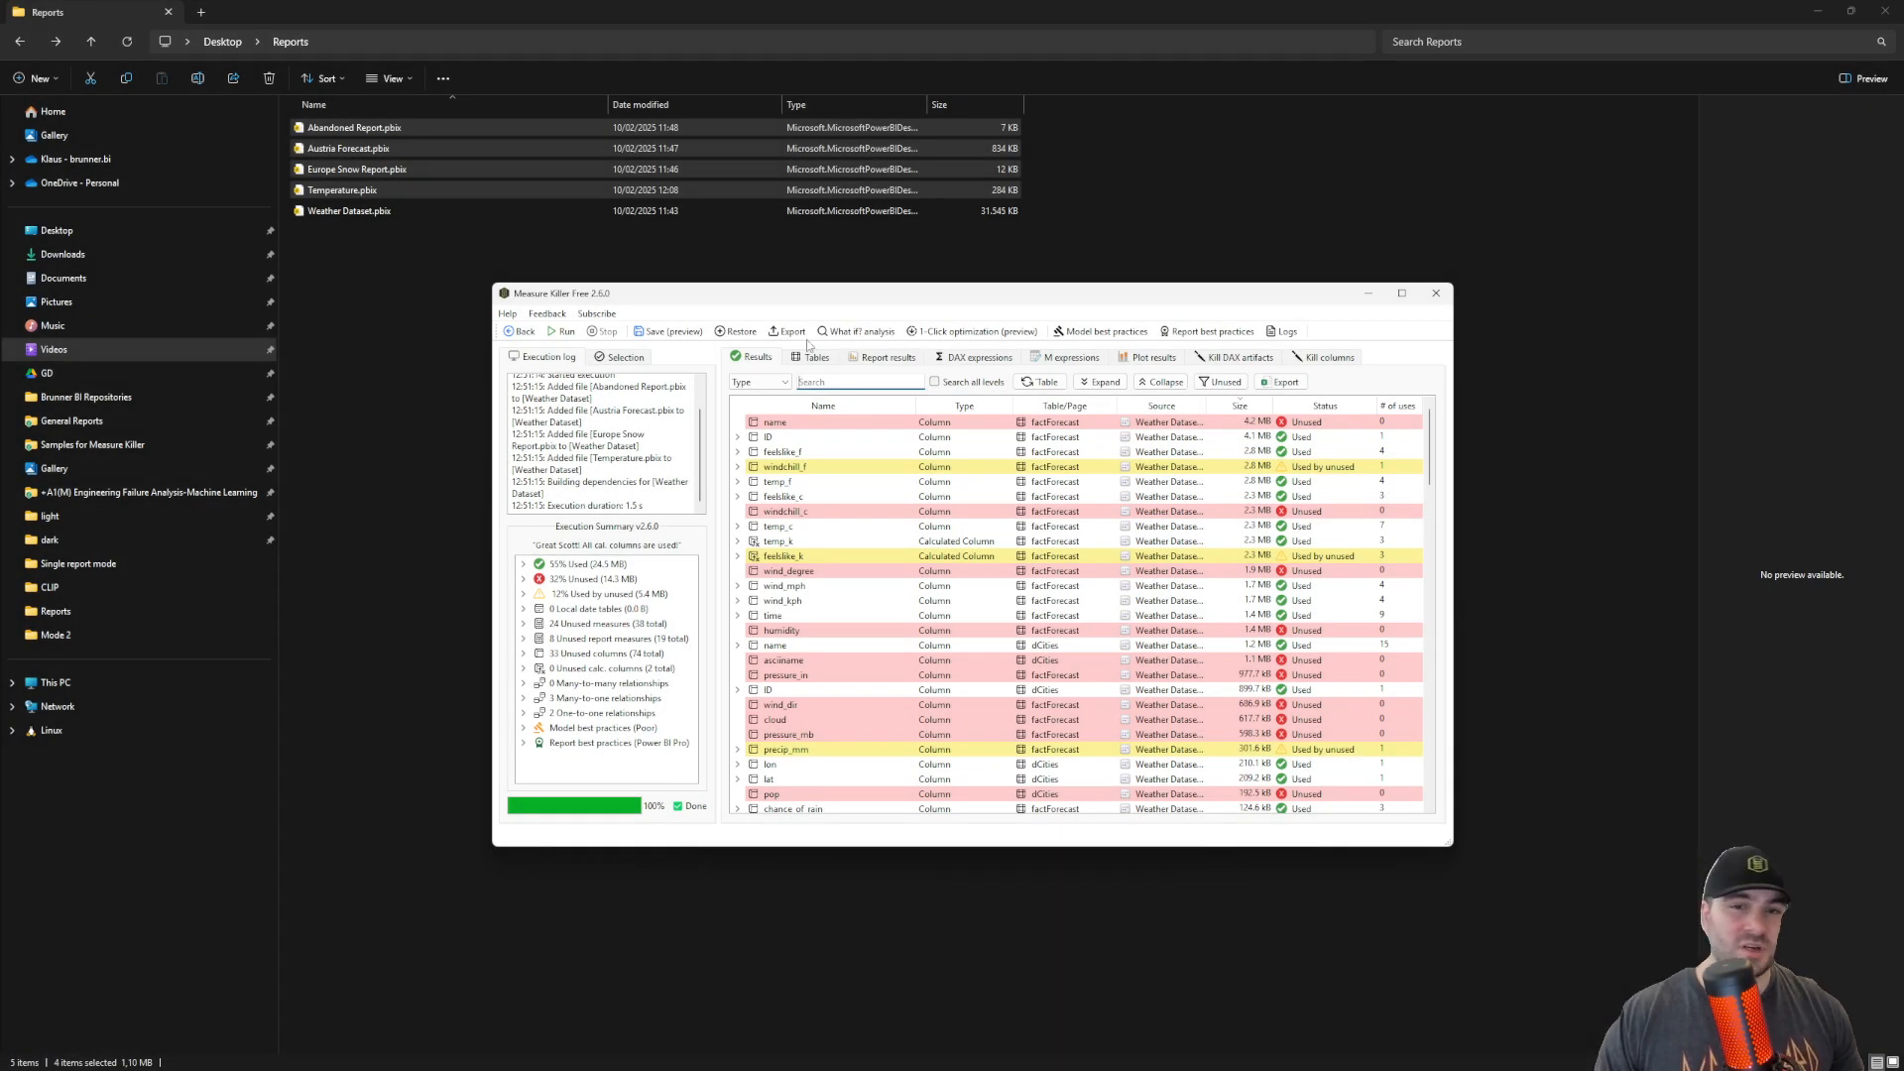
- Filter the Results list by searching 'report' to show report-level measures and their usage
click(1282, 381)
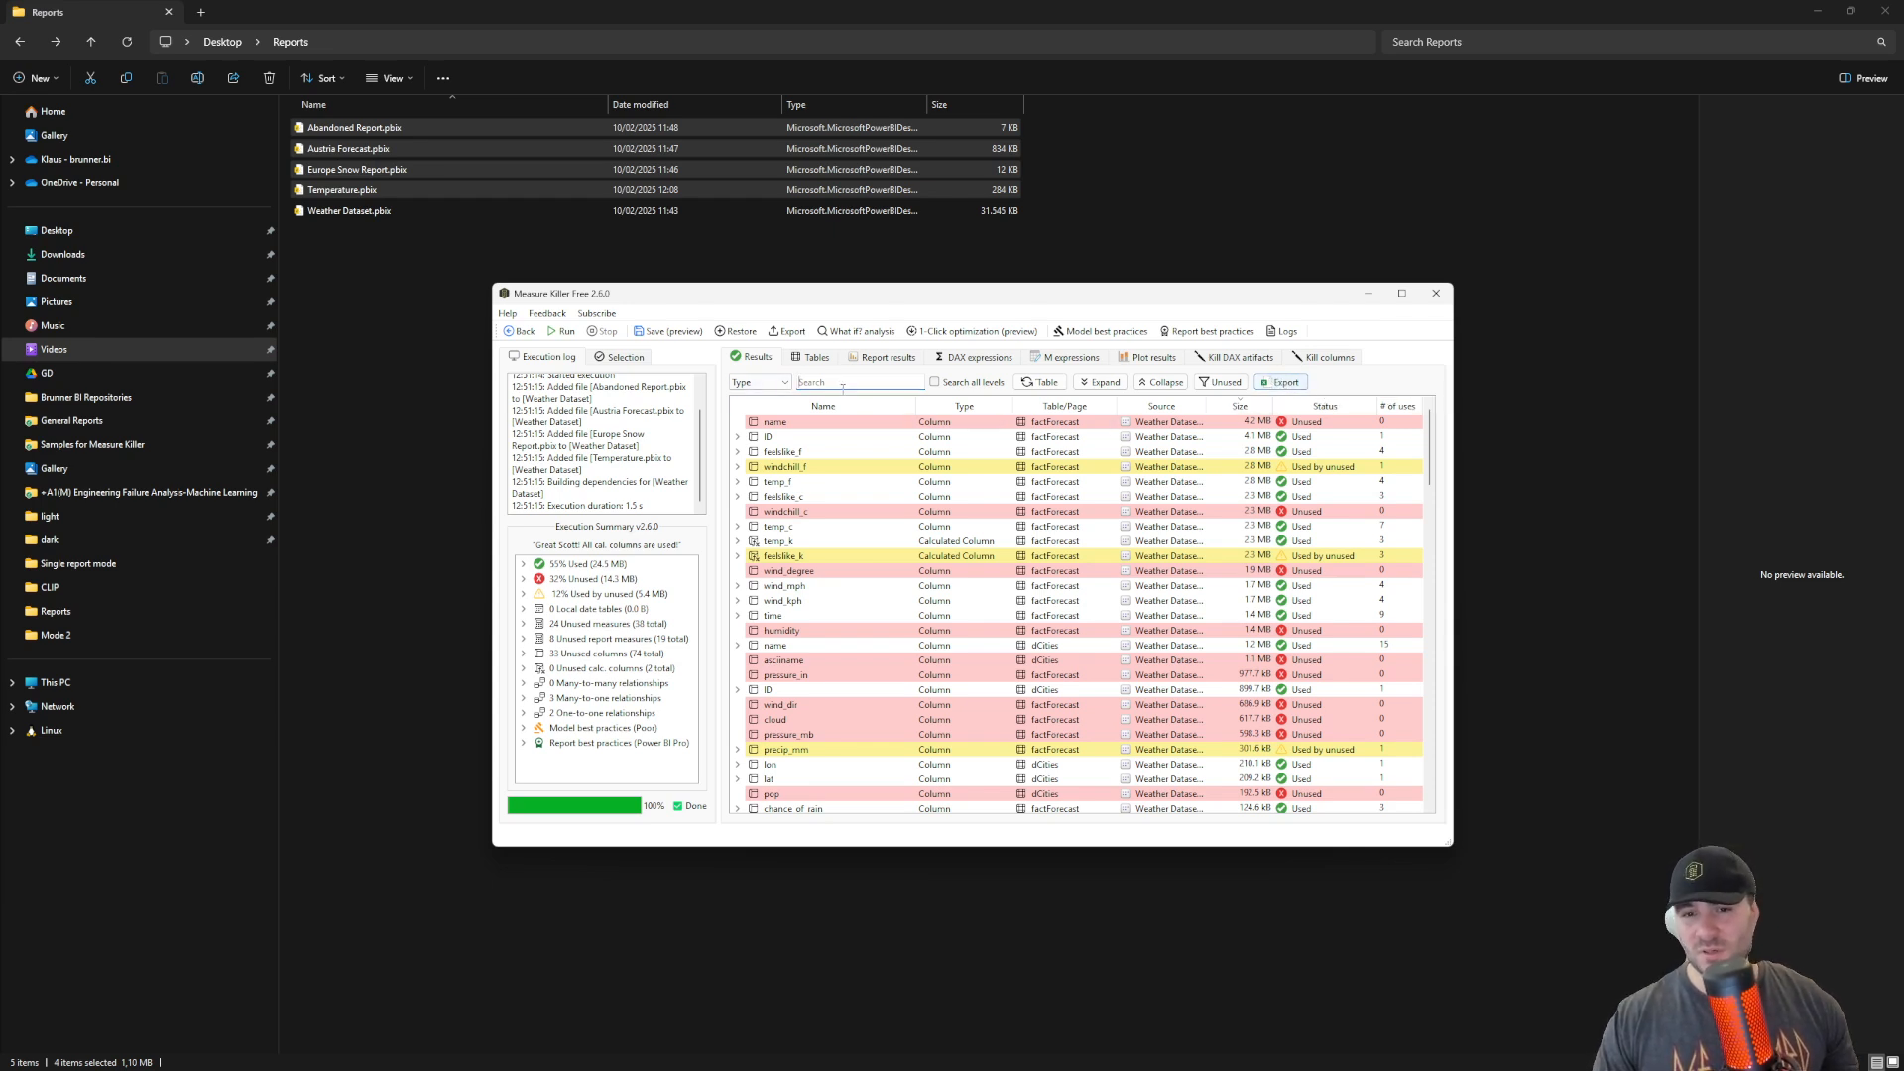
text(report)
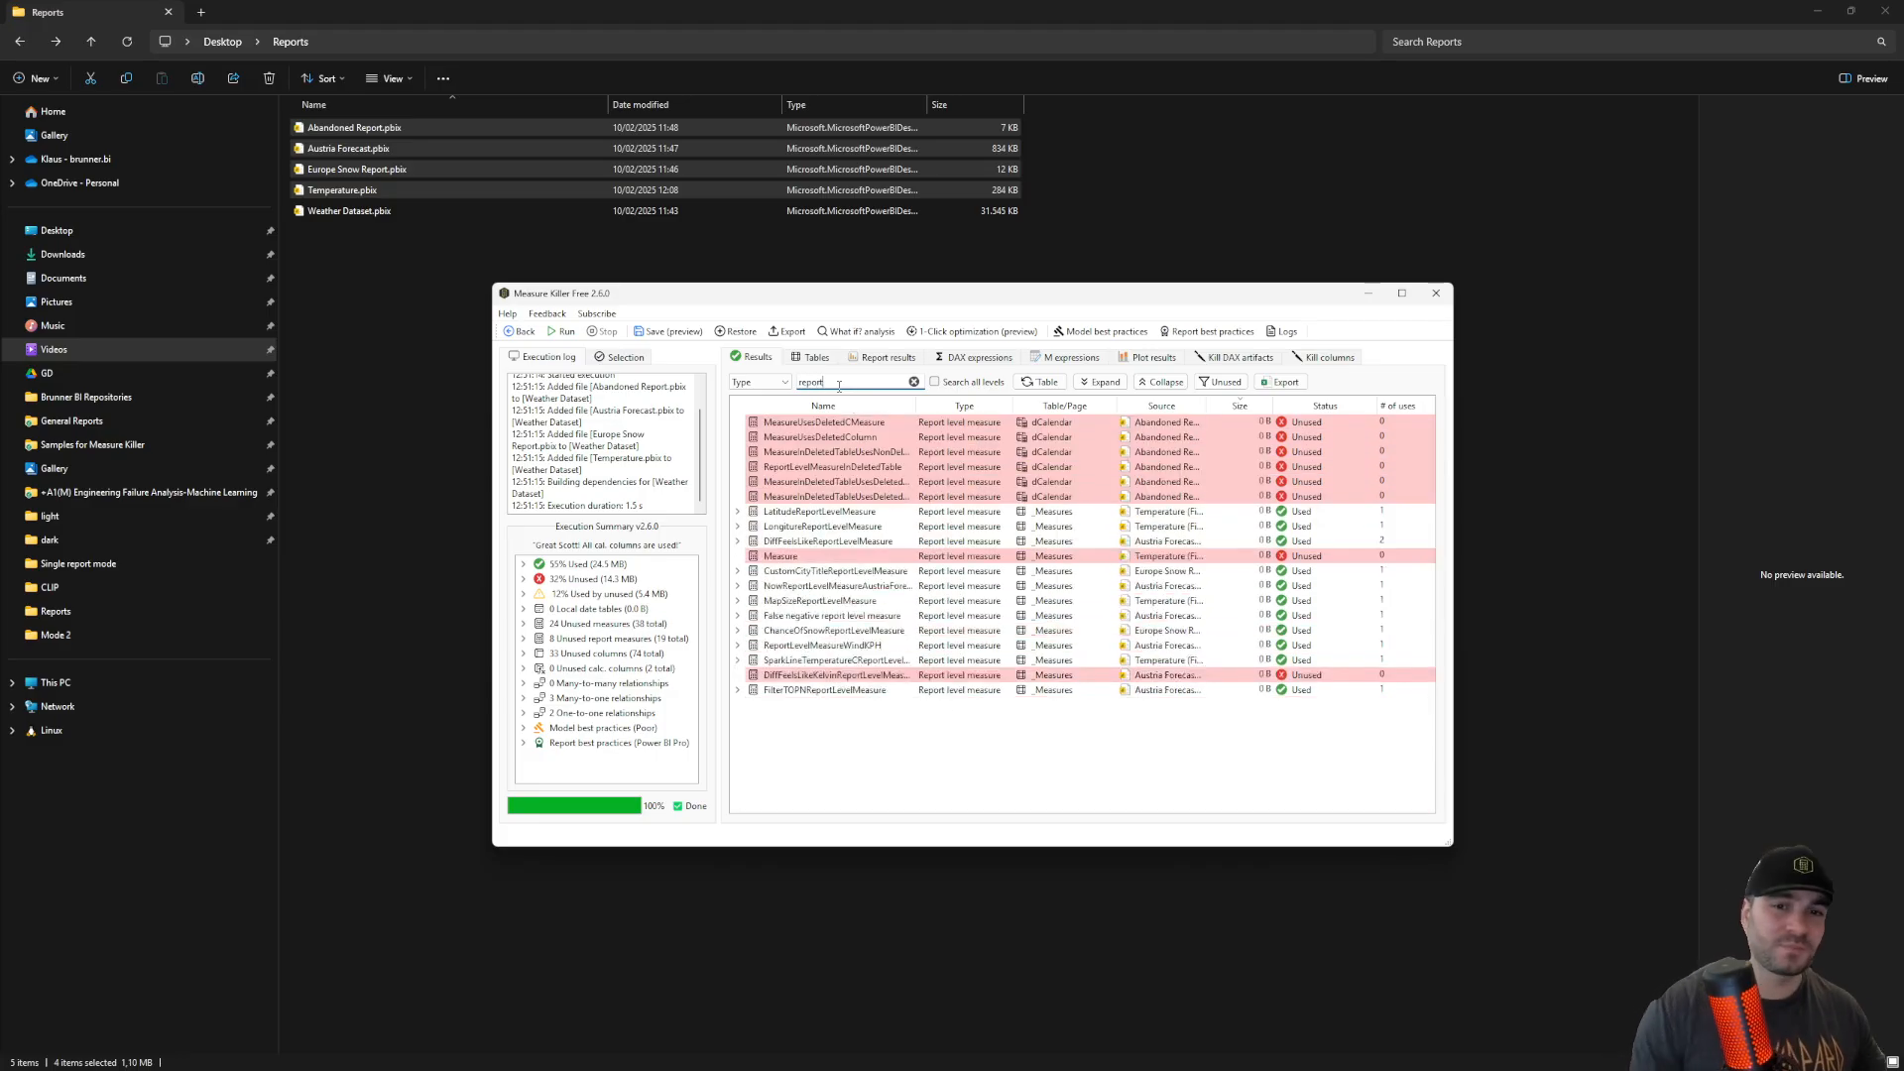